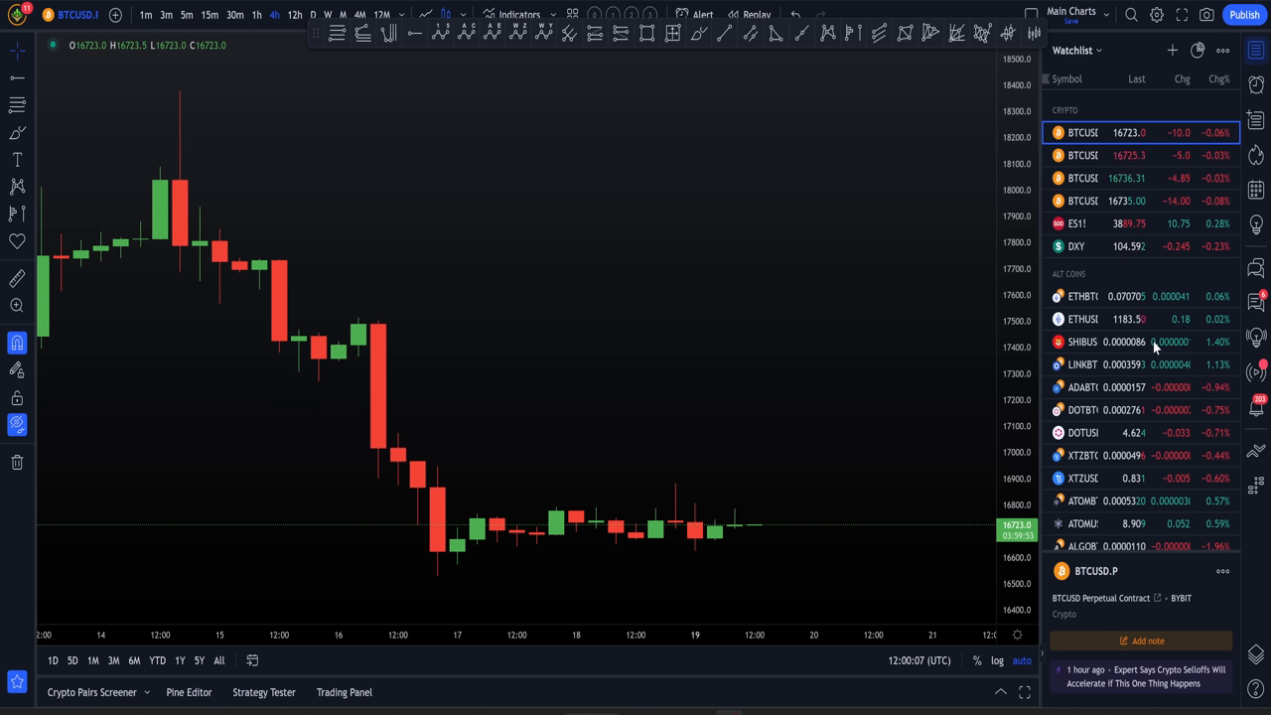
{"action": "mouse_move", "coordinate": [1219, 111]}
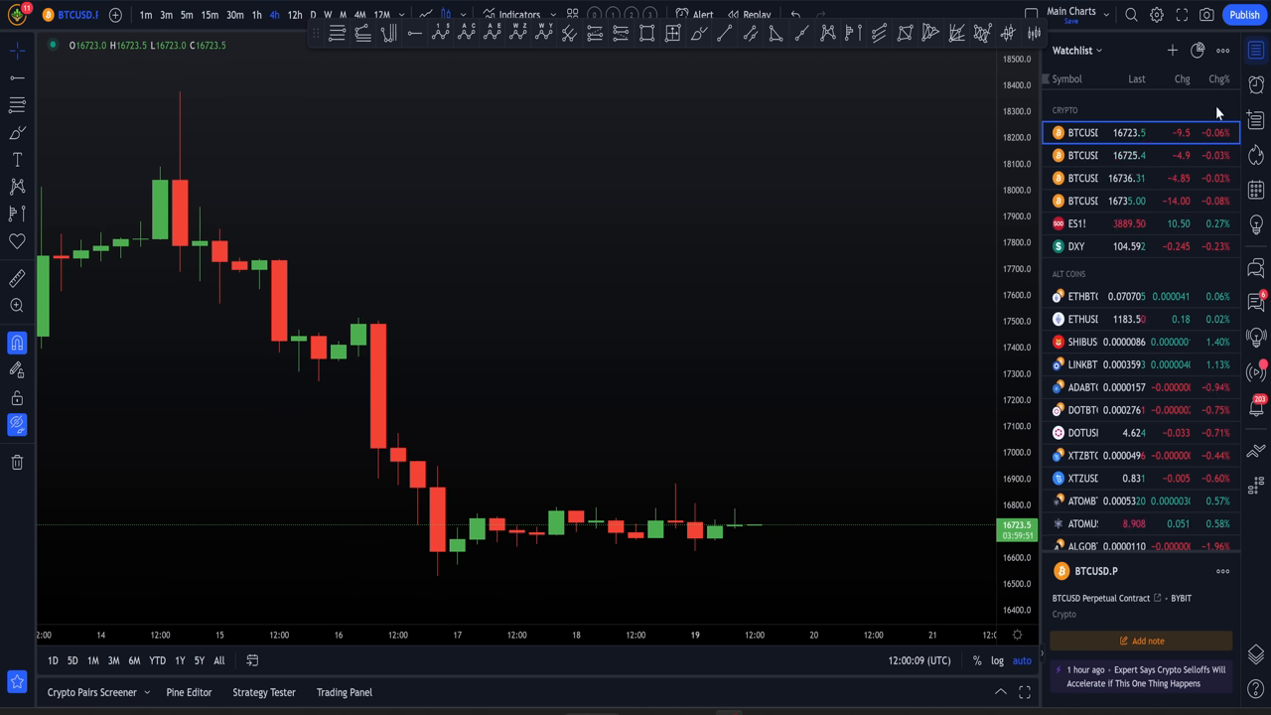
{"action": "mouse_move", "coordinate": [894, 337]}
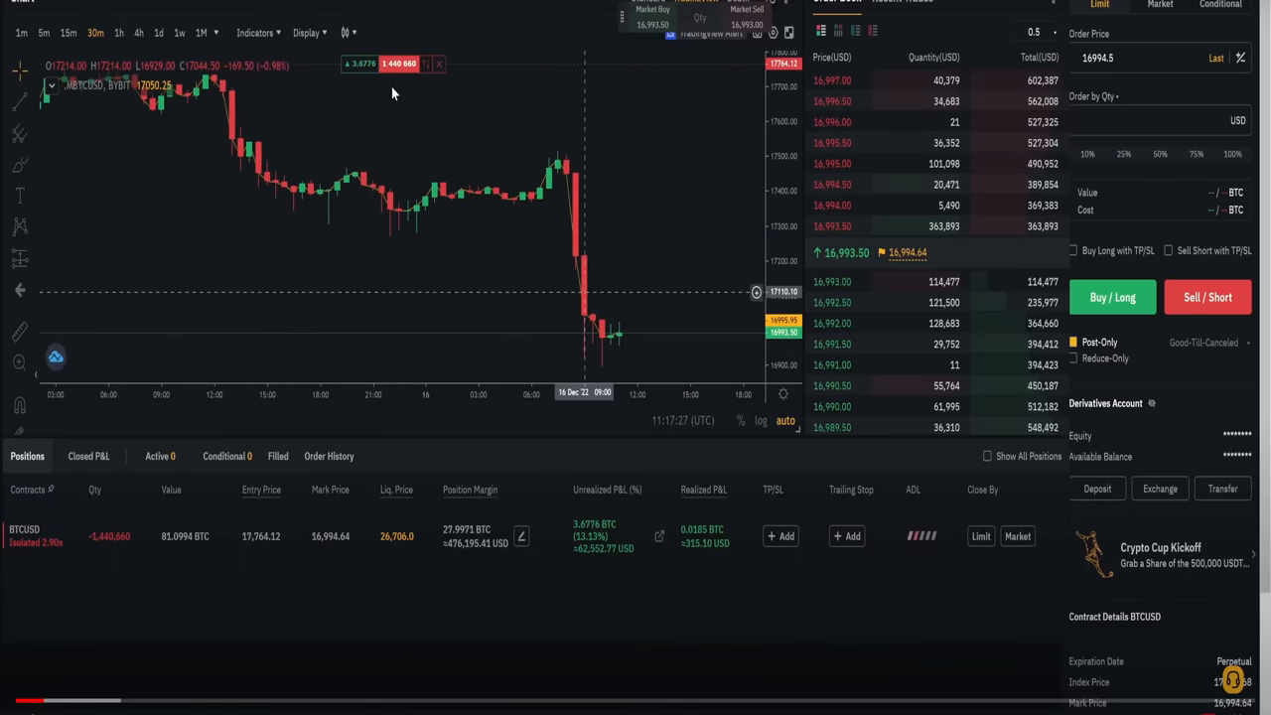
{"action": "mouse_move", "coordinate": [407, 80]}
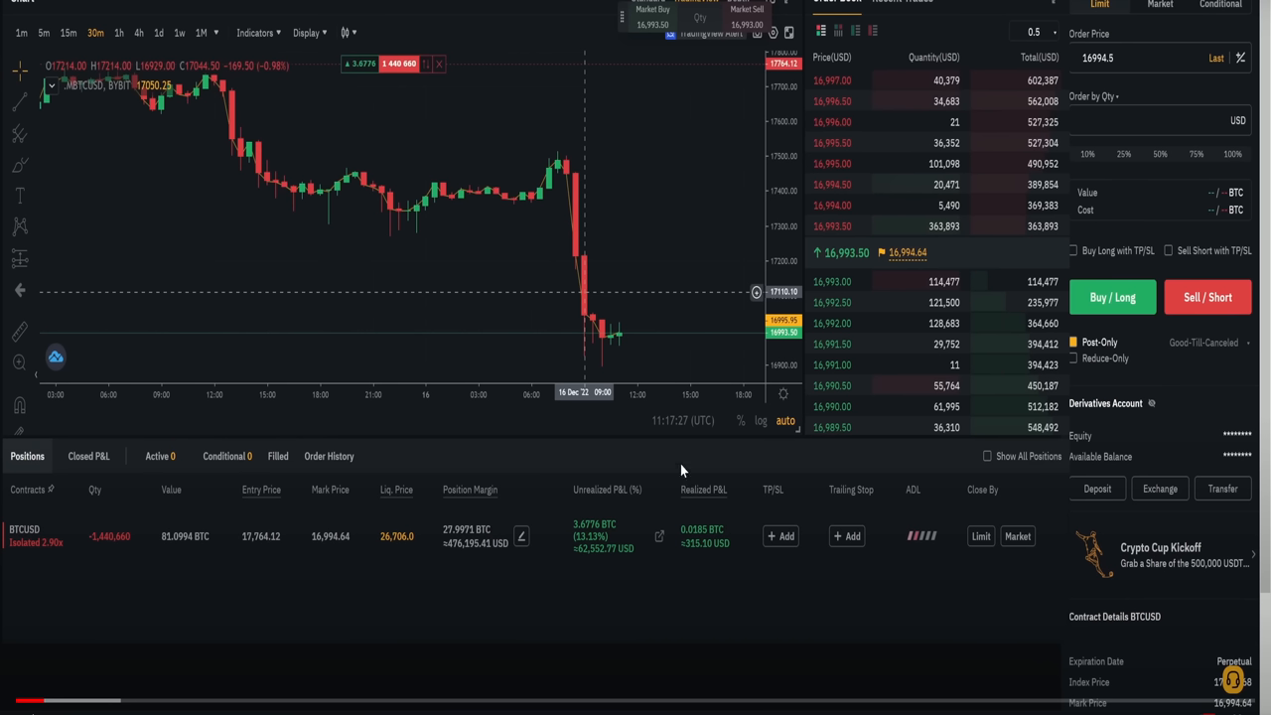
{"action": "mouse_move", "coordinate": [676, 407]}
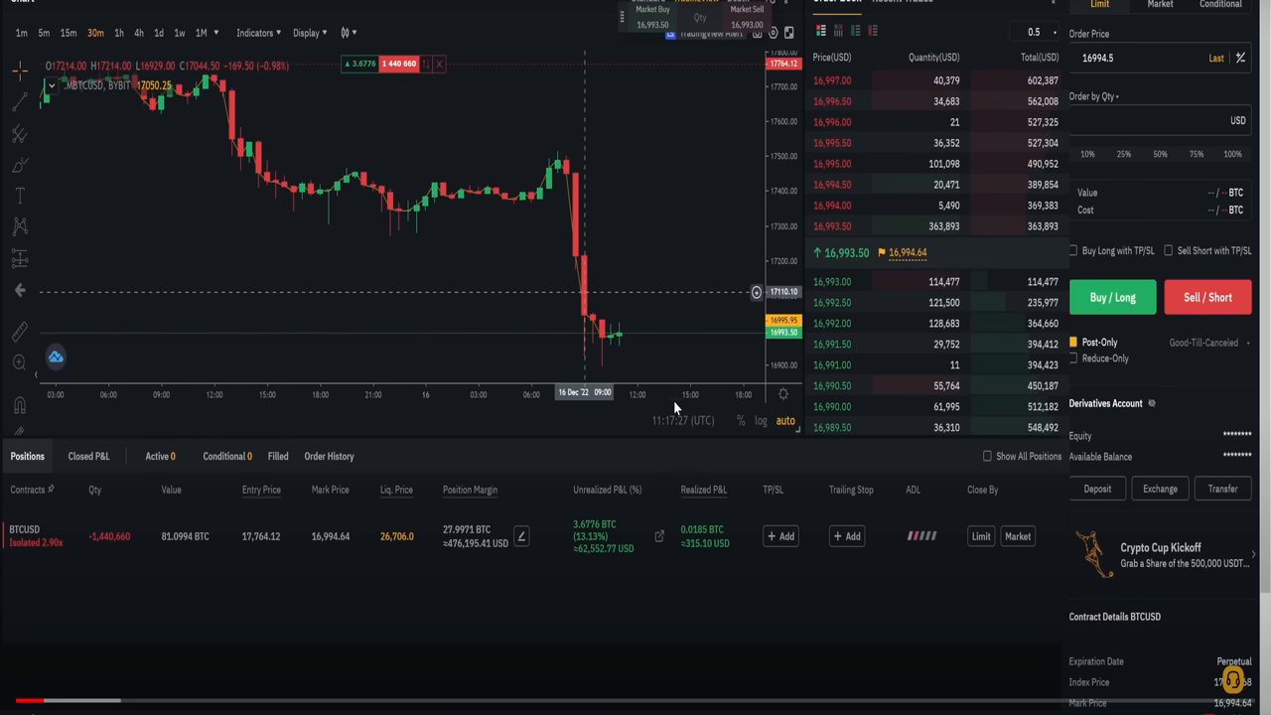
{"action": "mouse_move", "coordinate": [506, 147]}
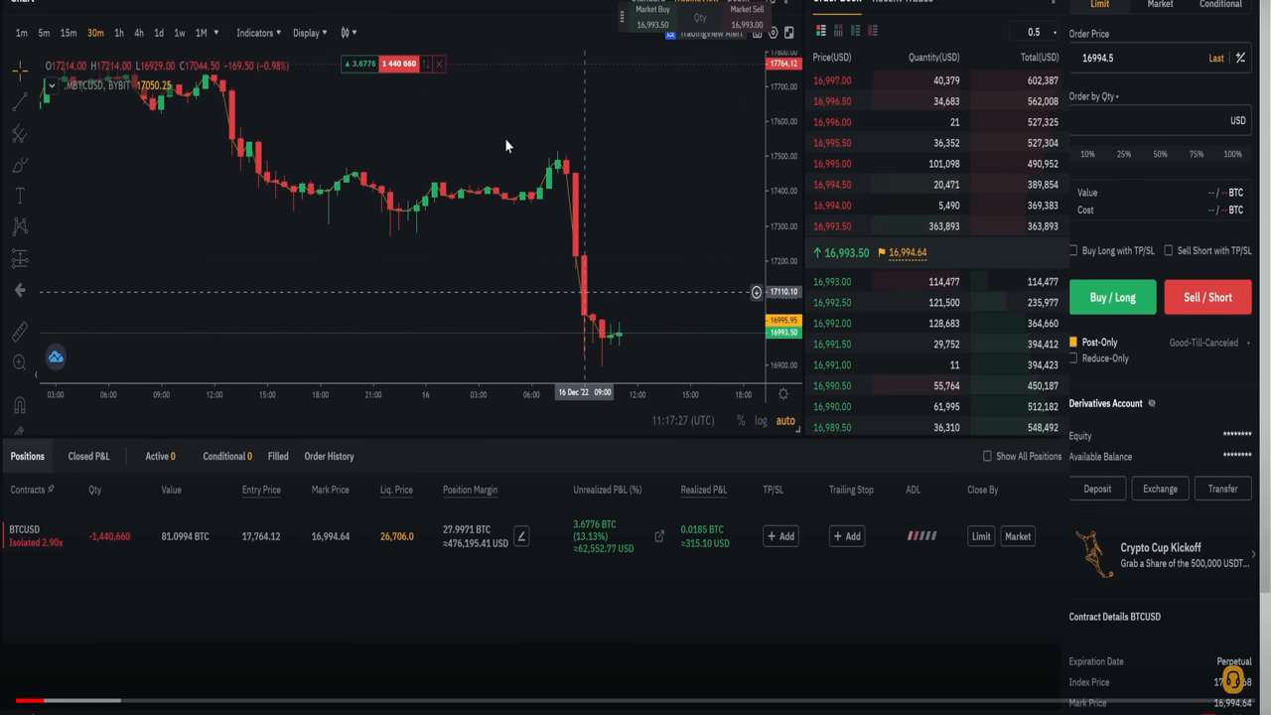
{"action": "mouse_move", "coordinate": [397, 97]}
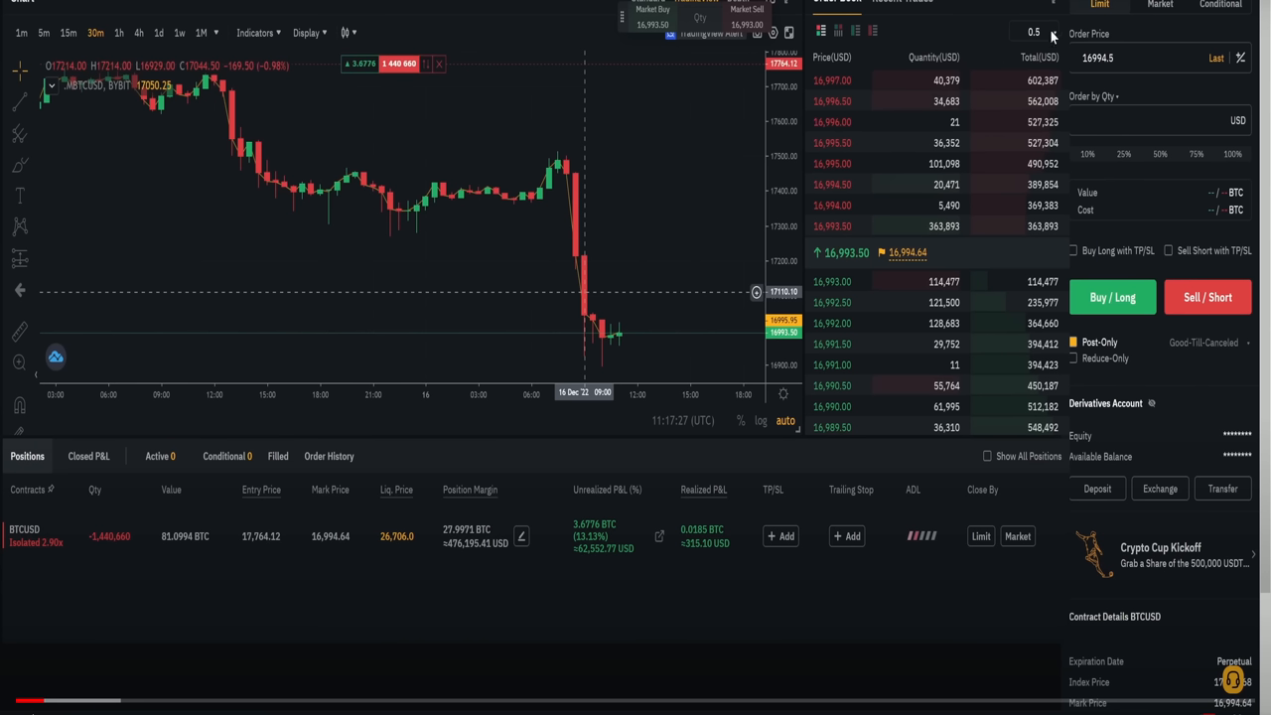
{"action": "mouse_move", "coordinate": [560, 137]}
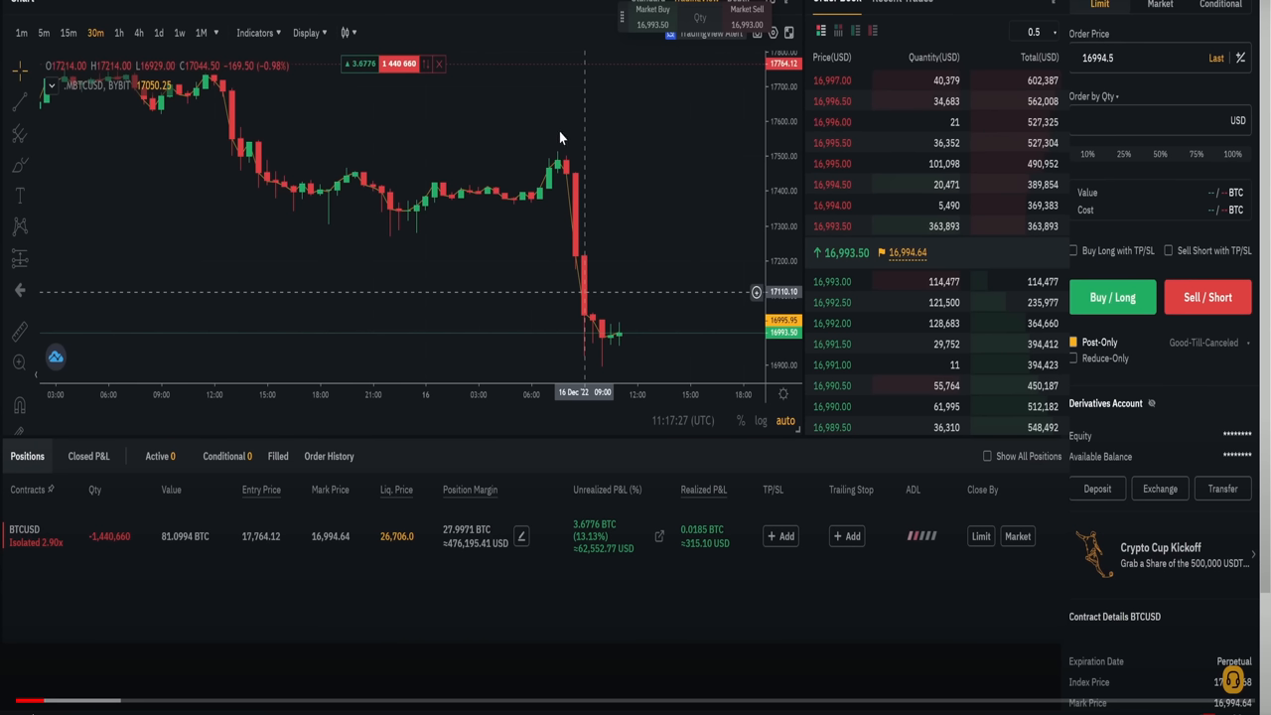
{"action": "mouse_move", "coordinate": [350, 80]}
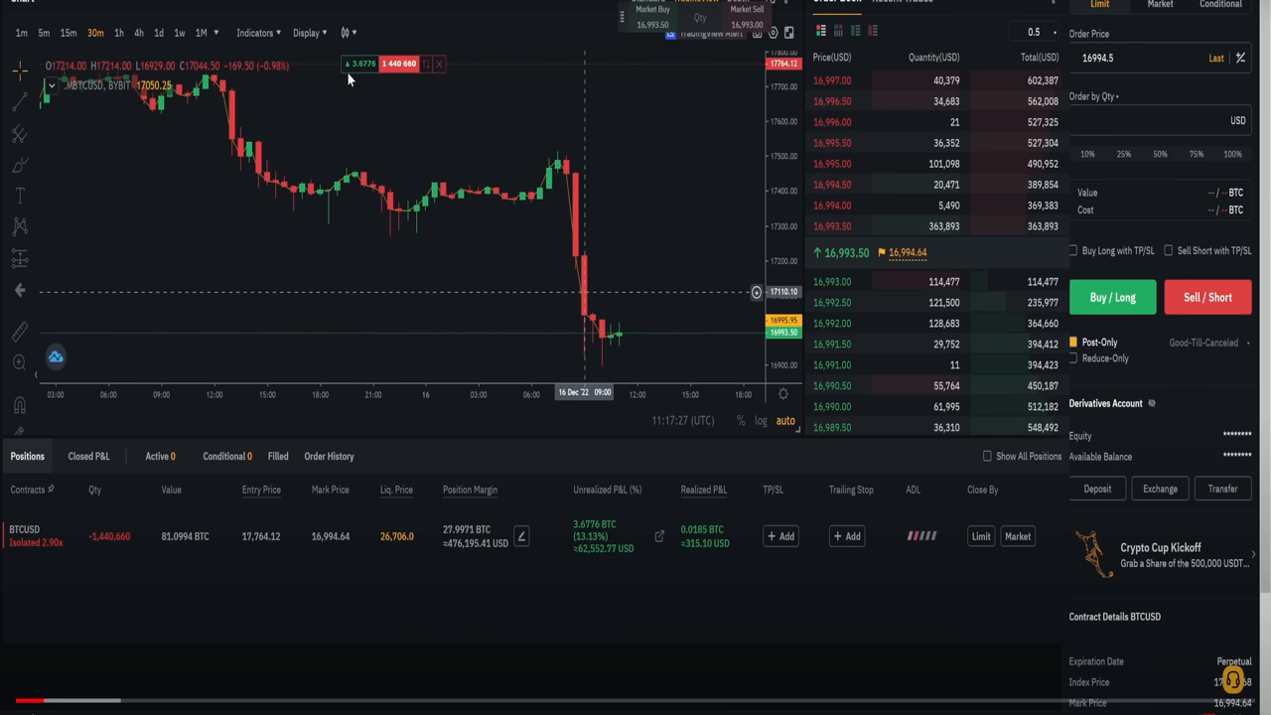
{"action": "mouse_move", "coordinate": [592, 211]}
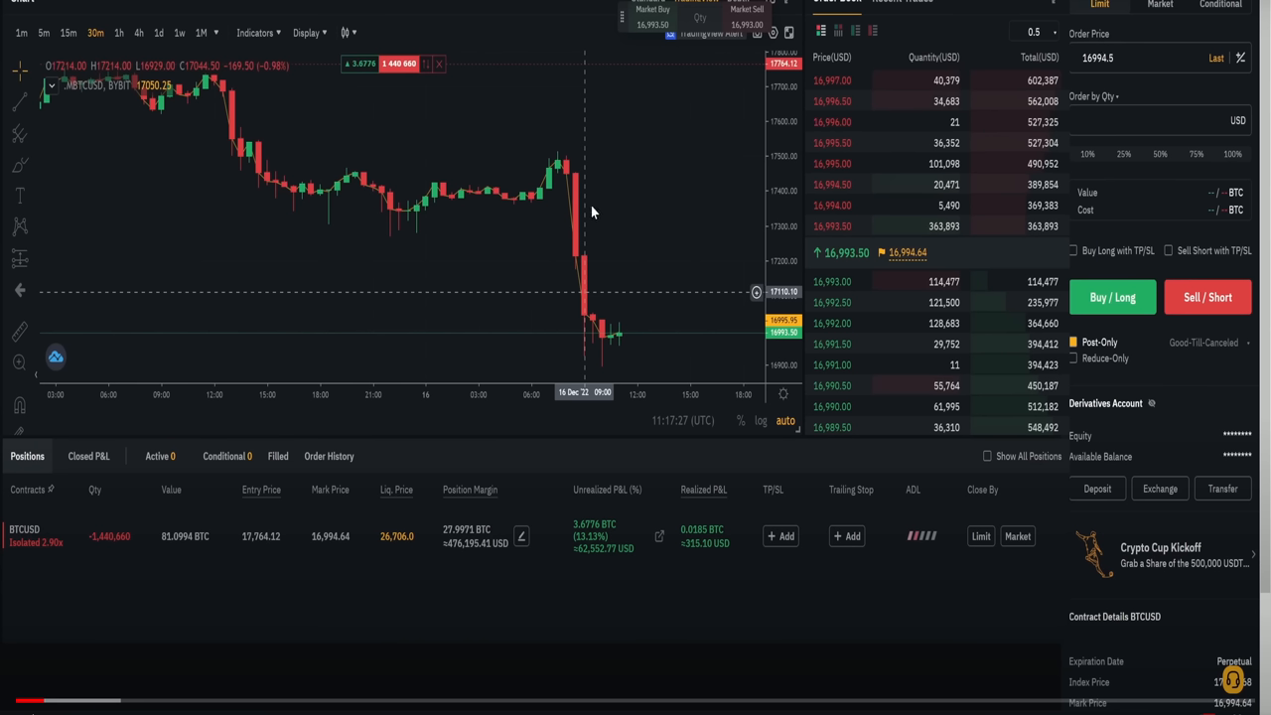
{"action": "mouse_move", "coordinate": [554, 135]}
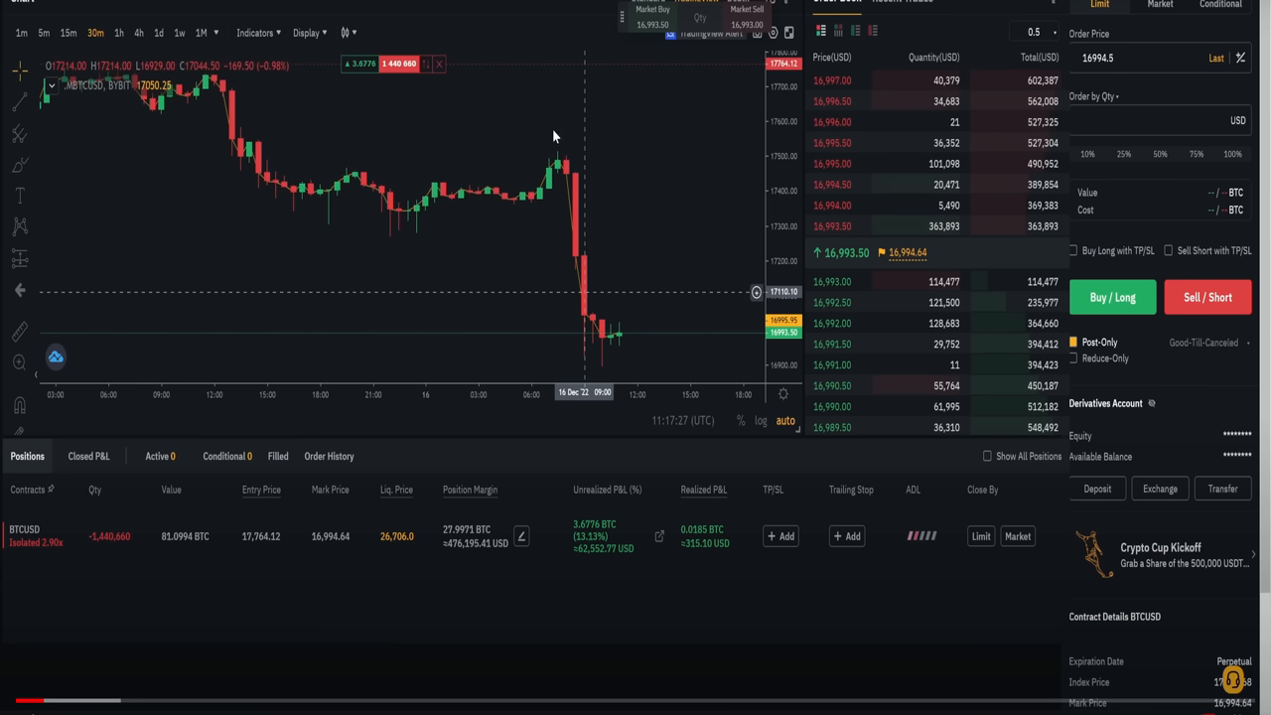
{"action": "mouse_move", "coordinate": [648, 286]}
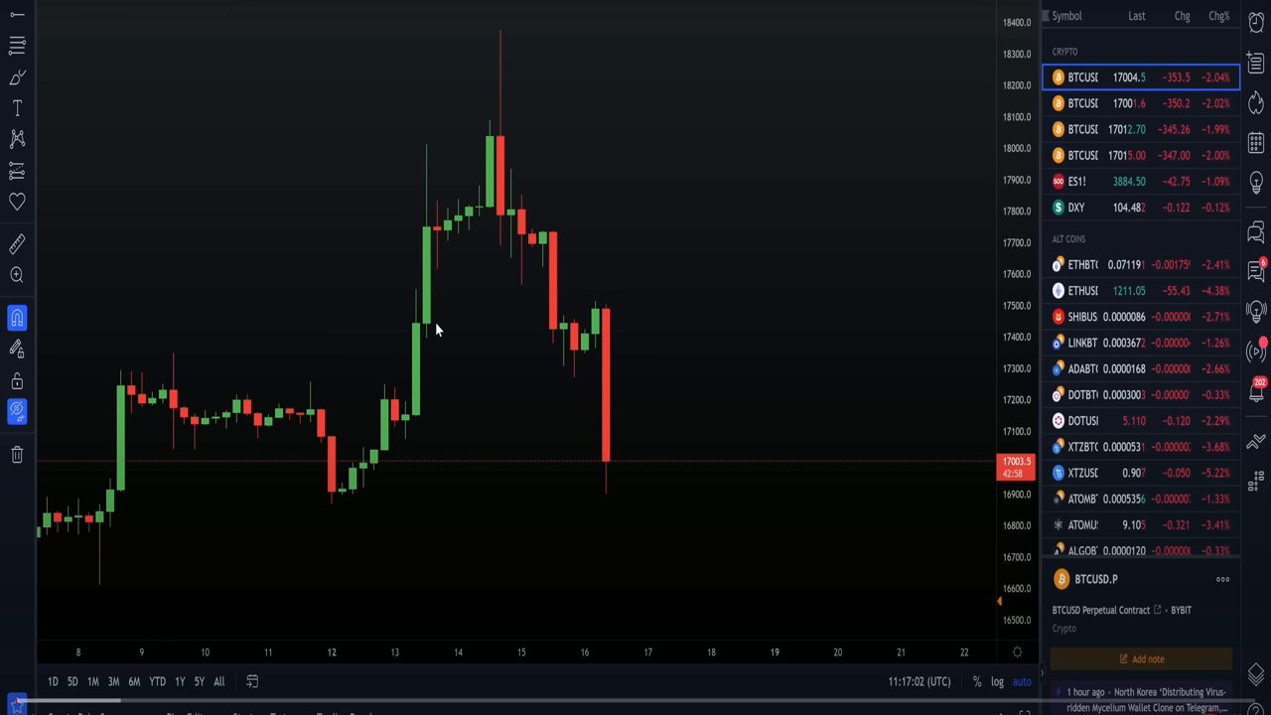
{"action": "mouse_move", "coordinate": [501, 353]}
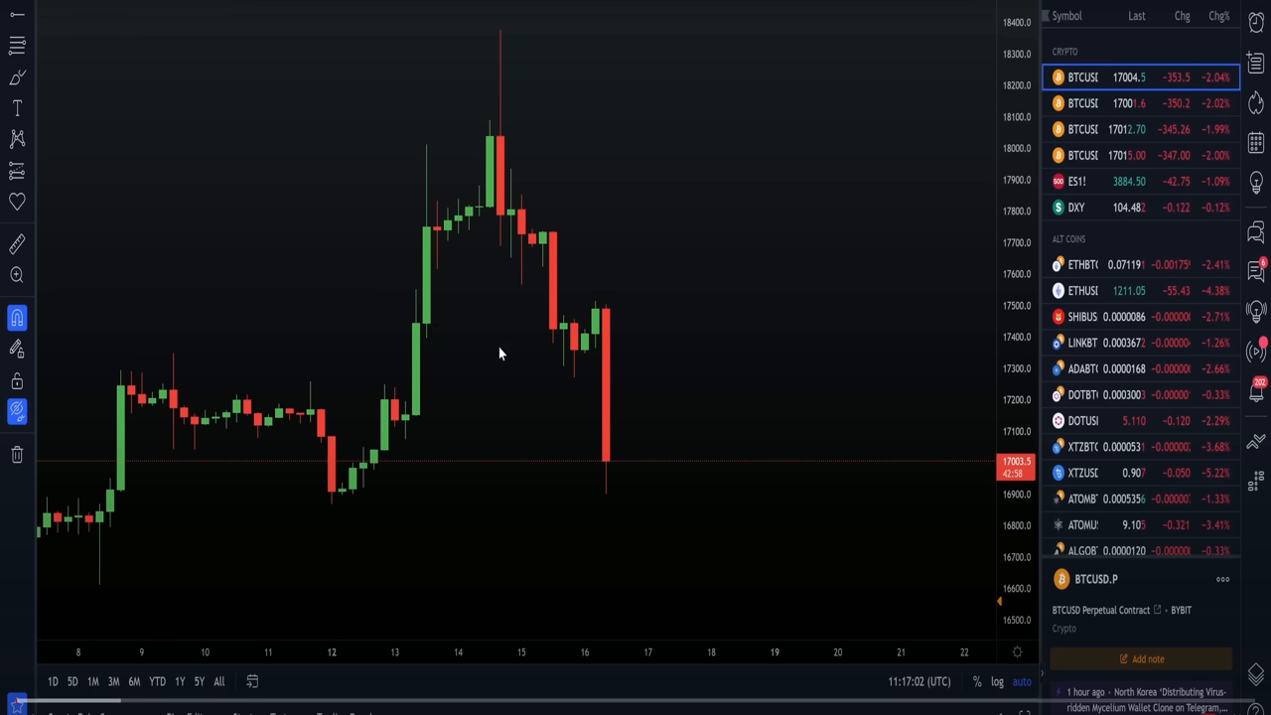
{"action": "mouse_move", "coordinate": [1001, 632]}
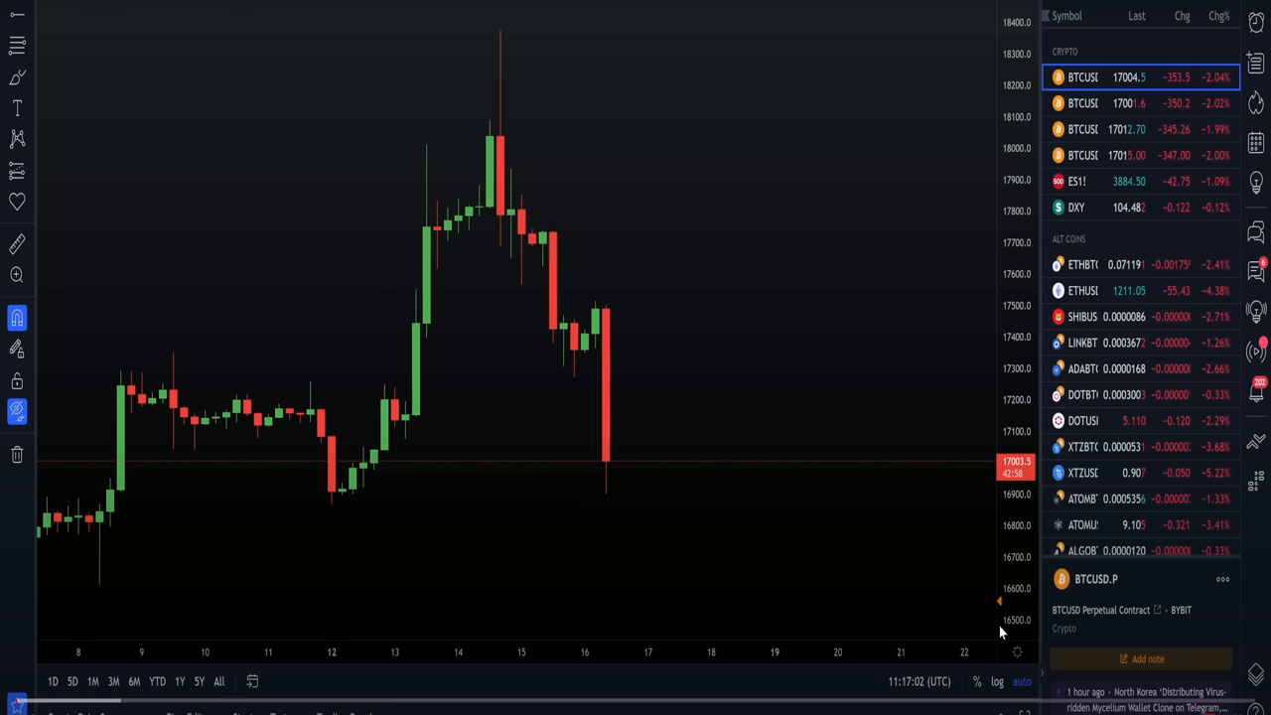
{"action": "mouse_move", "coordinate": [1001, 607]}
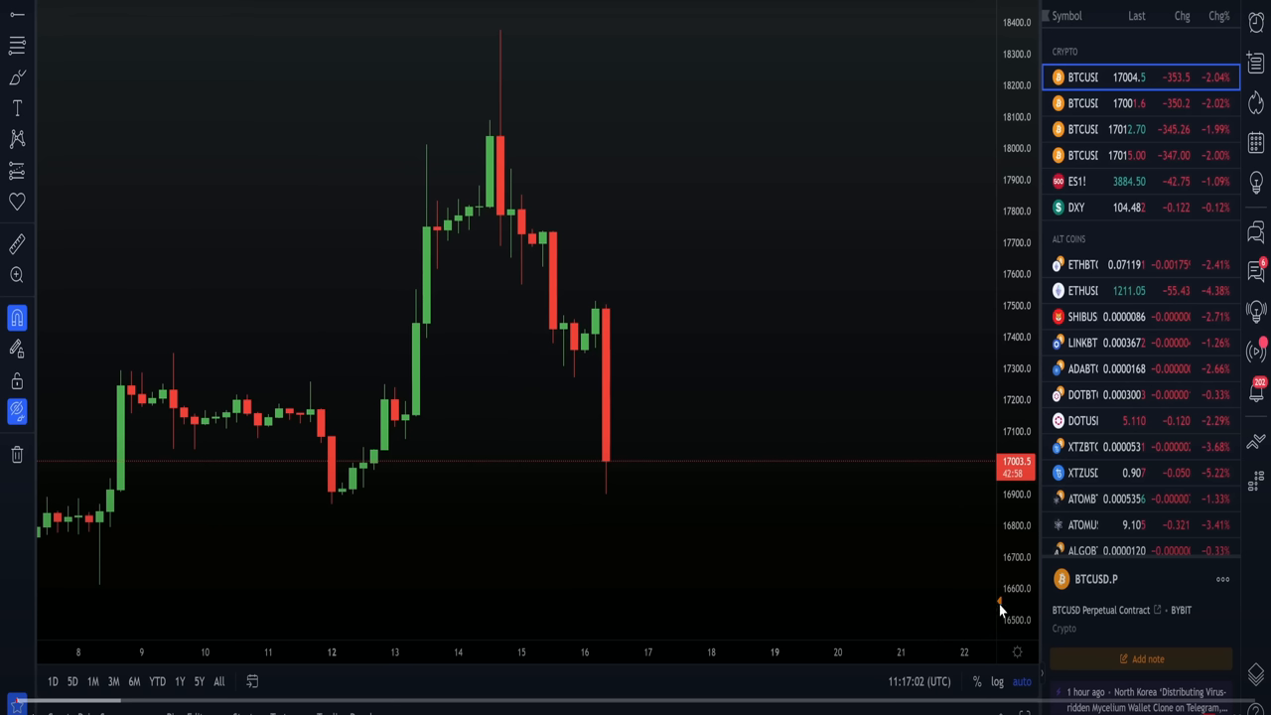
{"action": "mouse_move", "coordinate": [1001, 596]}
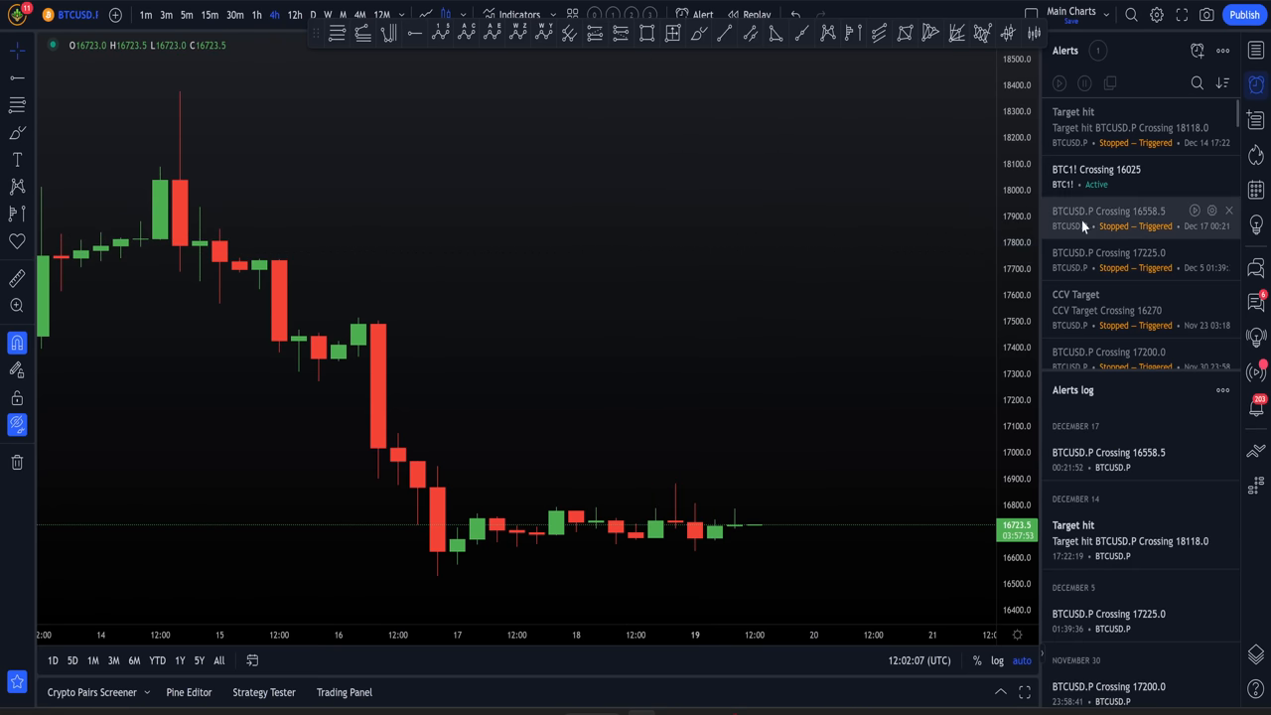
{"action": "mouse_move", "coordinate": [1092, 223]}
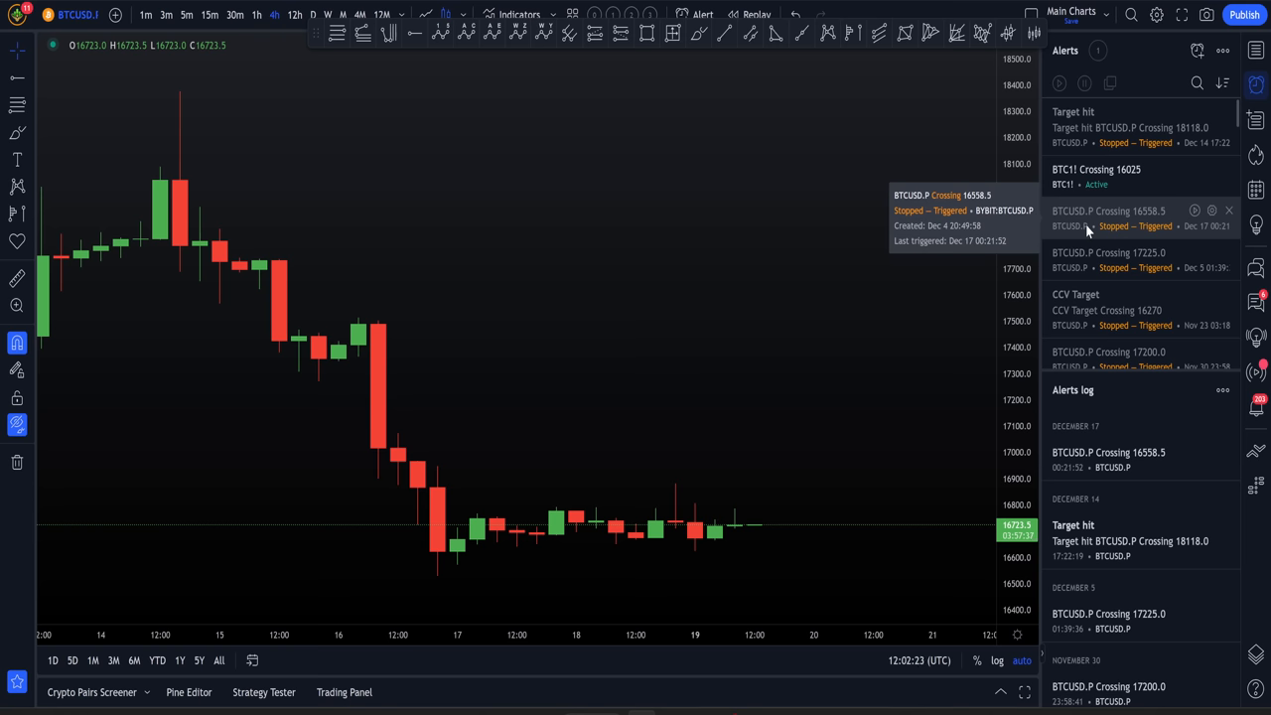
{"action": "mouse_move", "coordinate": [830, 151]}
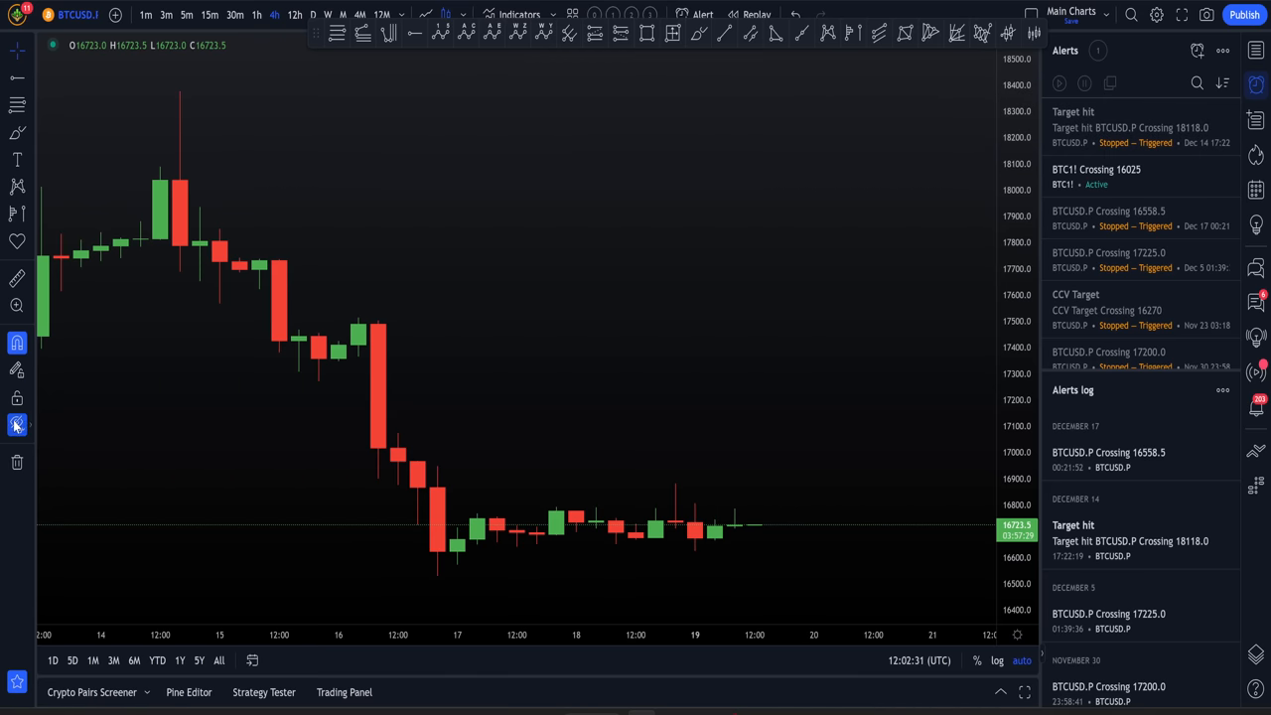
Reveal the drawn Key, Daily Level, VAH and POC lines on the BTCUSD chart.
{"action": "left_click", "coordinate": [16, 425]}
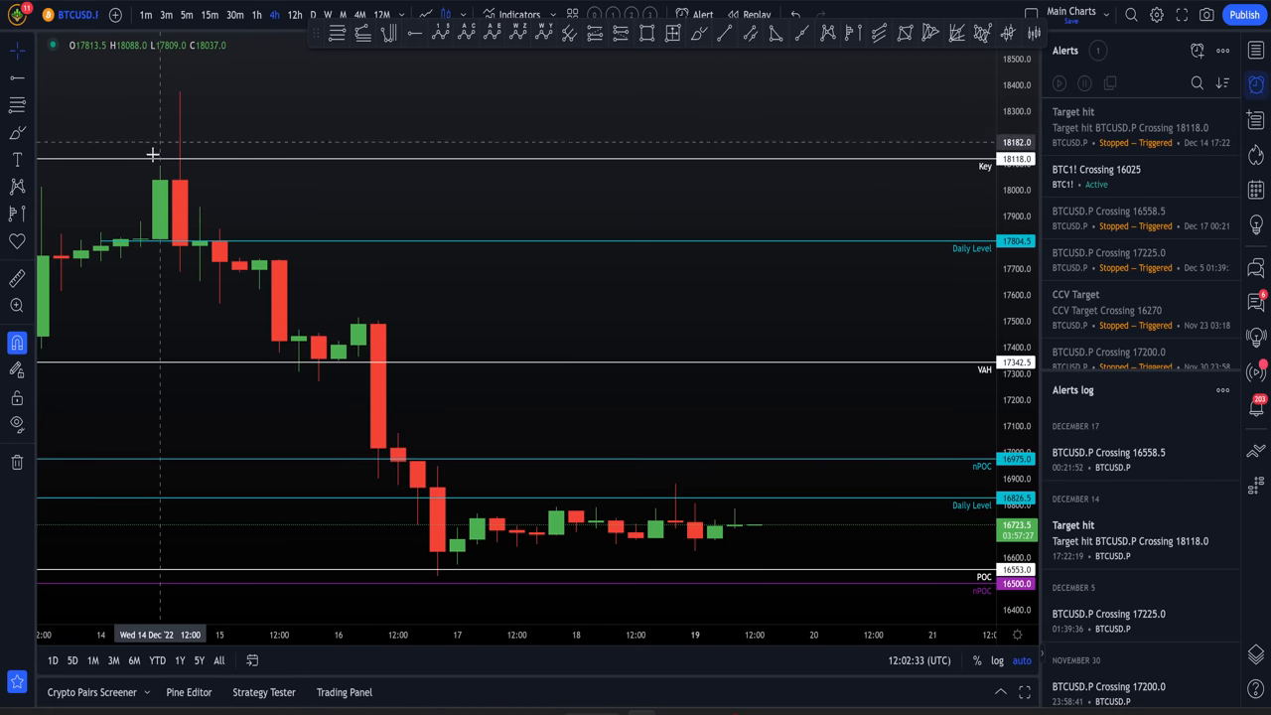
{"action": "mouse_move", "coordinate": [159, 115]}
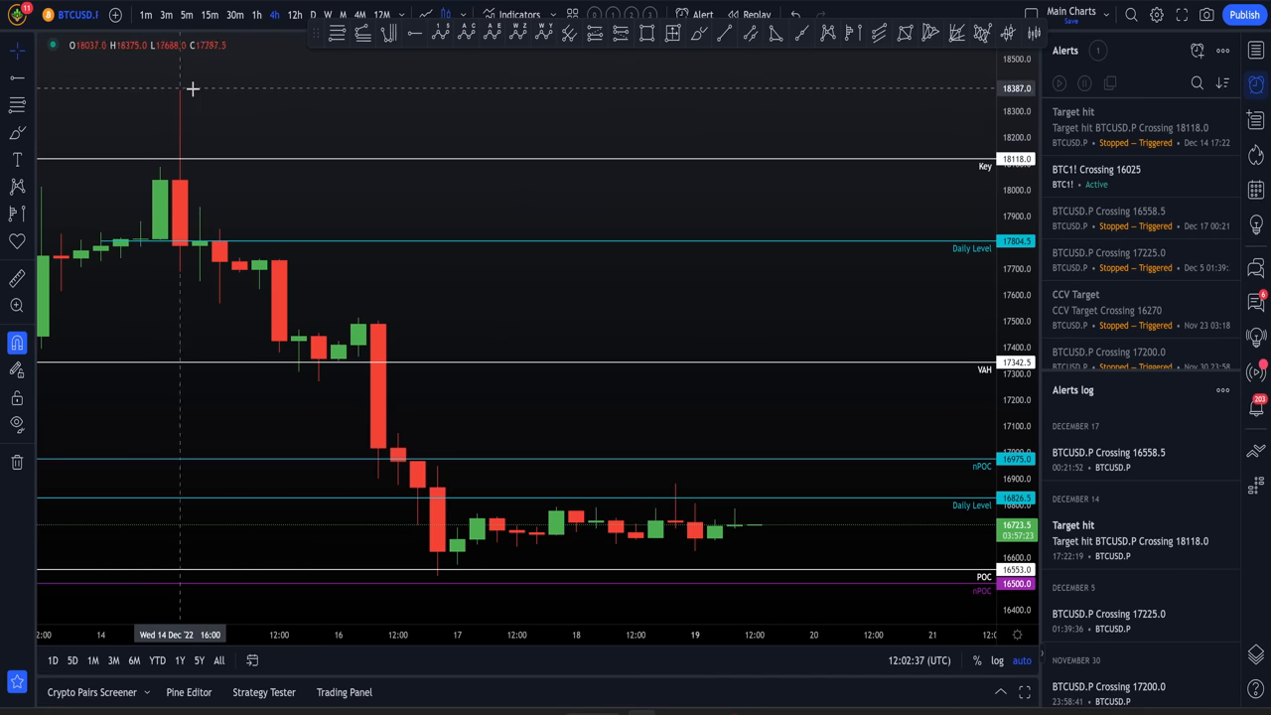
{"action": "mouse_move", "coordinate": [898, 133]}
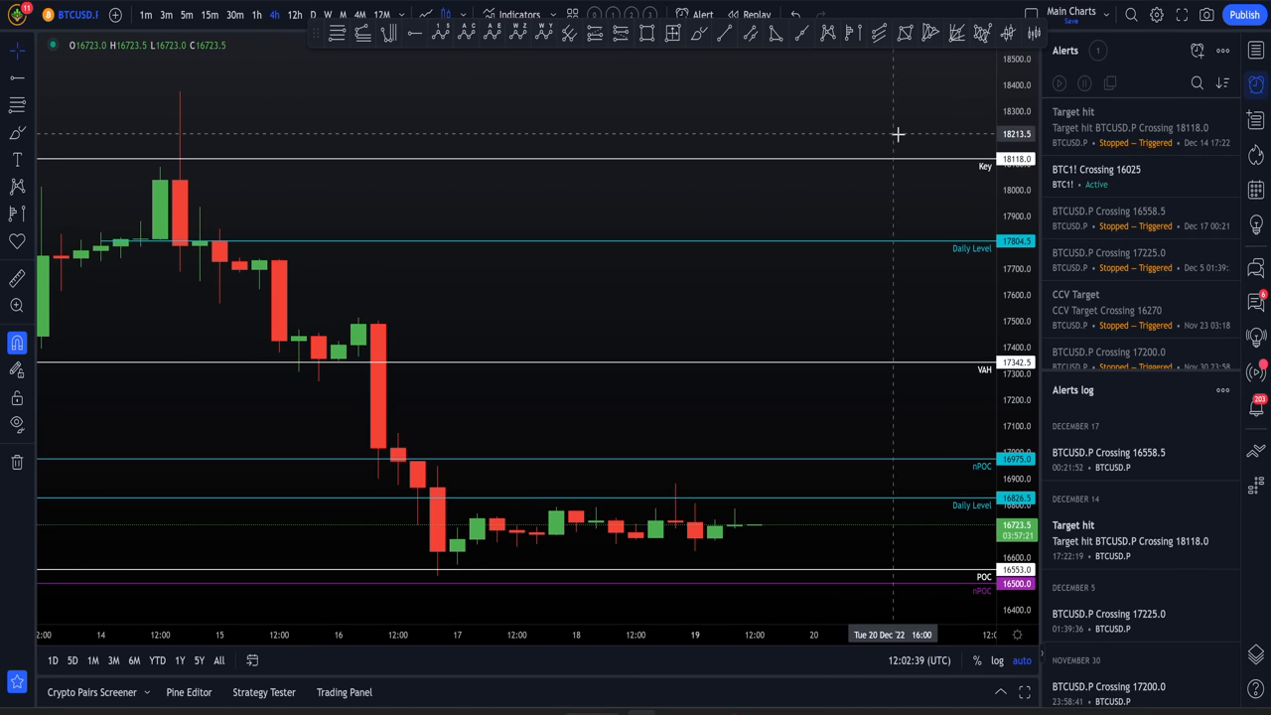
{"action": "mouse_move", "coordinate": [193, 103]}
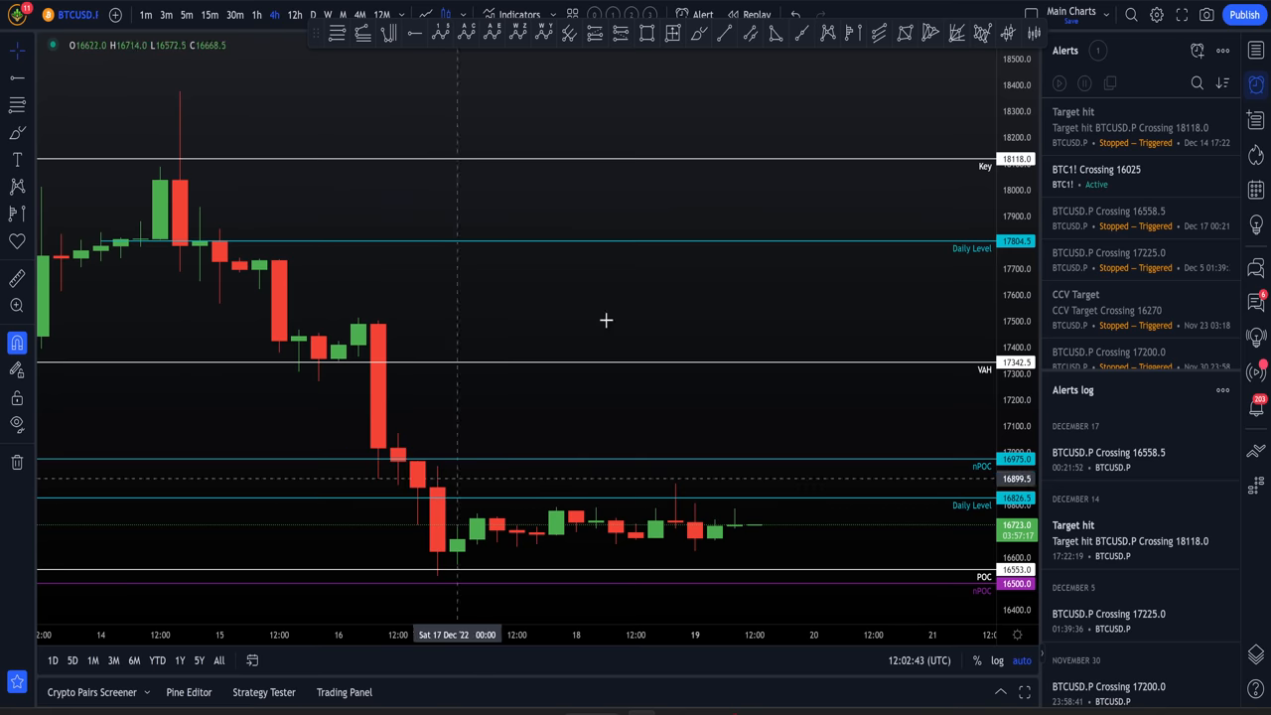
{"action": "mouse_move", "coordinate": [92, 163]}
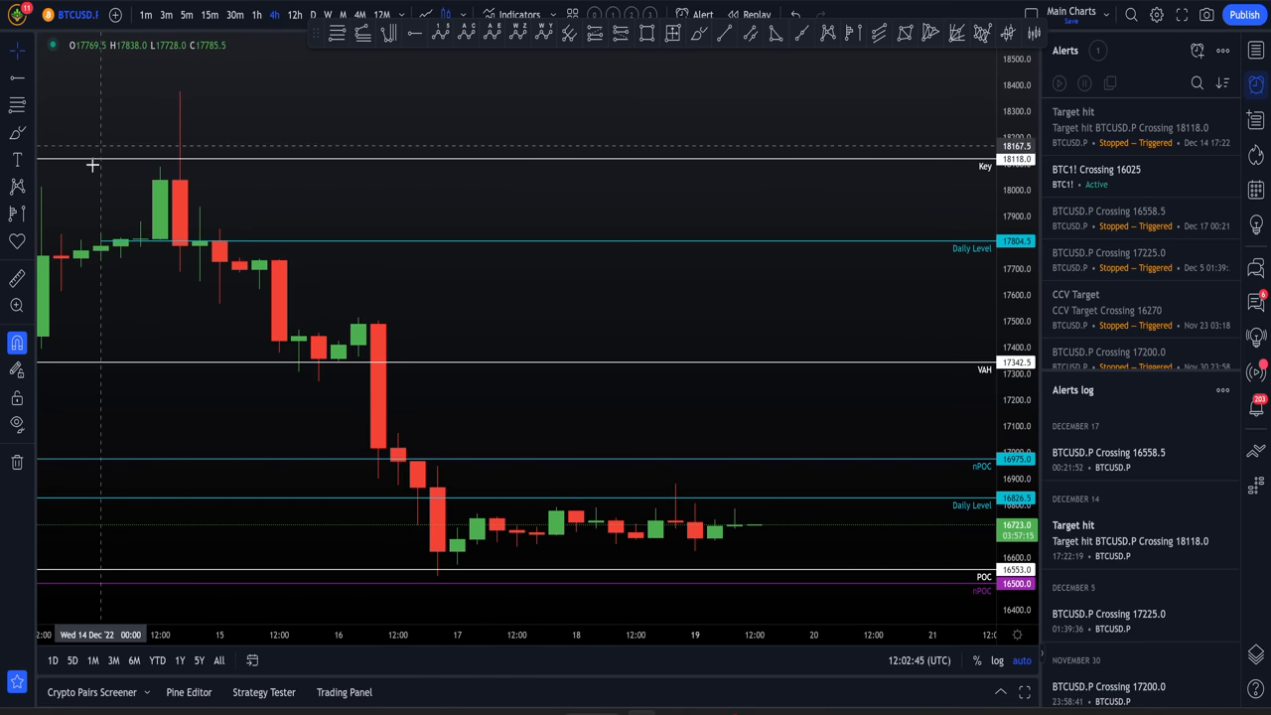
{"action": "mouse_move", "coordinate": [830, 276]}
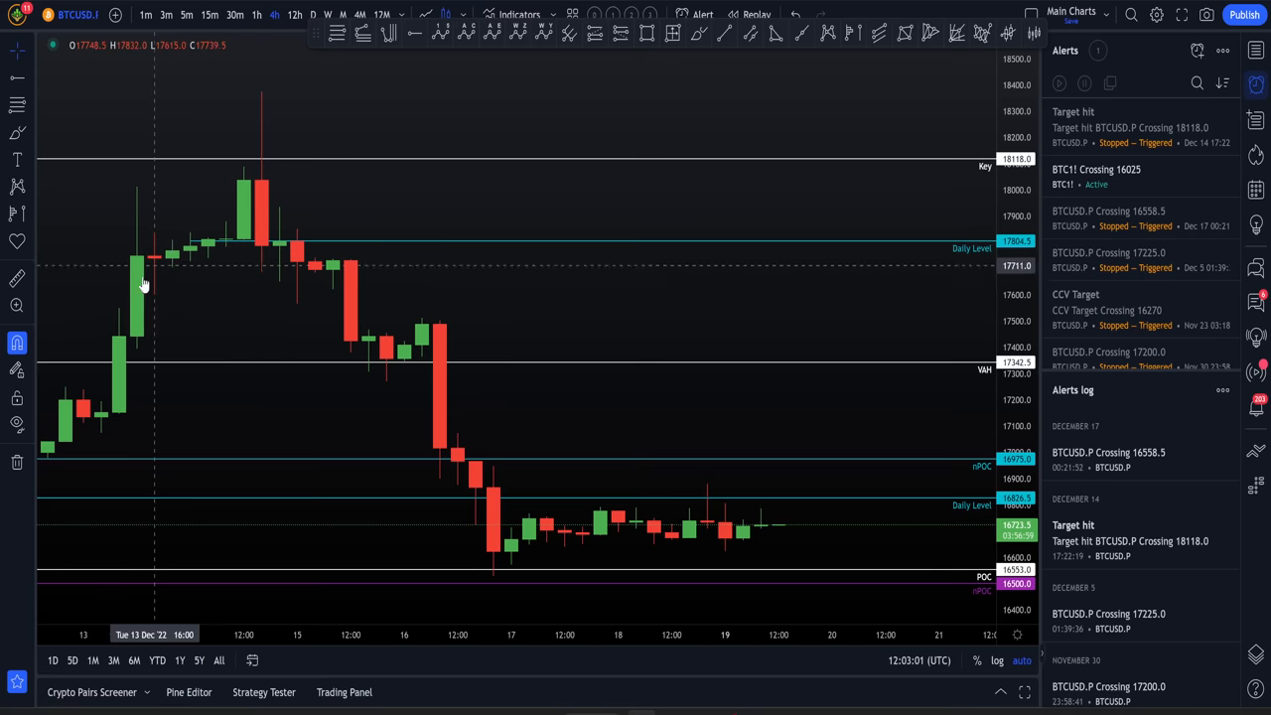
{"action": "mouse_move", "coordinate": [216, 248]}
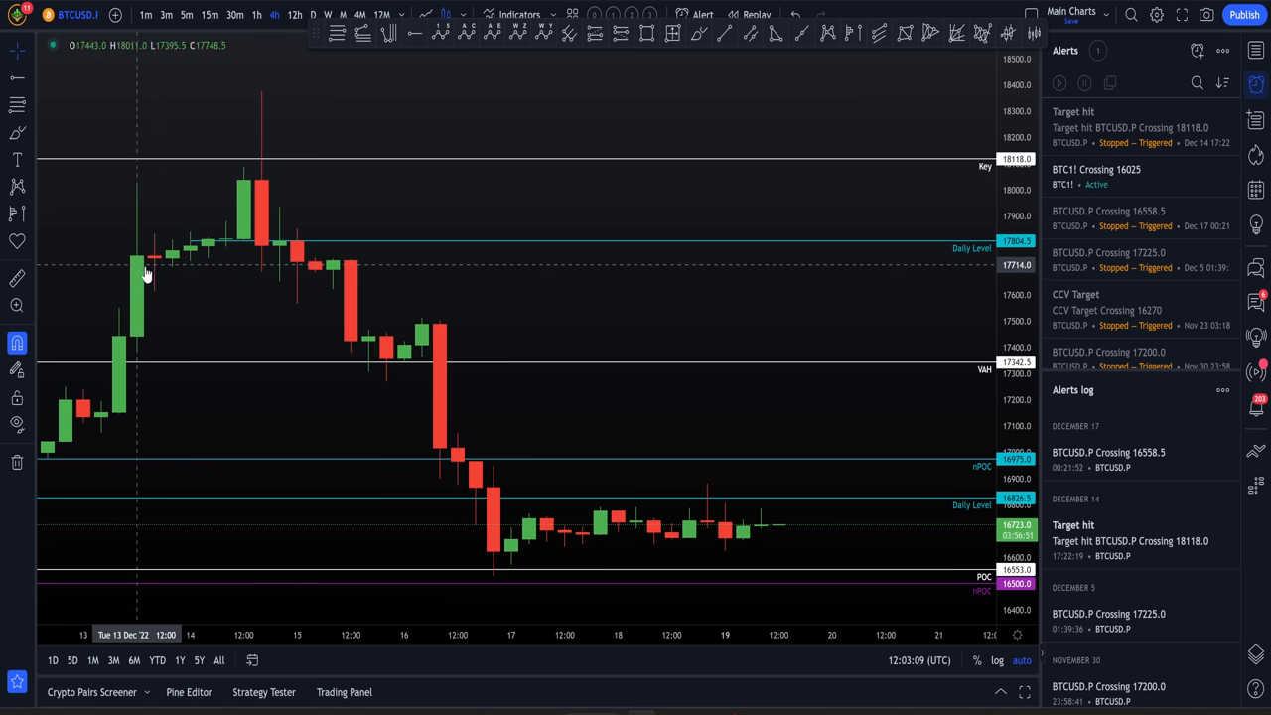
{"action": "mouse_move", "coordinate": [294, 149]}
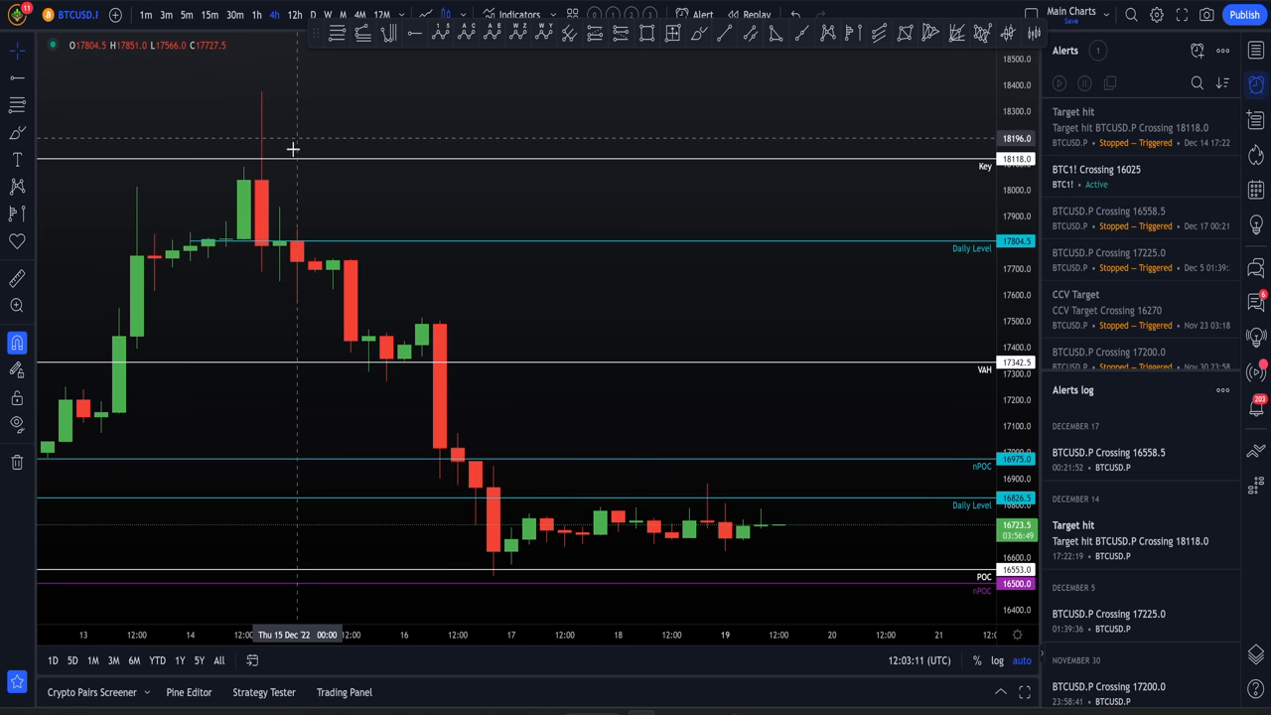
{"action": "mouse_move", "coordinate": [214, 171]}
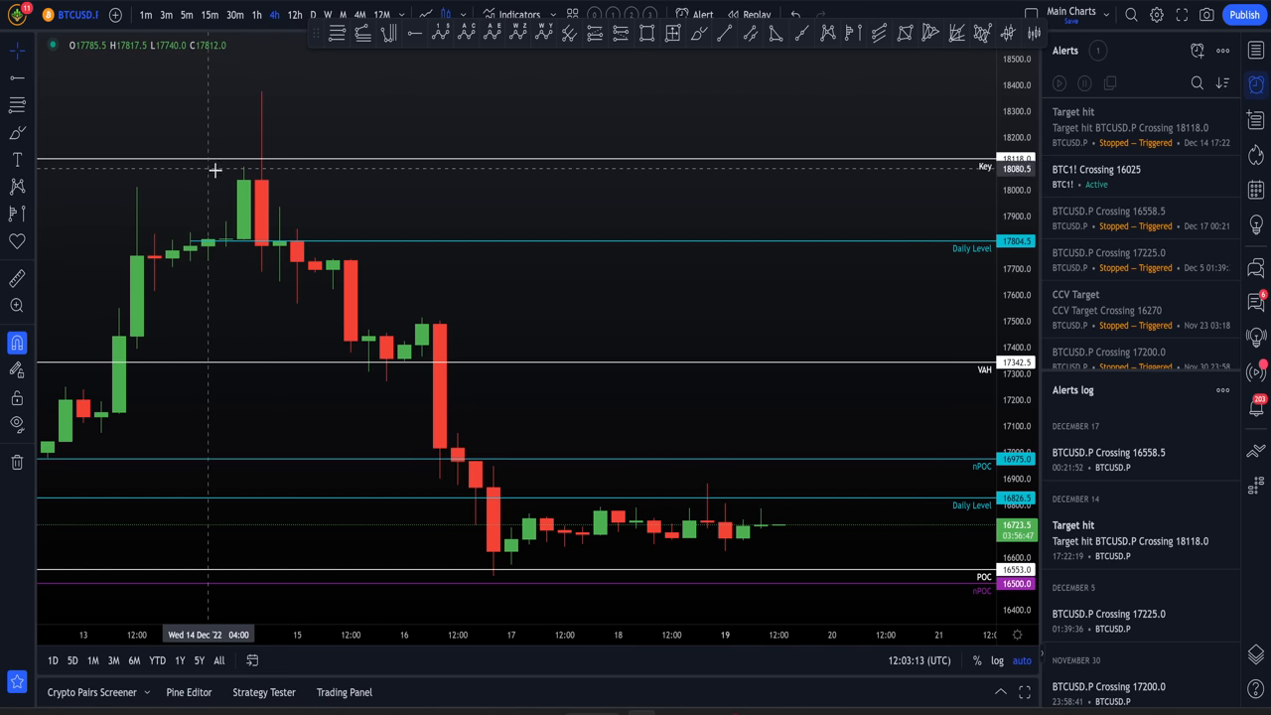
{"action": "mouse_move", "coordinate": [286, 157]}
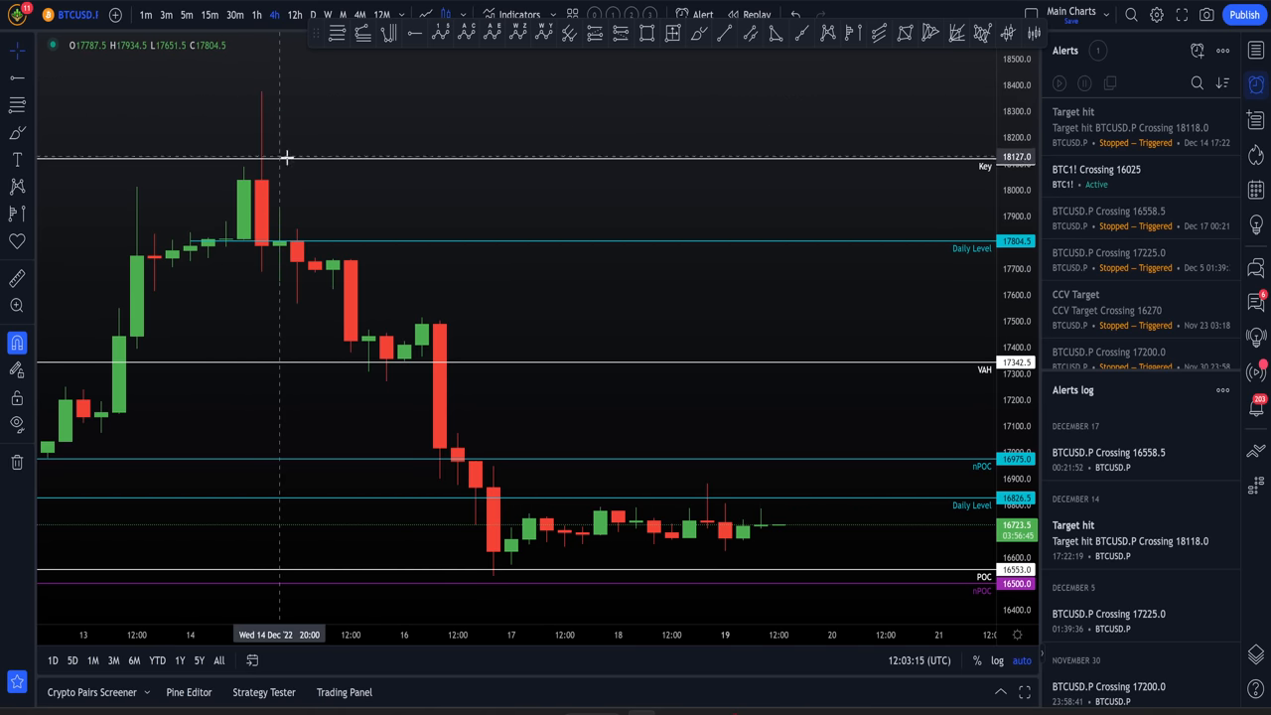
{"action": "mouse_move", "coordinate": [222, 191]}
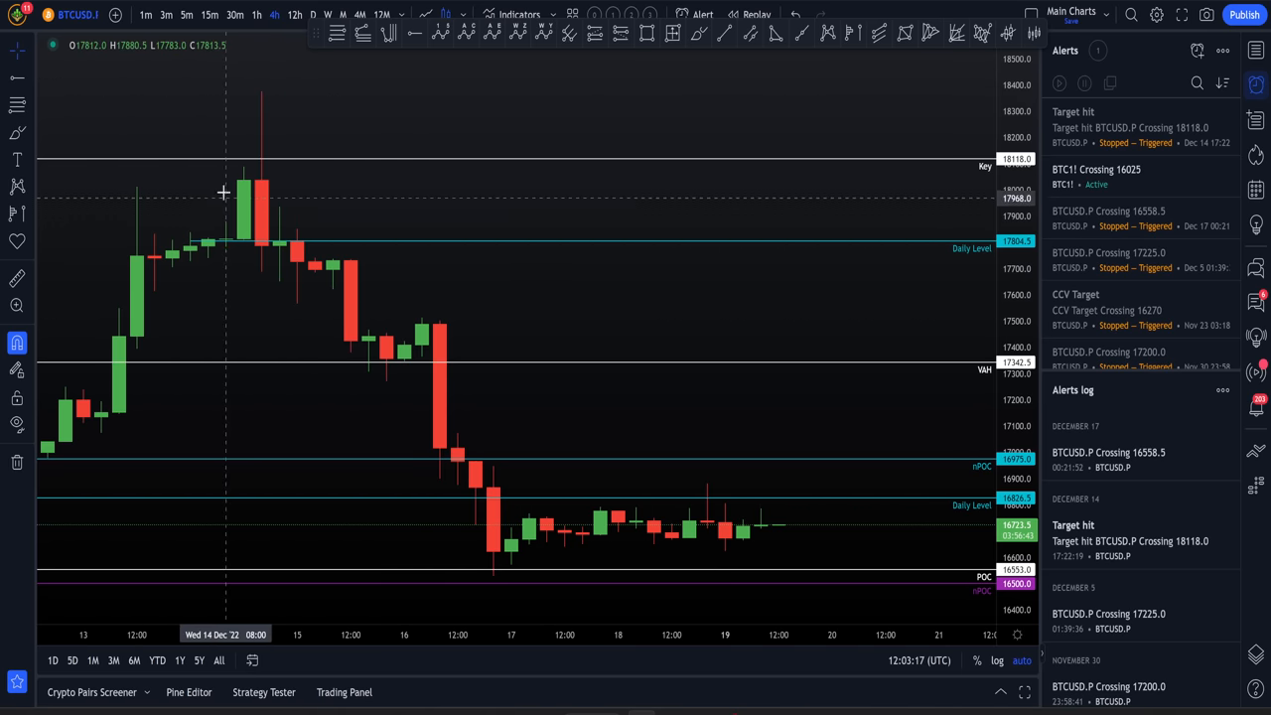
{"action": "mouse_move", "coordinate": [280, 127]}
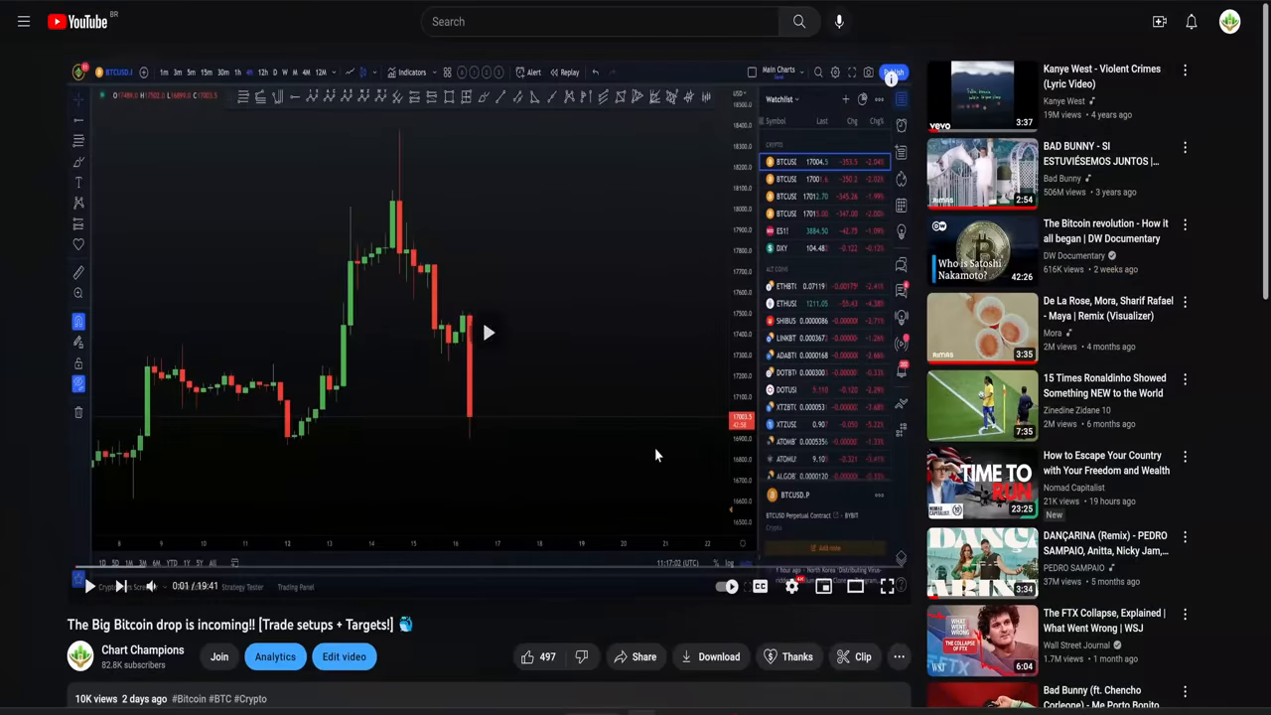
{"action": "left_click", "coordinate": [886, 585]}
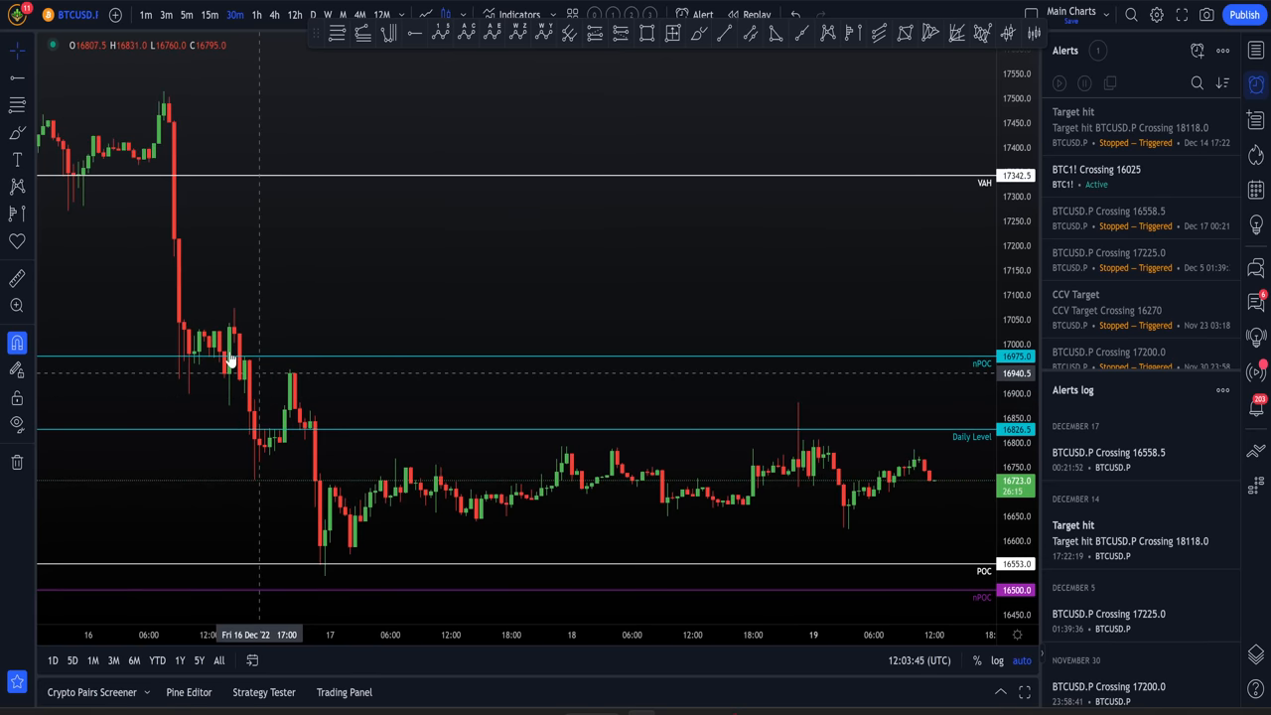
{"action": "mouse_move", "coordinate": [222, 353]}
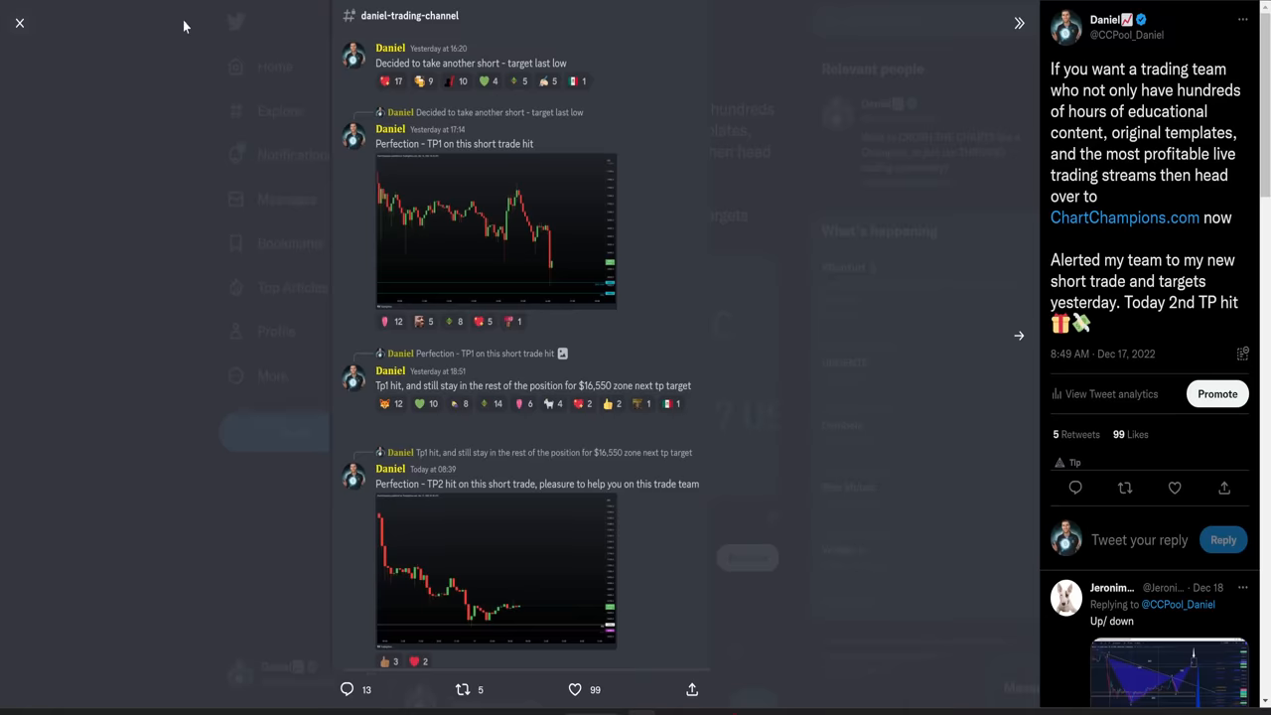
{"action": "left_click", "coordinate": [20, 22]}
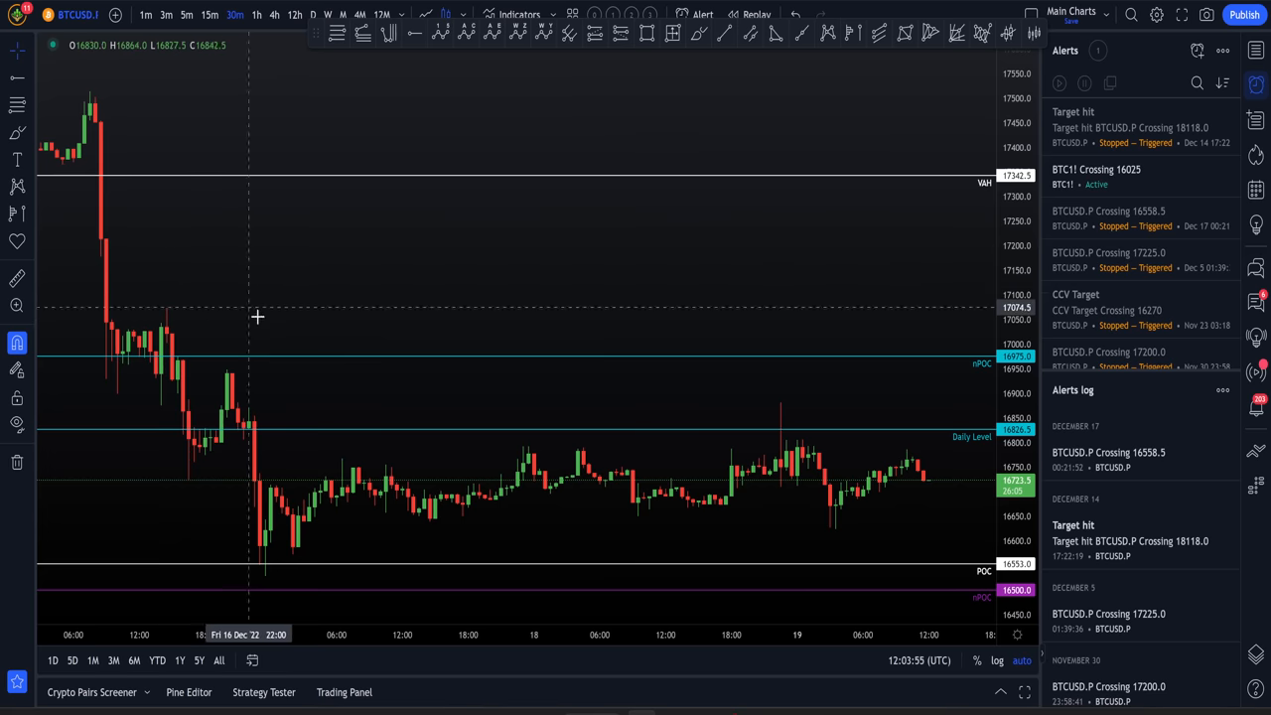
{"action": "mouse_move", "coordinate": [141, 324]}
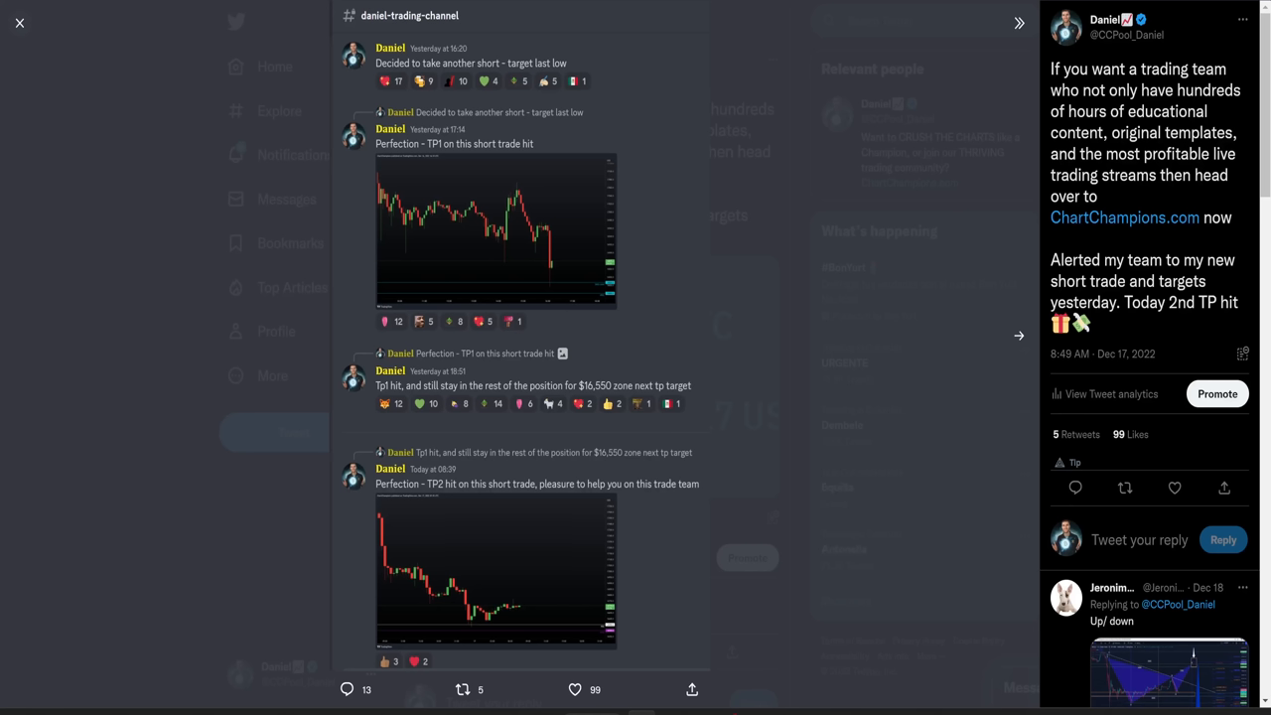
{"action": "left_click", "coordinate": [20, 22]}
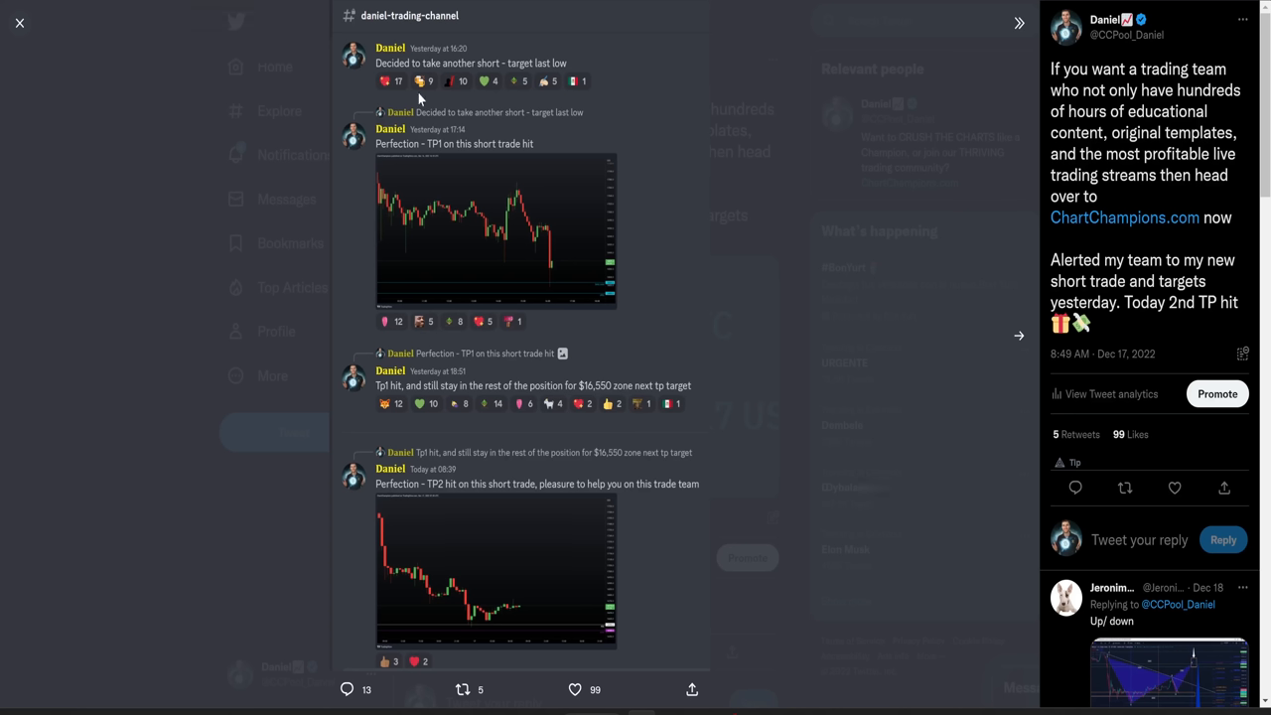
{"action": "mouse_move", "coordinate": [417, 99]}
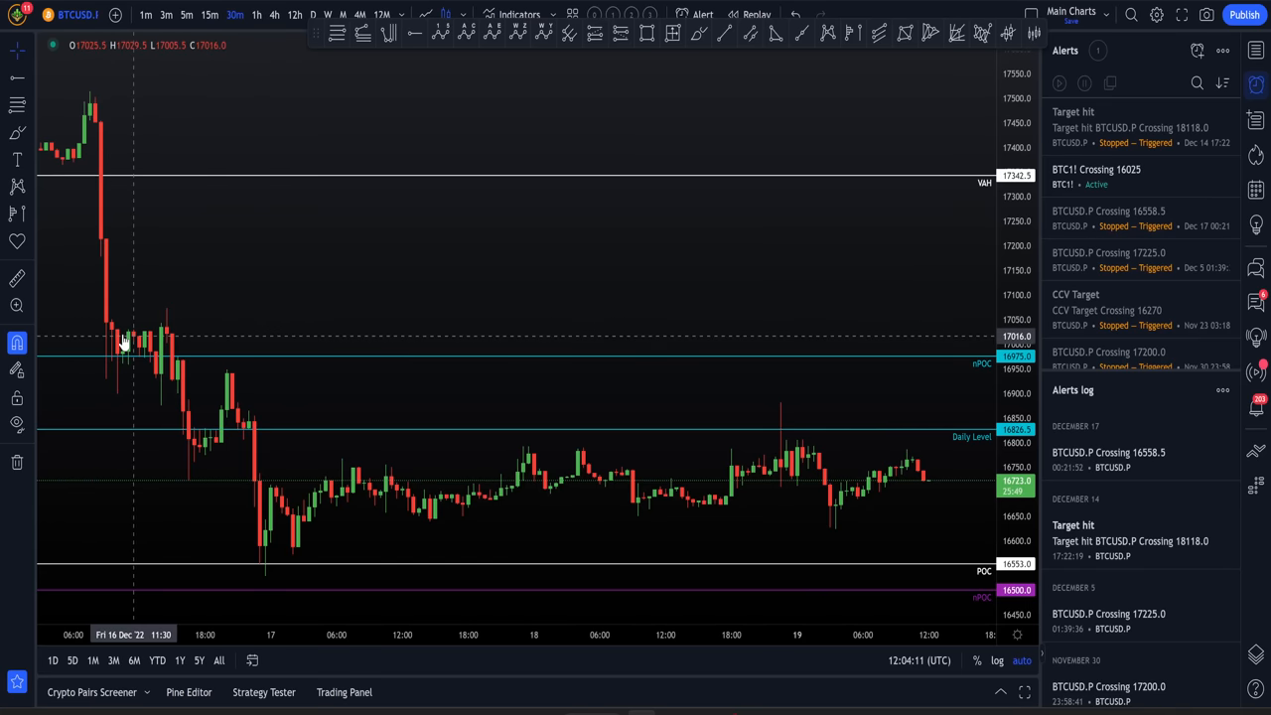
{"action": "mouse_move", "coordinate": [151, 326]}
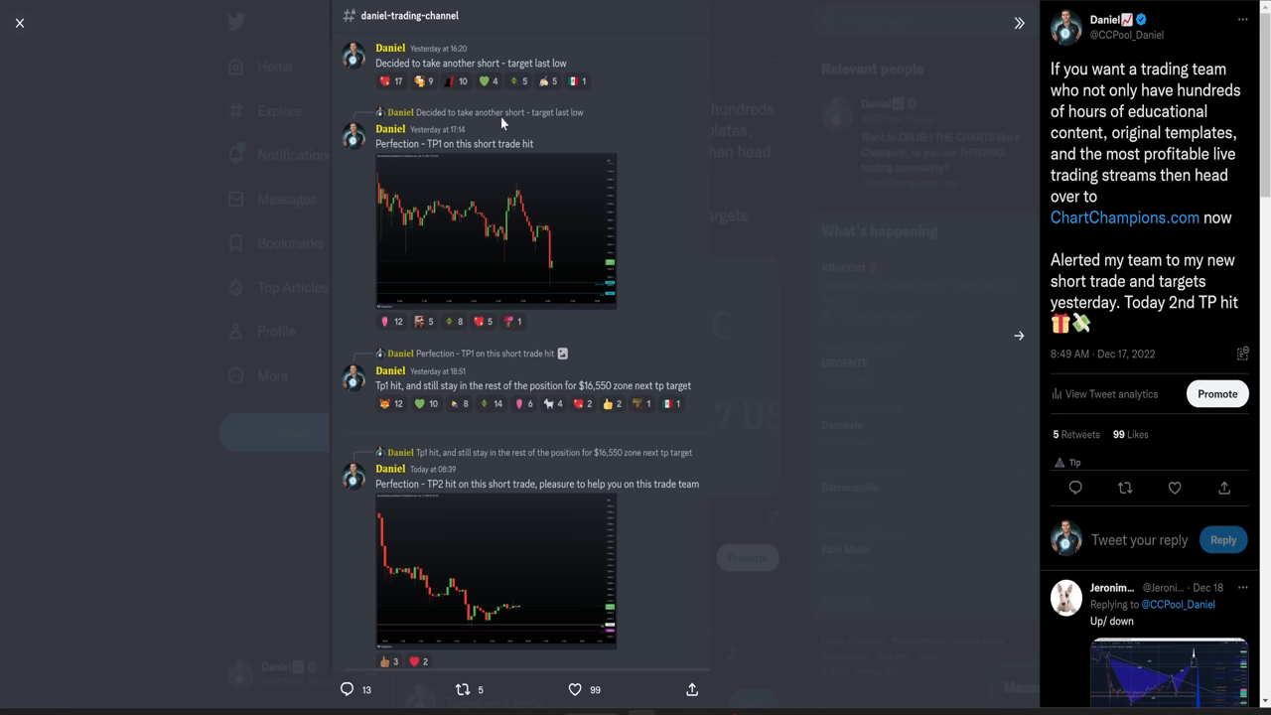
{"action": "mouse_move", "coordinate": [520, 78]}
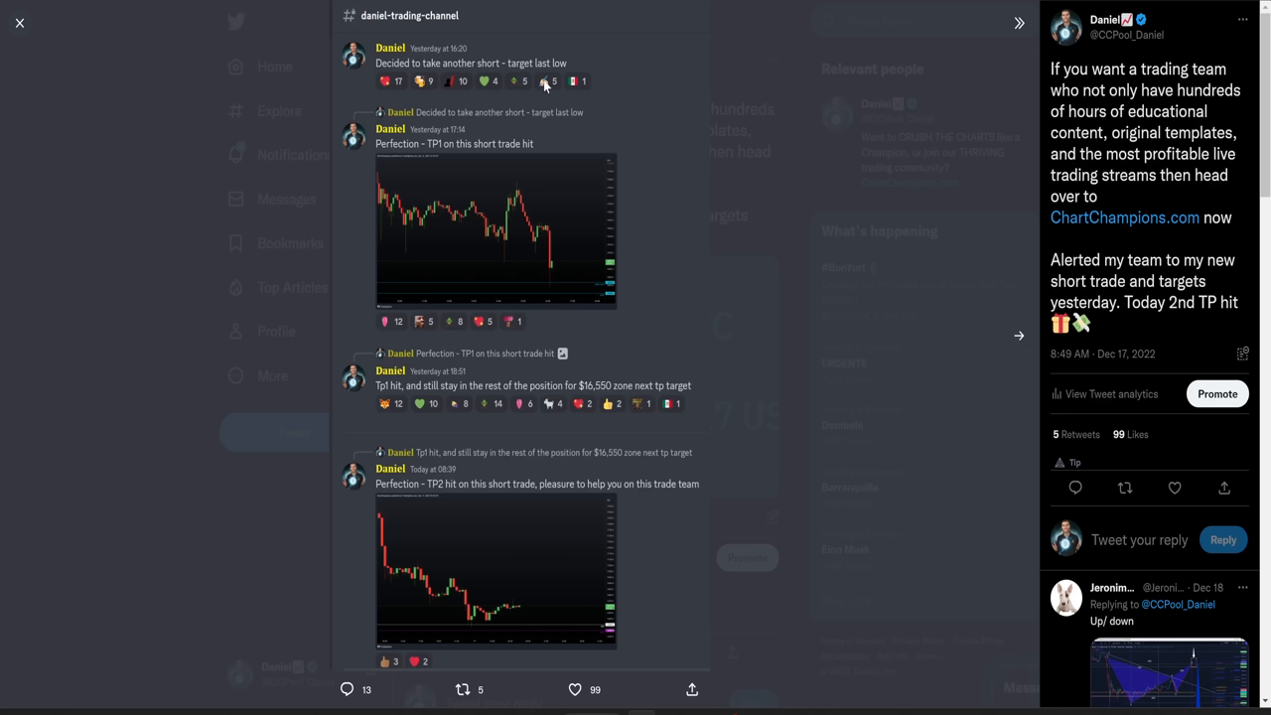
{"action": "mouse_move", "coordinate": [493, 359]}
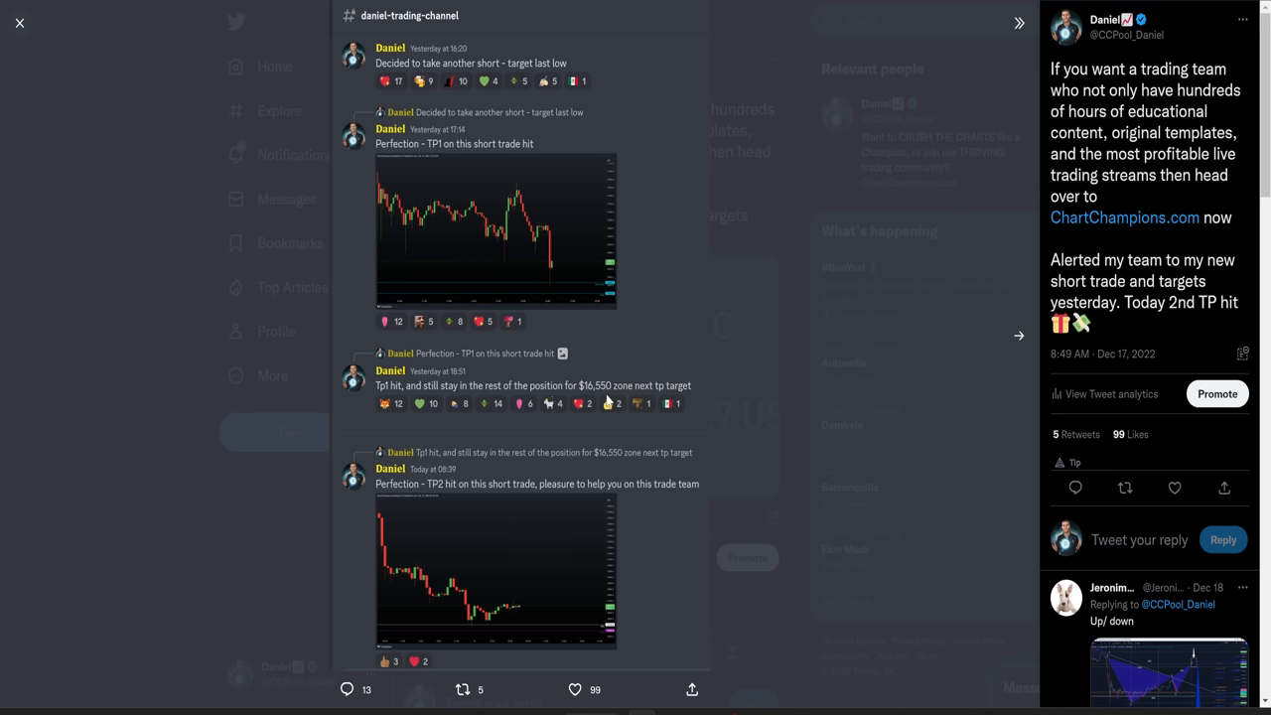
{"action": "mouse_move", "coordinate": [528, 383]}
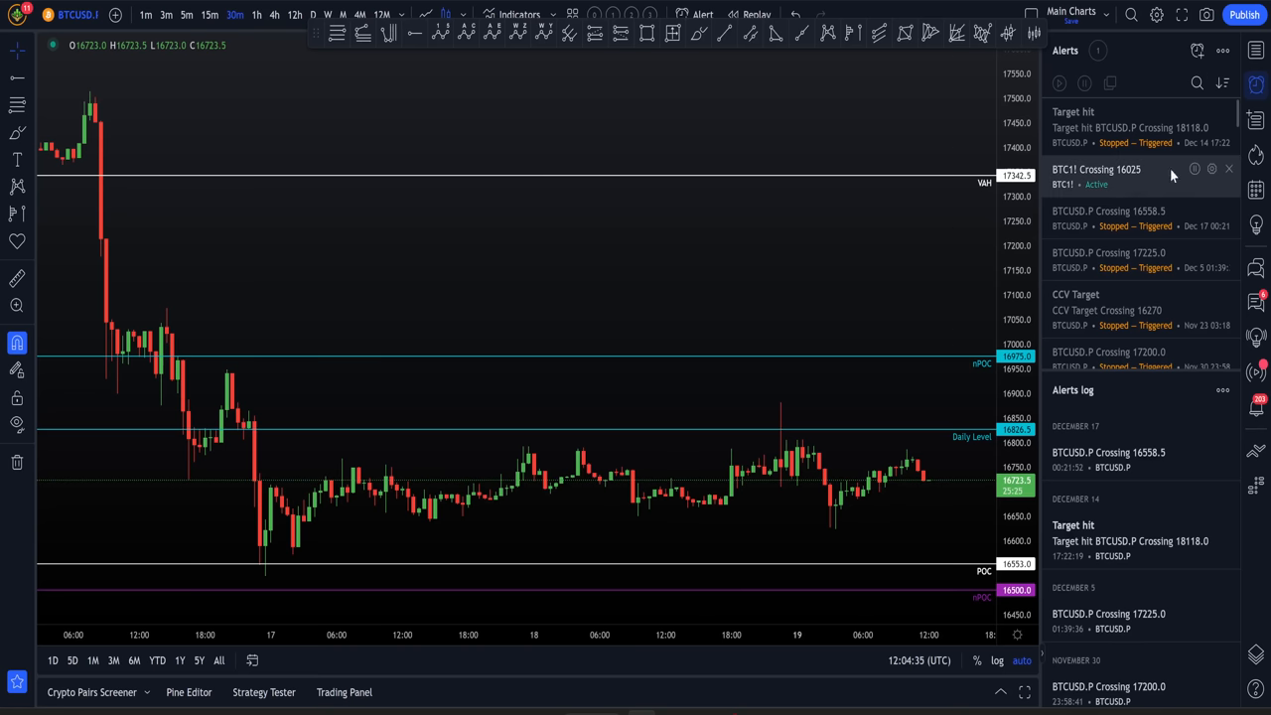
{"action": "mouse_move", "coordinate": [1096, 227]}
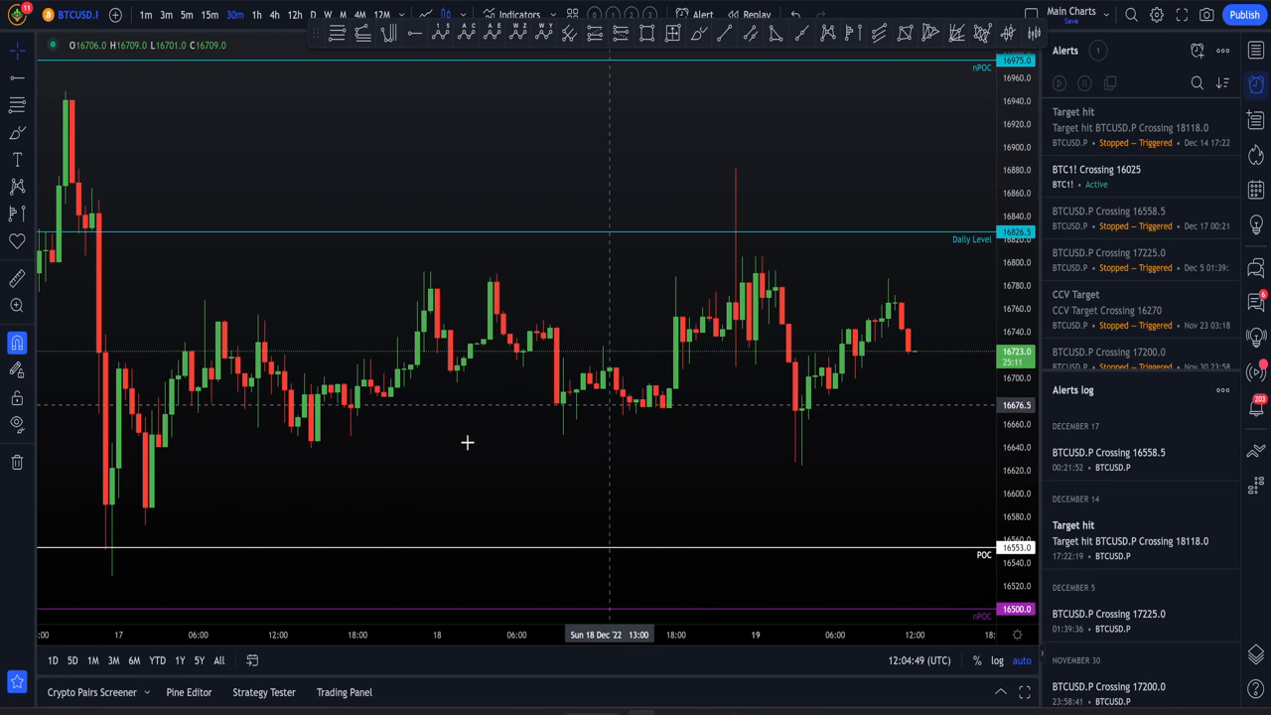
Rescale the BTCUSD chart onto the recent sideways range between the key levels.
{"action": "left_click_drag", "start_coordinate": [467, 441], "coordinate": [262, 478]}
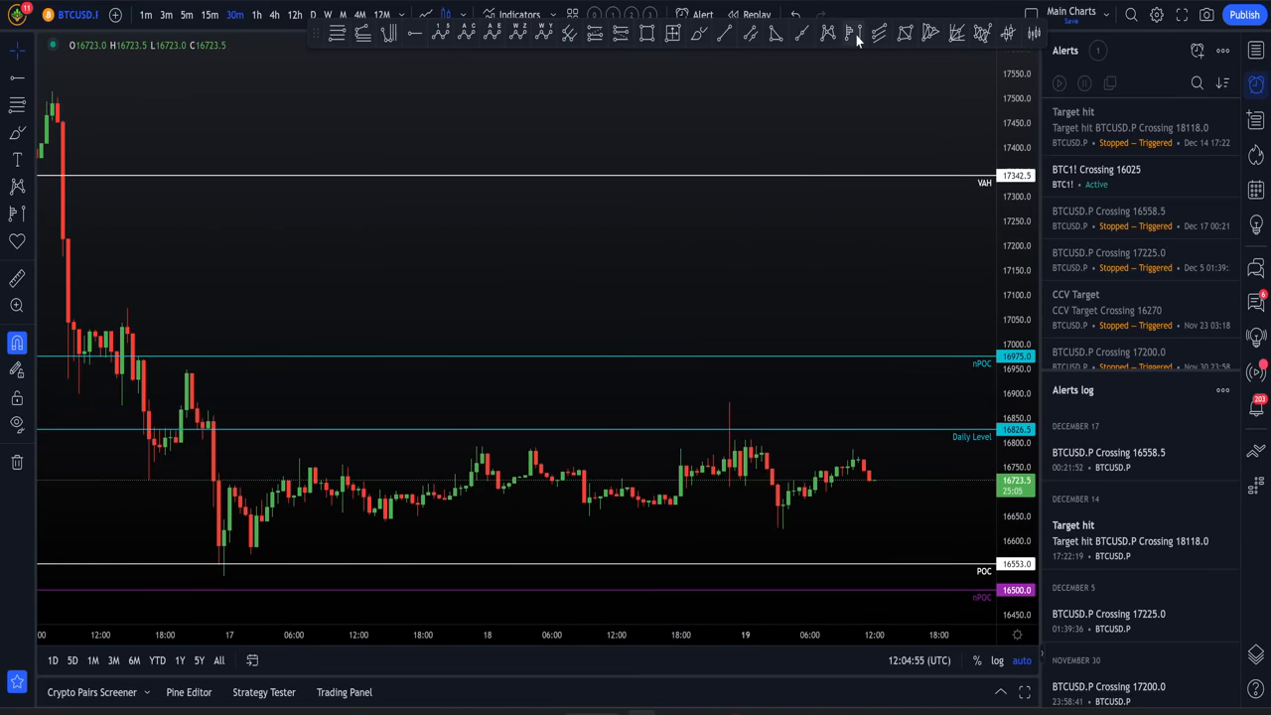
{"action": "left_click_drag", "start_coordinate": [68, 238], "coordinate": [874, 348]}
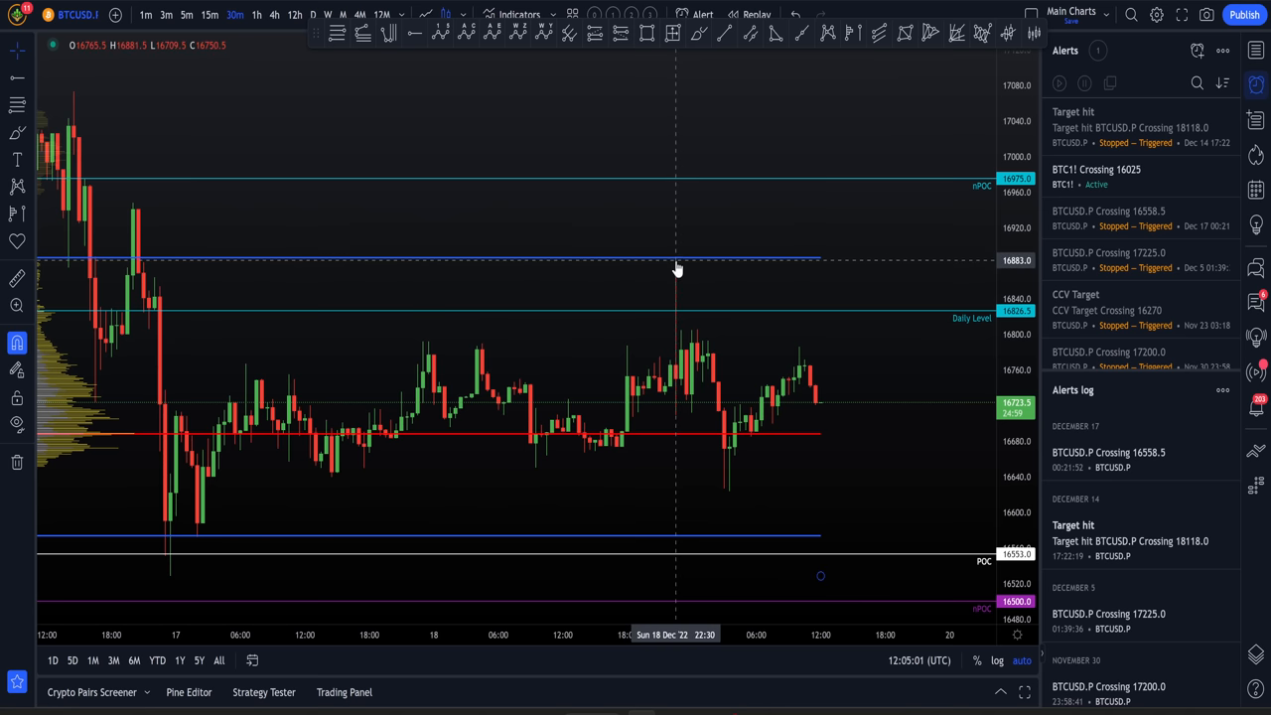
{"action": "mouse_move", "coordinate": [402, 341]}
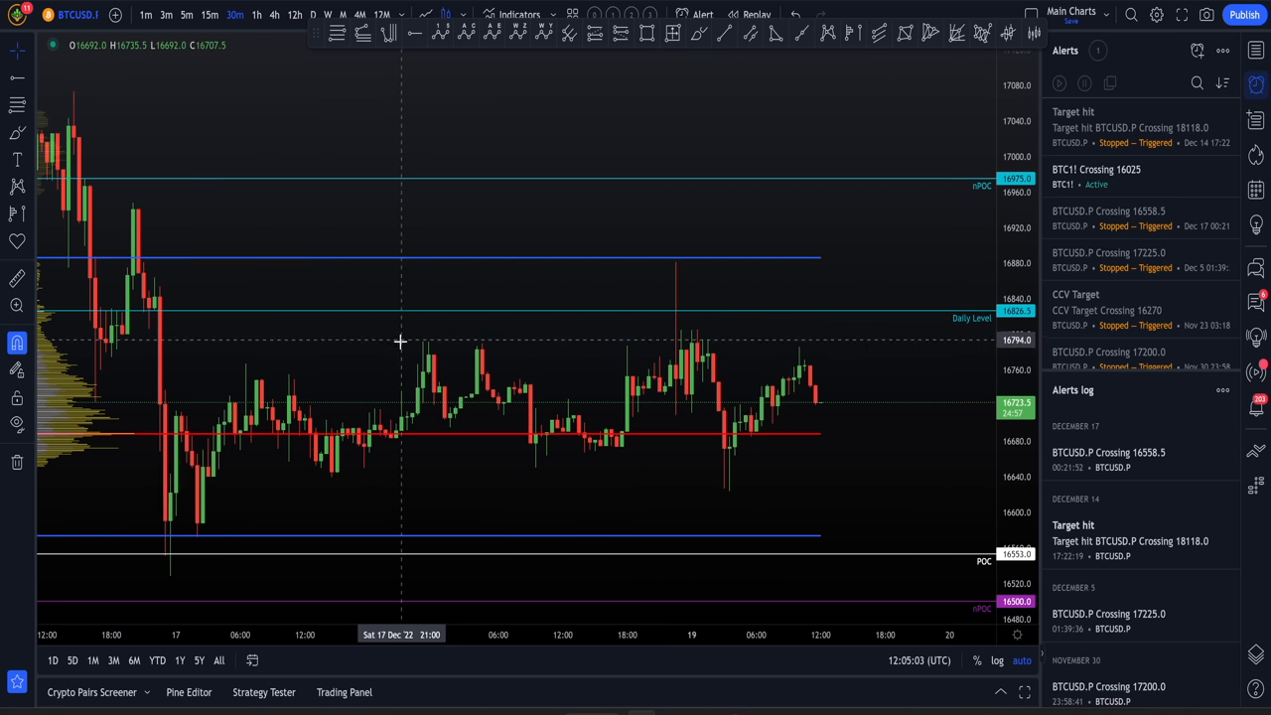
{"action": "mouse_move", "coordinate": [520, 257]}
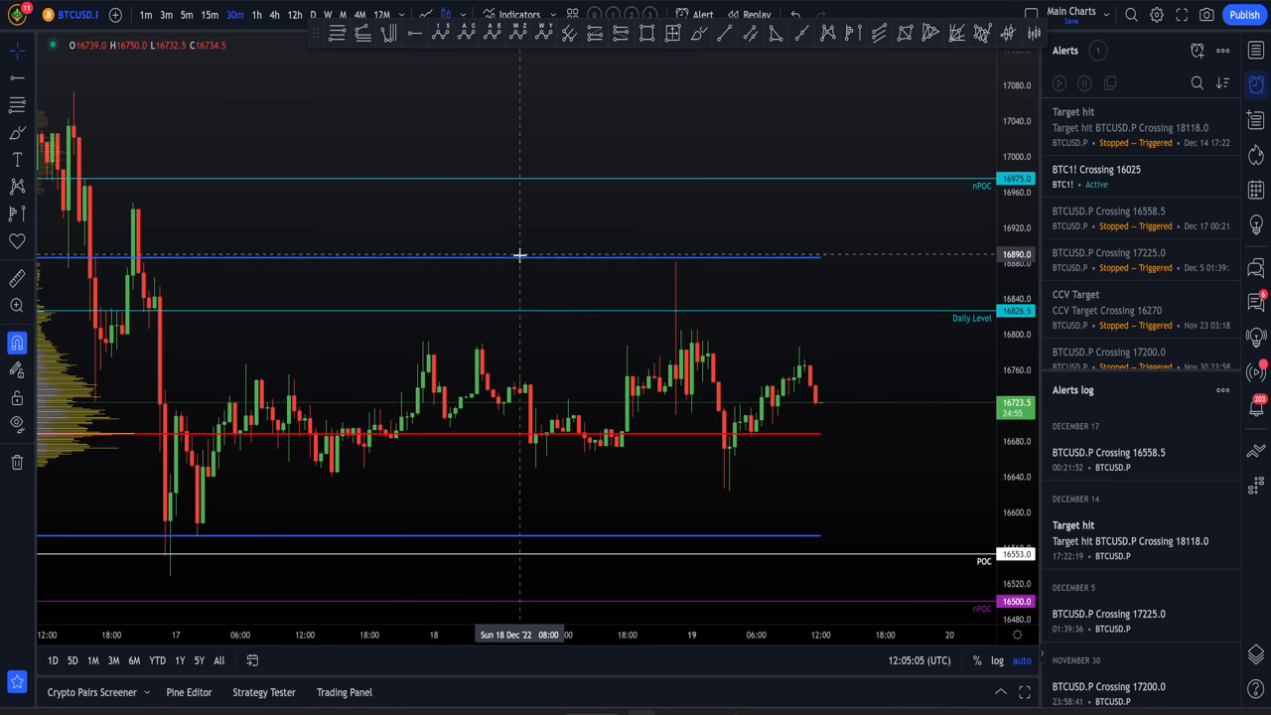
{"action": "mouse_move", "coordinate": [525, 260]}
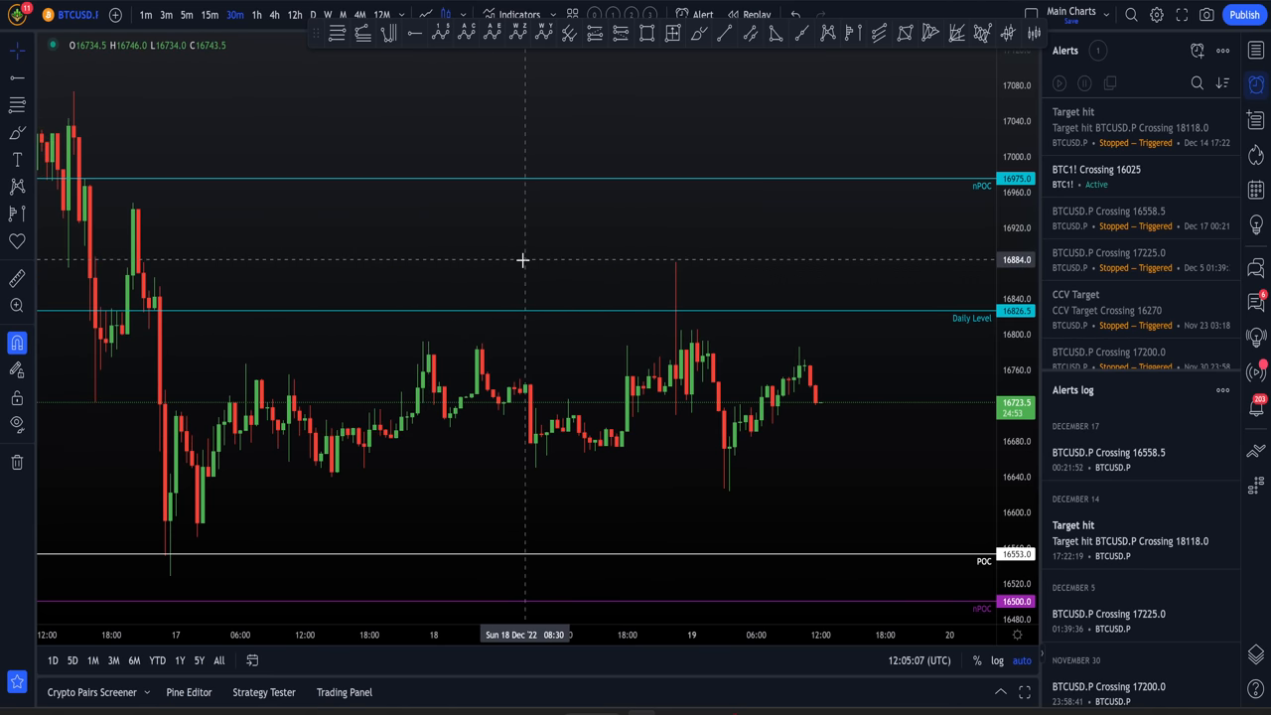
{"action": "mouse_move", "coordinate": [449, 228]}
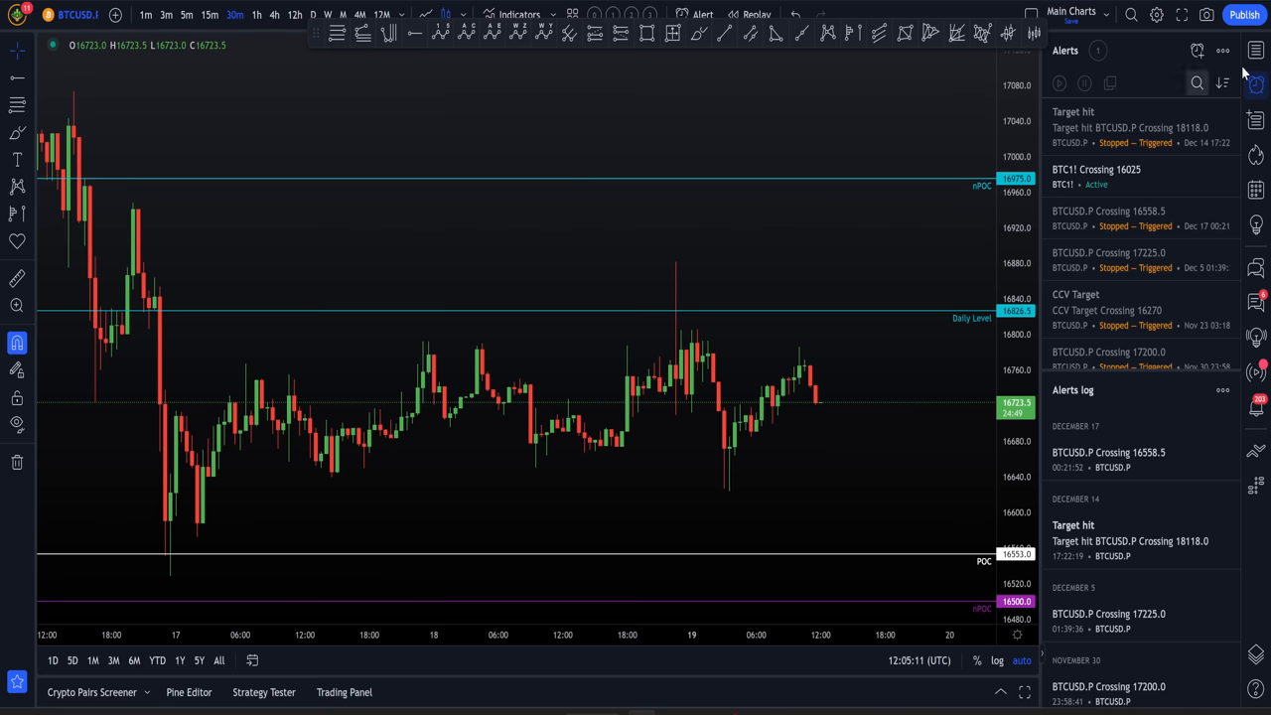
{"action": "left_click", "coordinate": [1255, 51]}
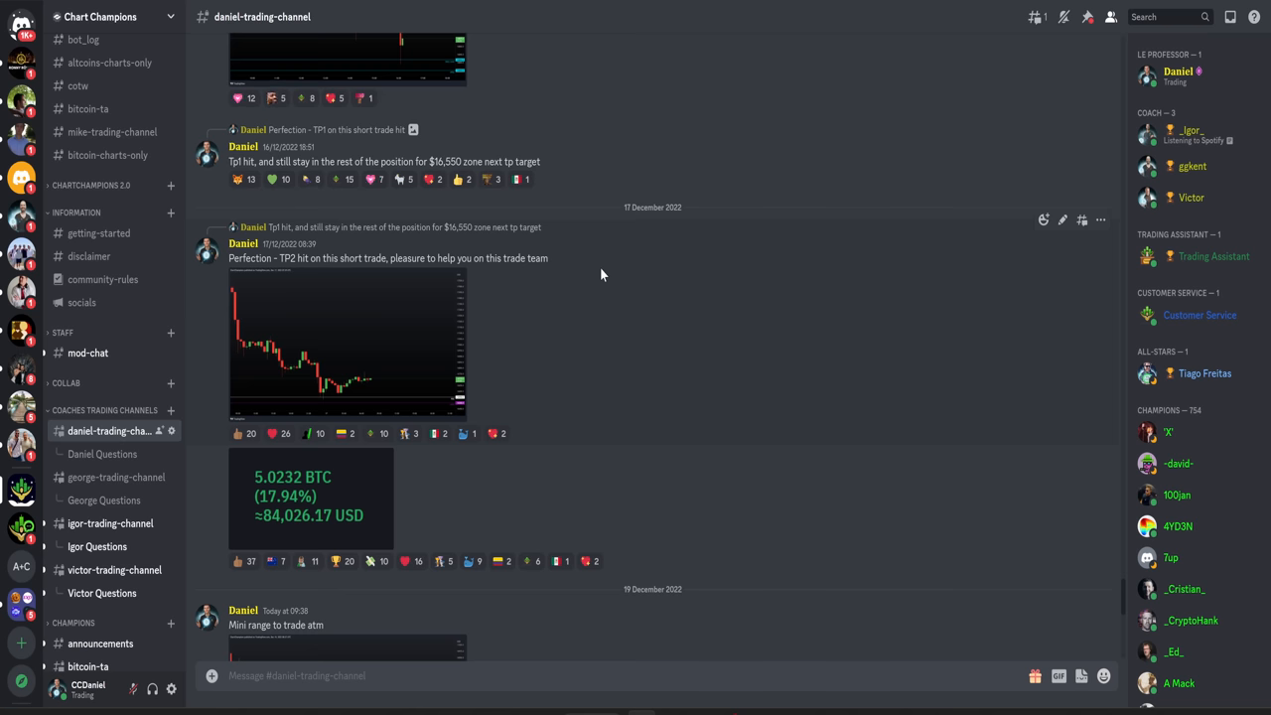
{"action": "mouse_move", "coordinate": [608, 250]}
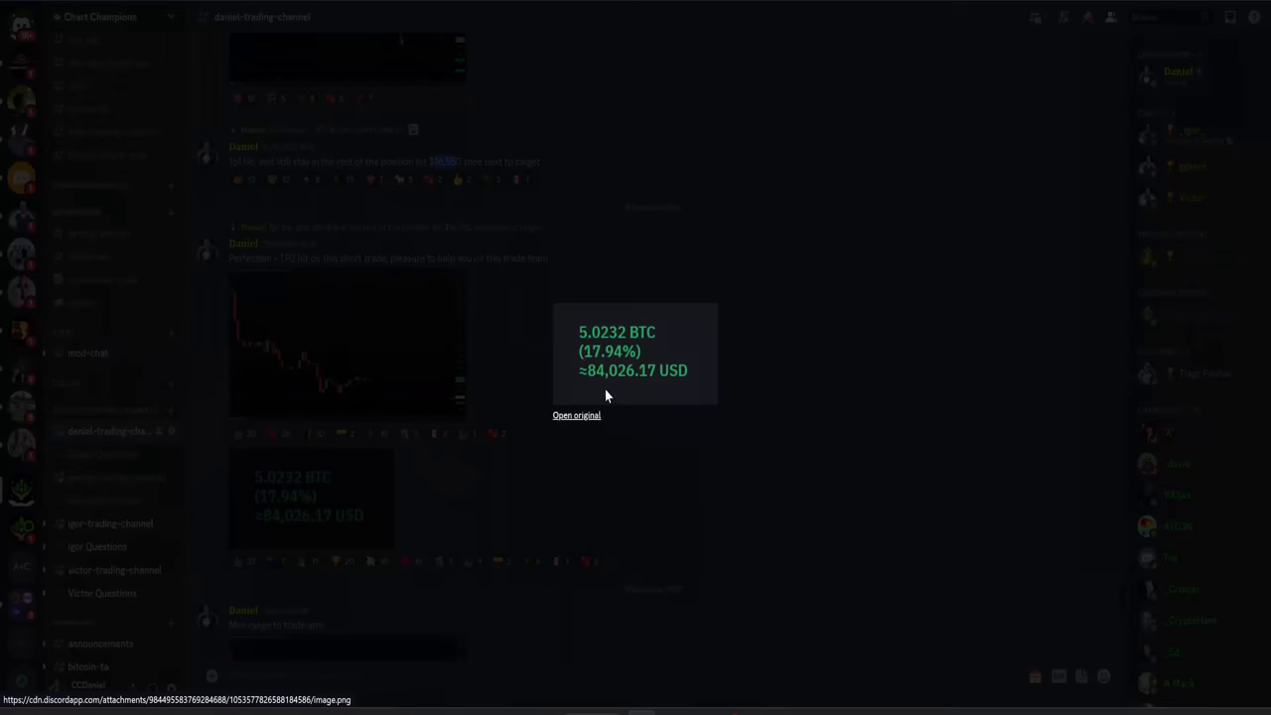
{"action": "mouse_move", "coordinate": [580, 346]}
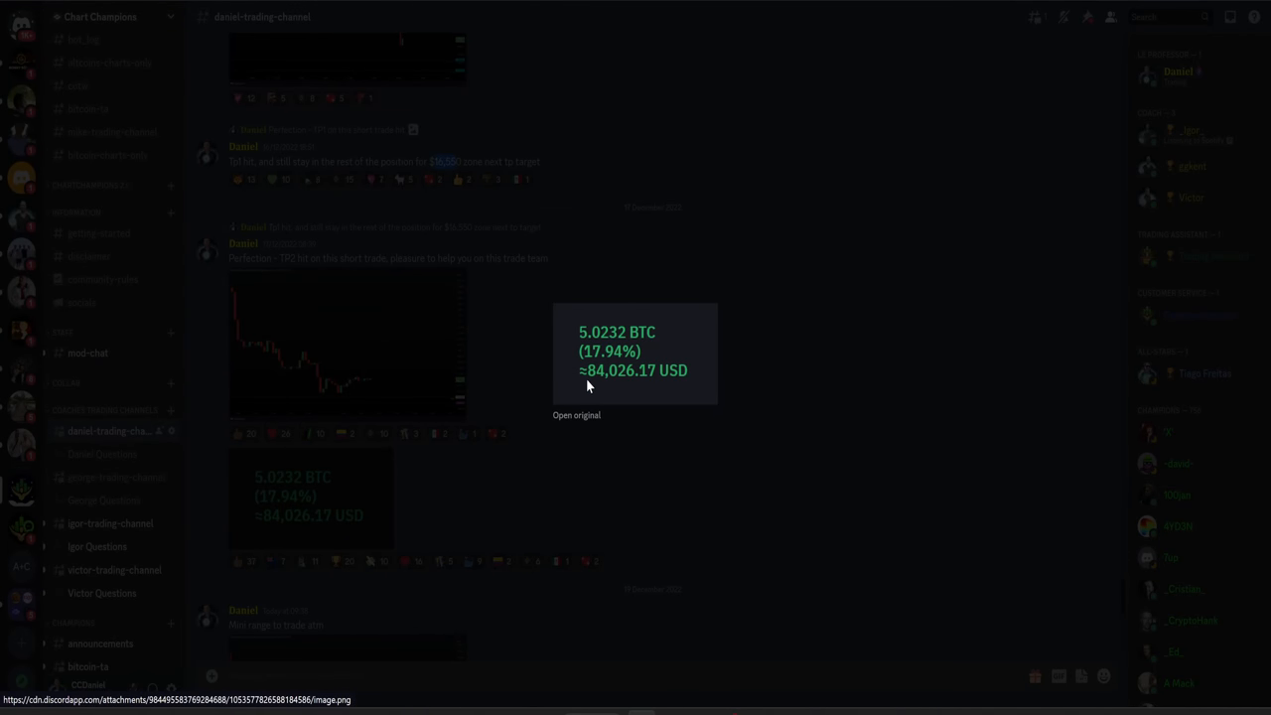
{"action": "mouse_move", "coordinate": [584, 391]}
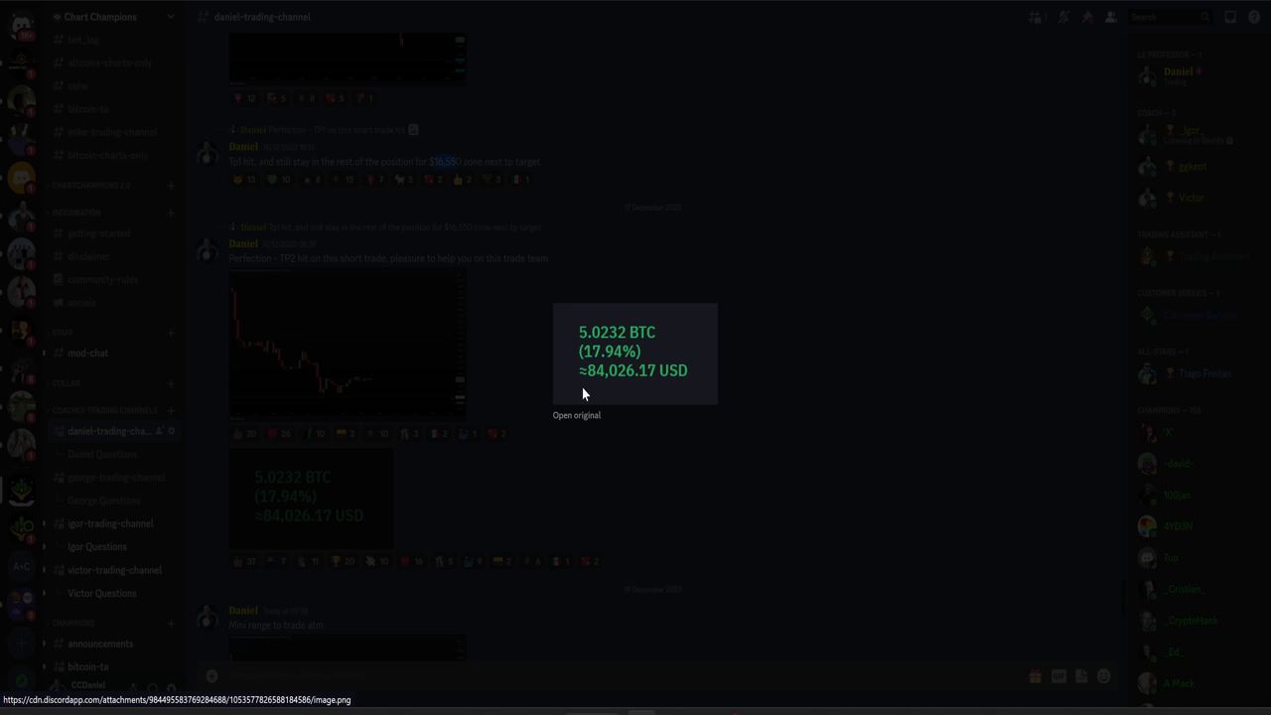
{"action": "mouse_move", "coordinate": [584, 382]}
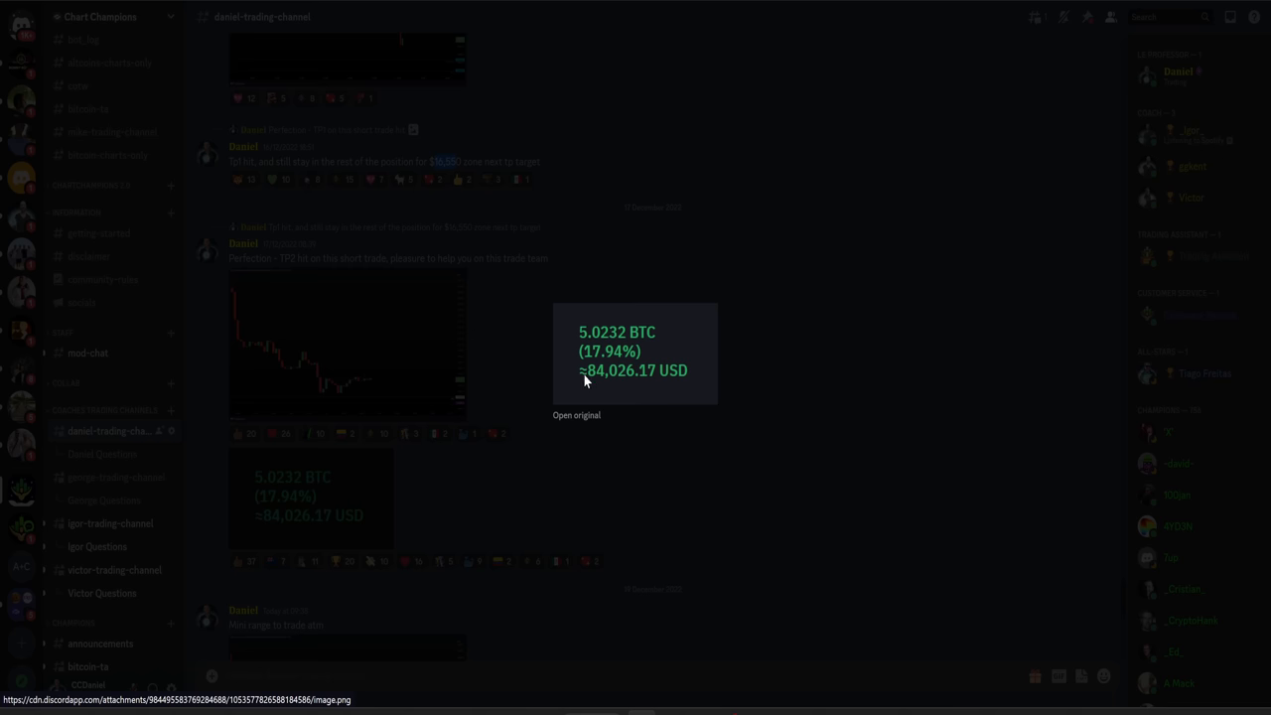
{"action": "mouse_move", "coordinate": [604, 366]}
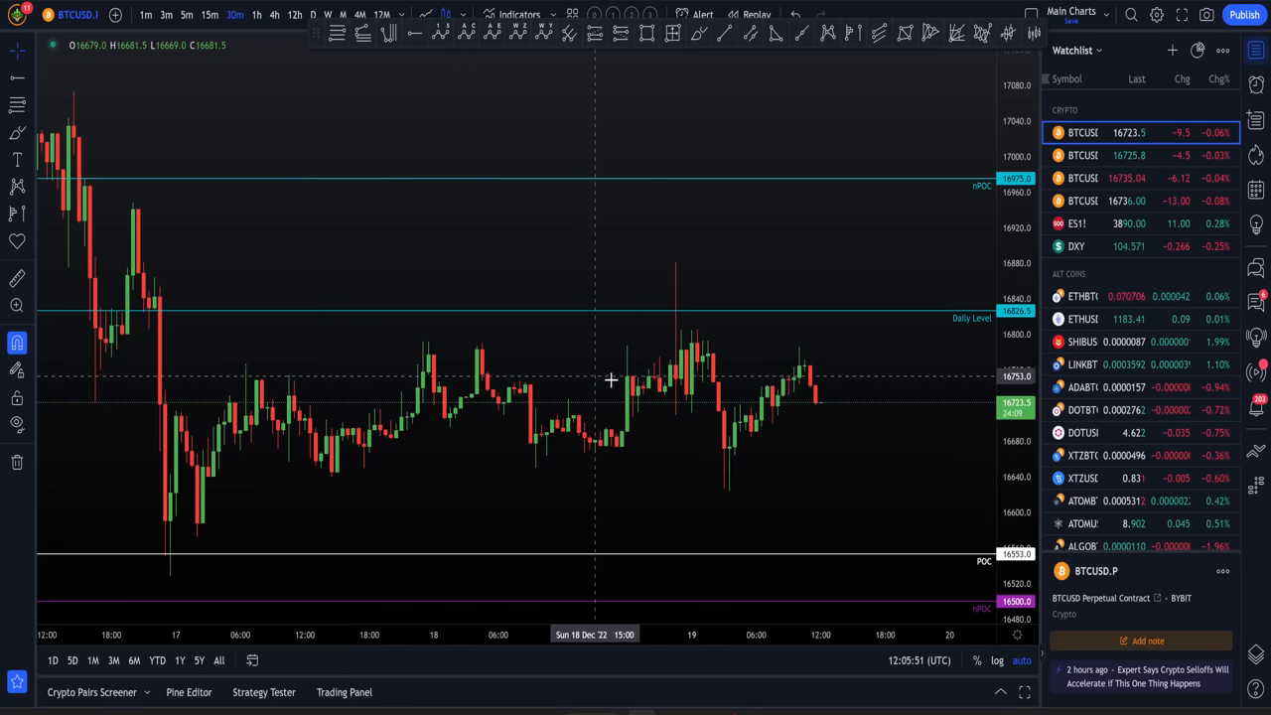
{"action": "mouse_move", "coordinate": [282, 258]}
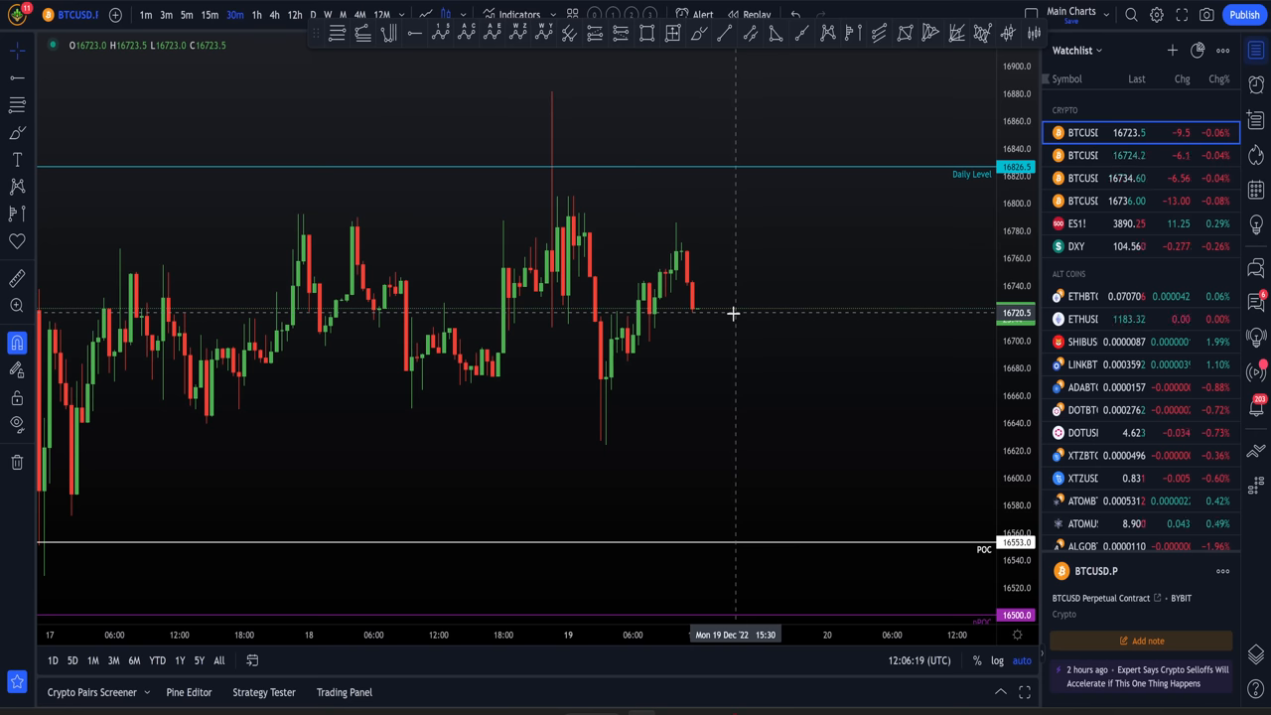
{"action": "mouse_move", "coordinate": [679, 389]}
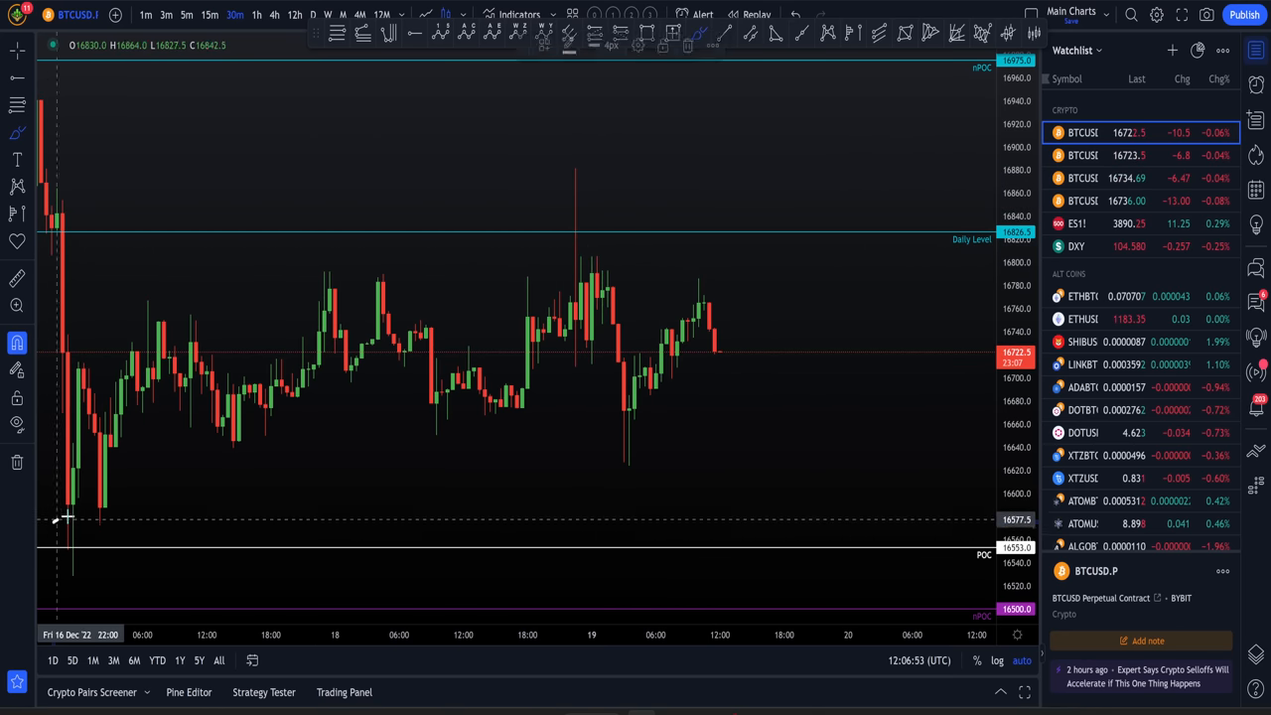
Pan the 30m BTCUSD.P chart across the range between the Daily Level and POC.
{"action": "left_click_drag", "start_coordinate": [79, 536], "coordinate": [513, 239]}
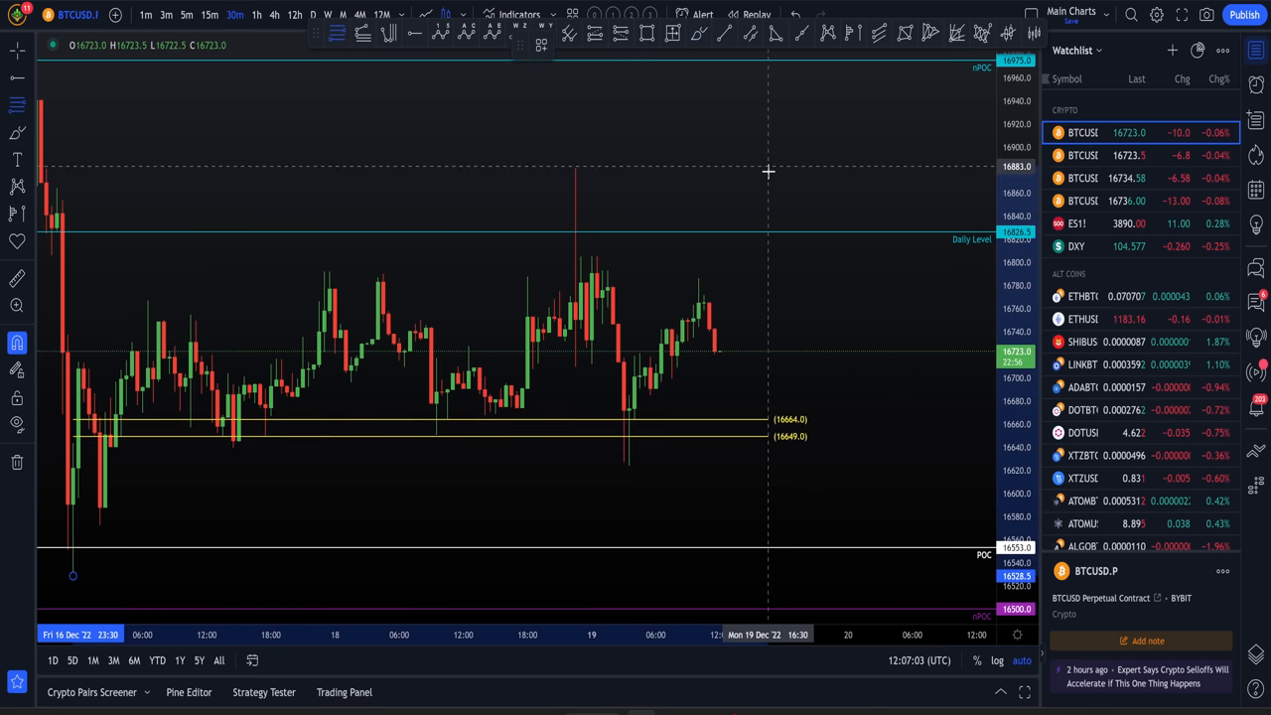
{"action": "mouse_move", "coordinate": [335, 130]}
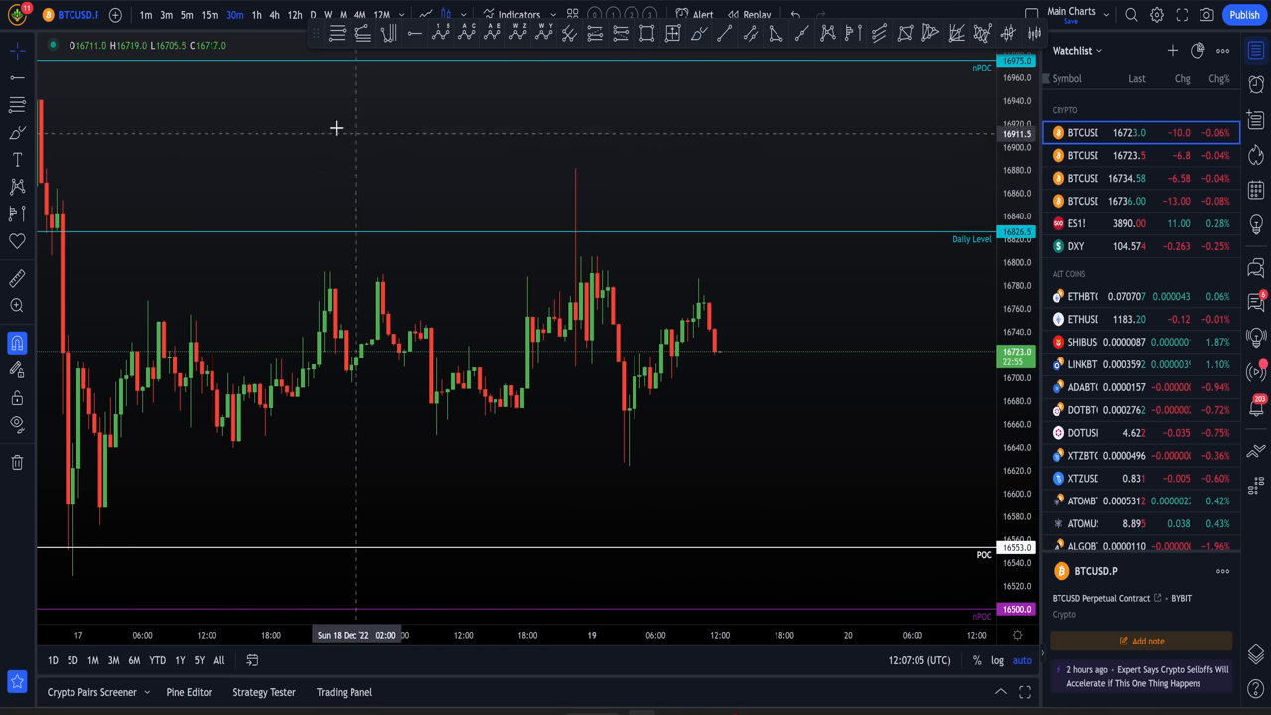
{"action": "mouse_move", "coordinate": [402, 348]}
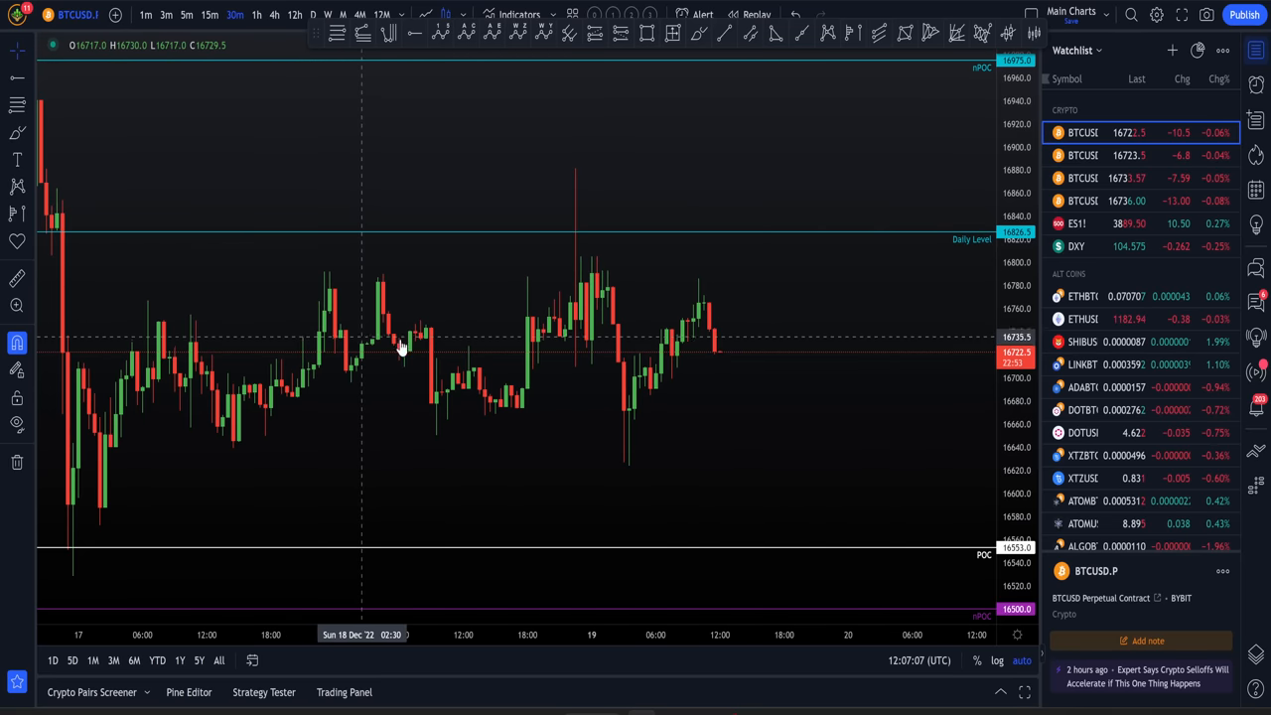
{"action": "mouse_move", "coordinate": [699, 362]}
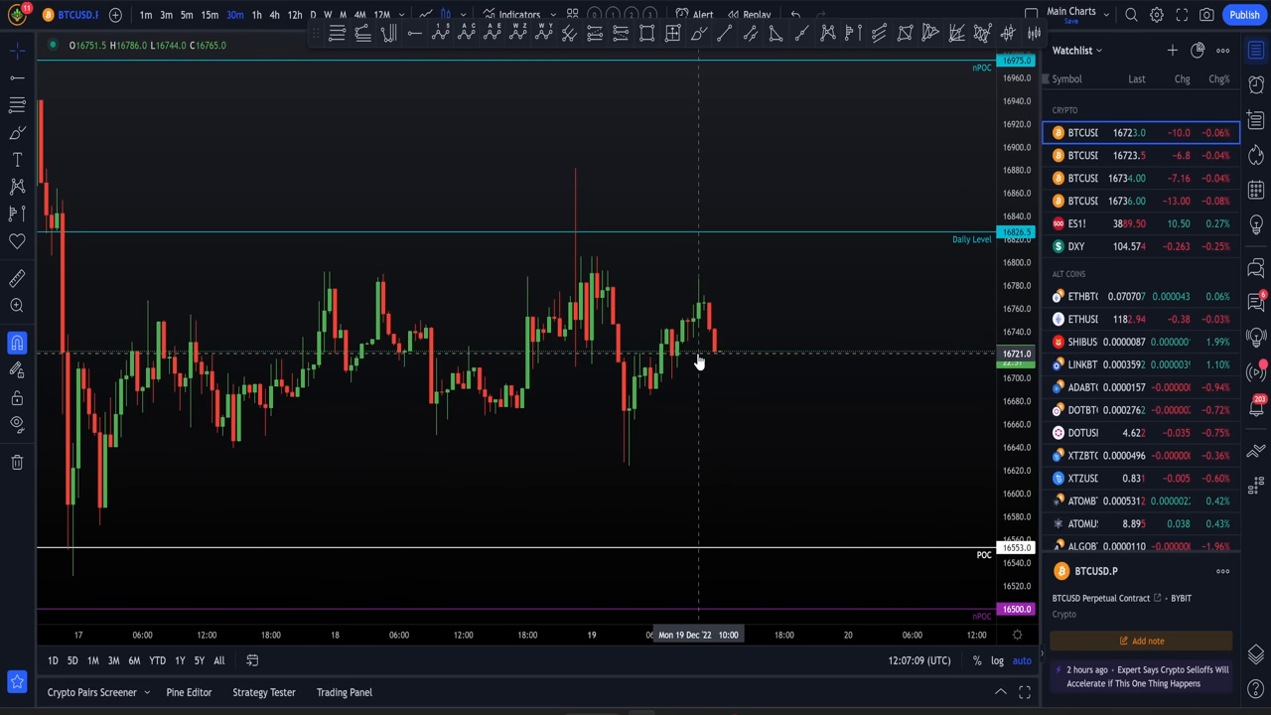
{"action": "mouse_move", "coordinate": [425, 226]}
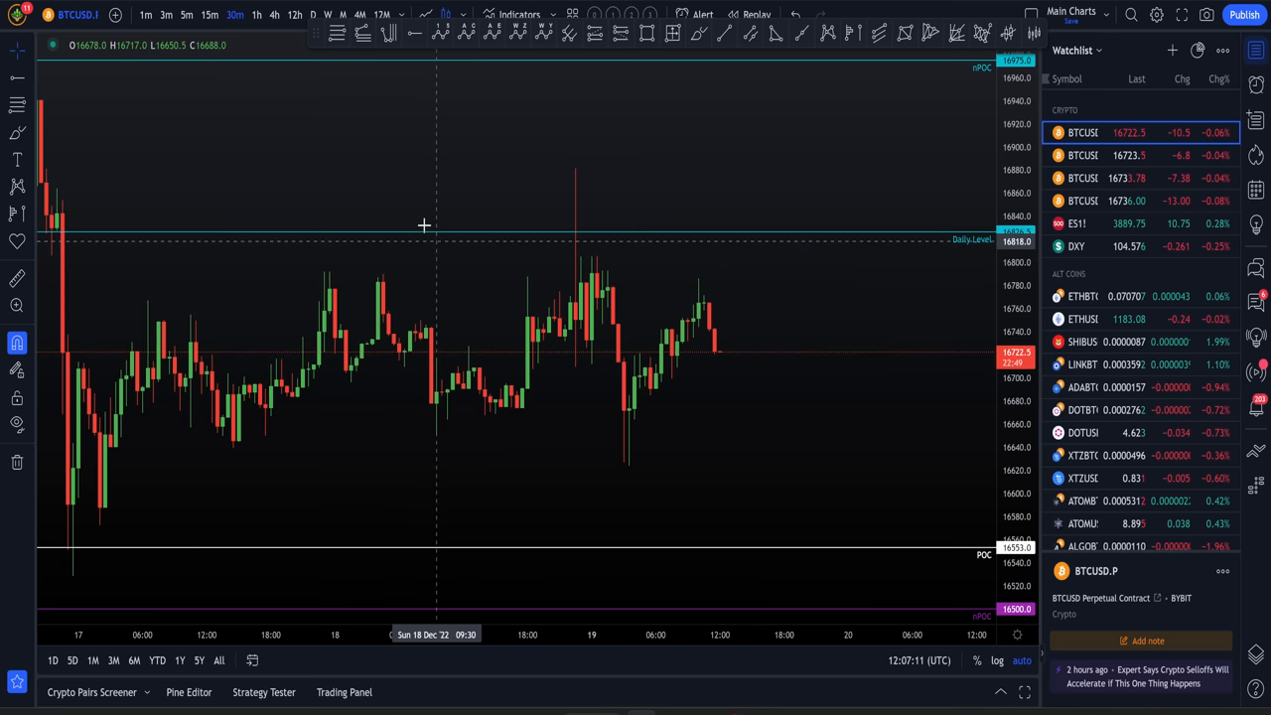
{"action": "mouse_move", "coordinate": [437, 196]}
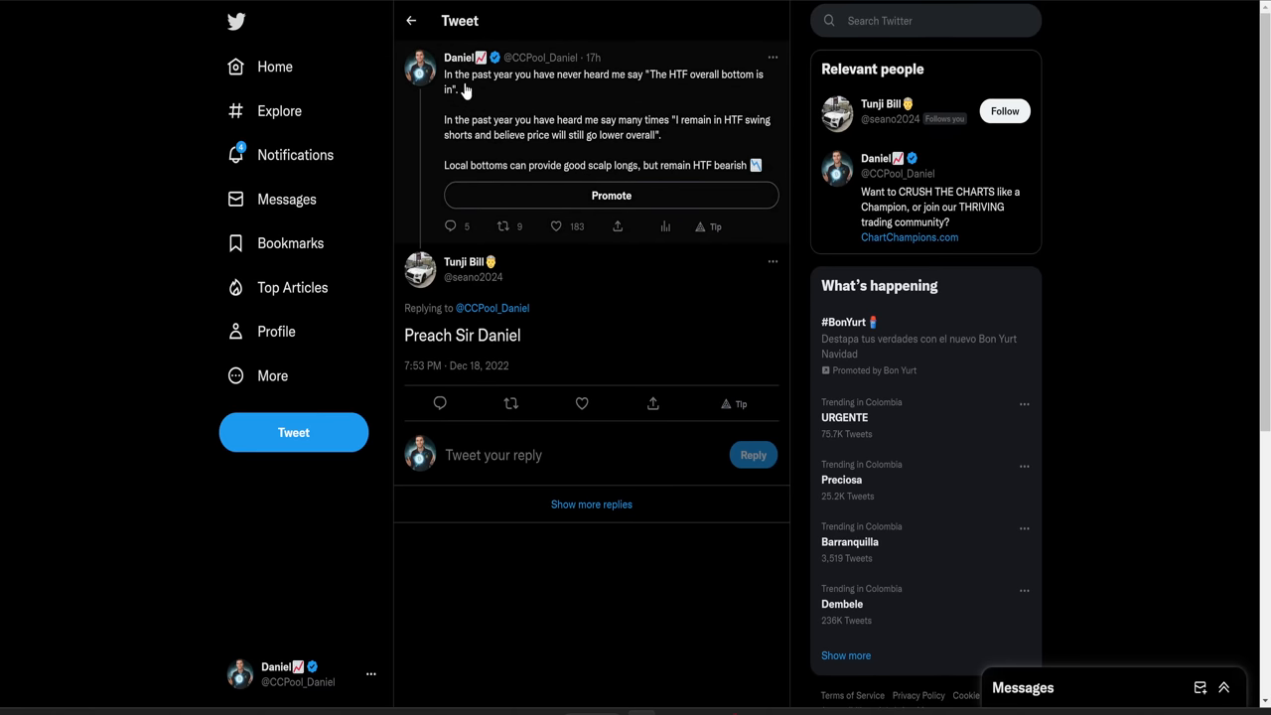
{"action": "mouse_move", "coordinate": [596, 87]}
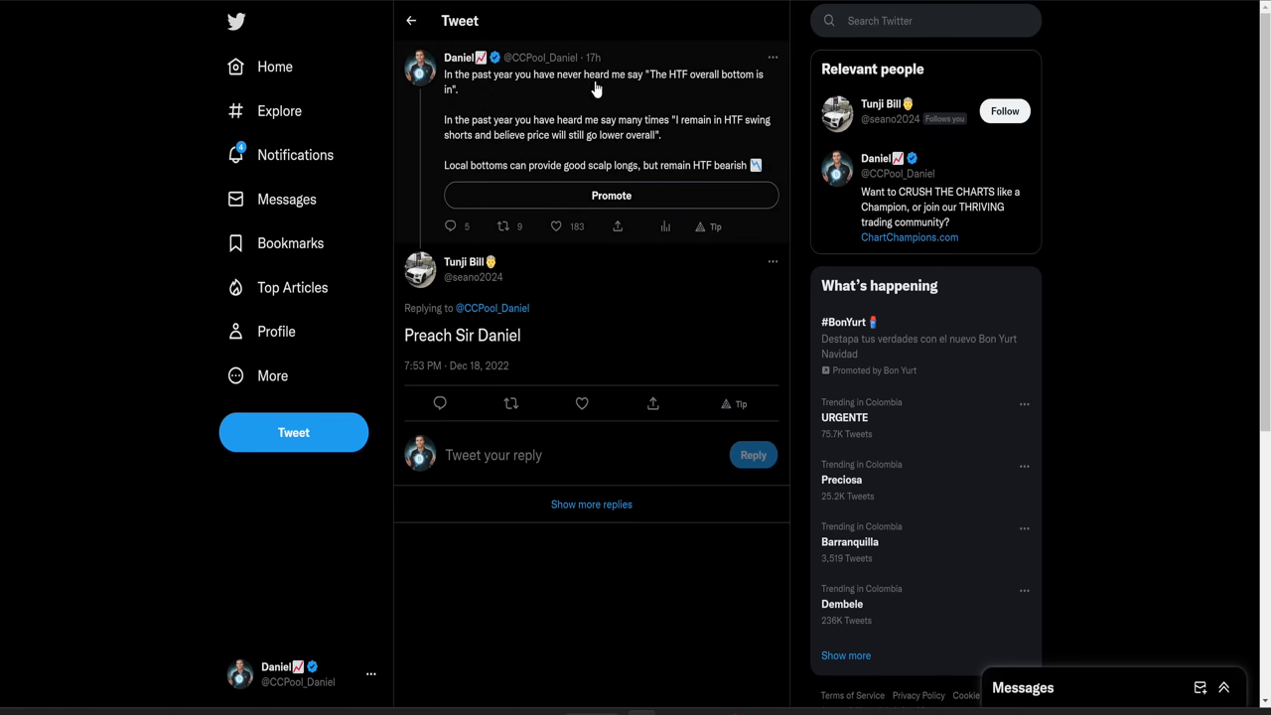
{"action": "mouse_move", "coordinate": [560, 111]}
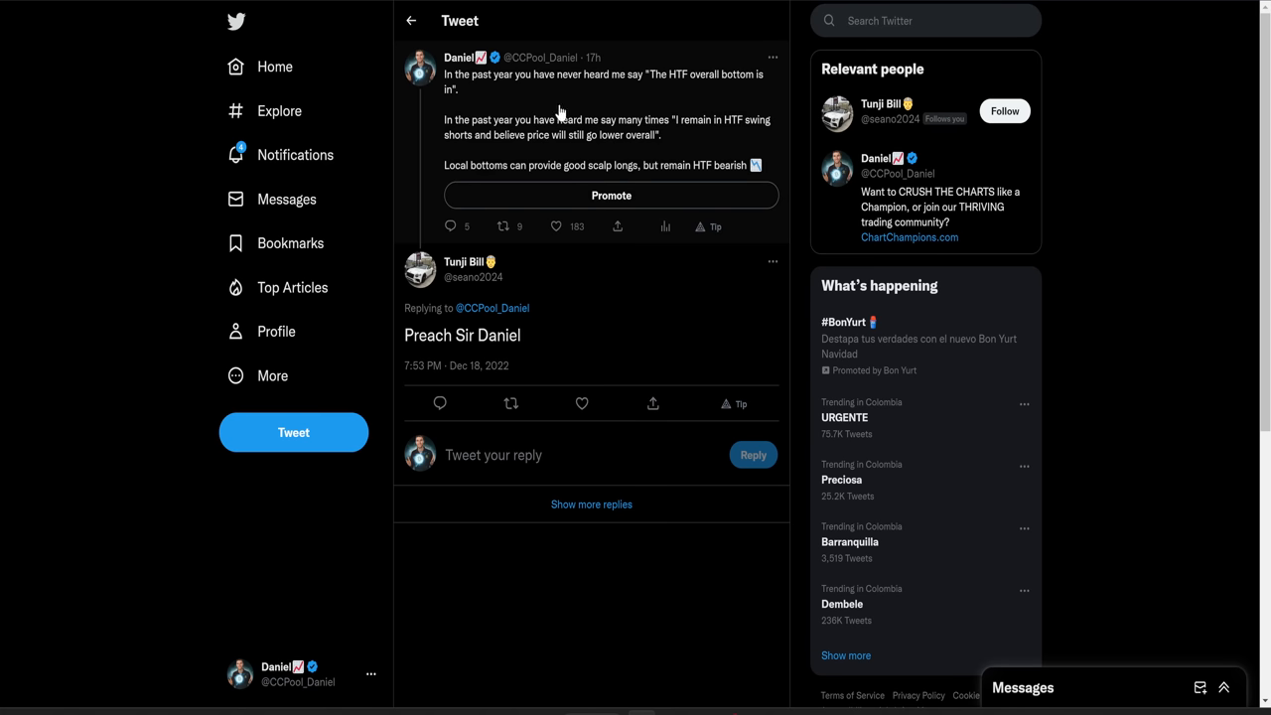
{"action": "mouse_move", "coordinate": [560, 87]}
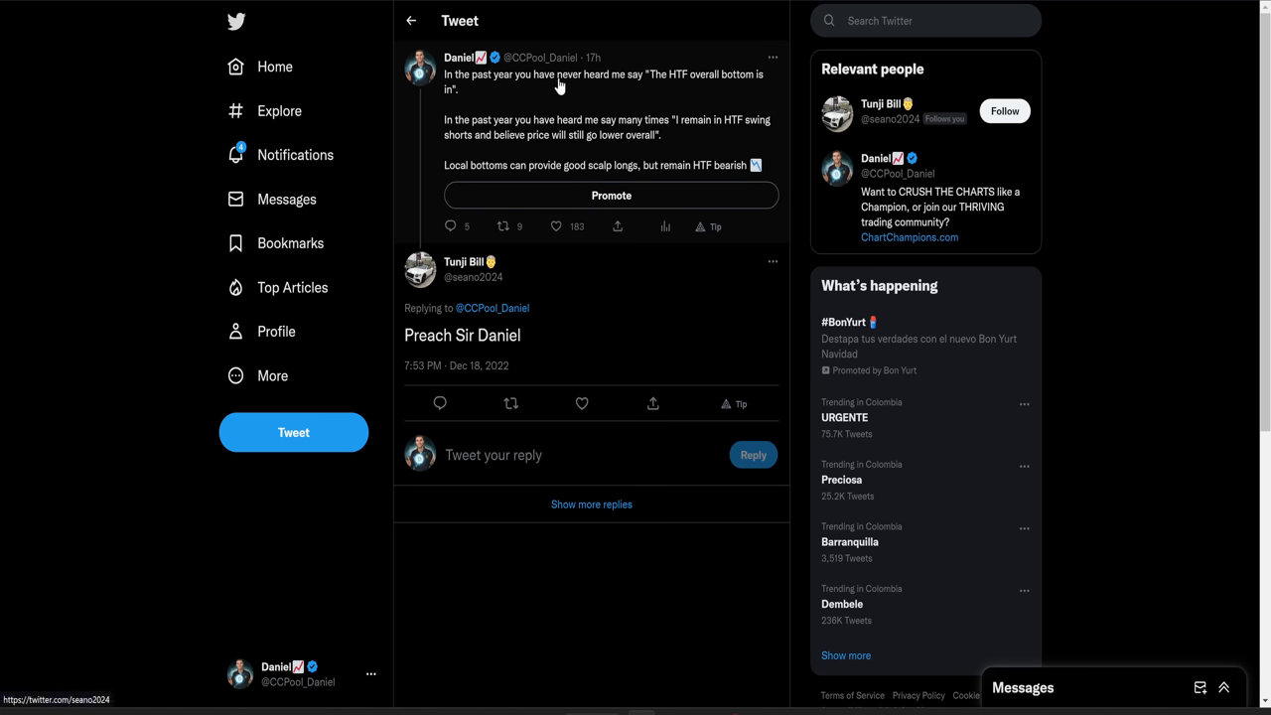
Highlight 'never' and the quoted line about remaining in HTF swing shorts.
{"action": "double_click", "coordinate": [568, 75]}
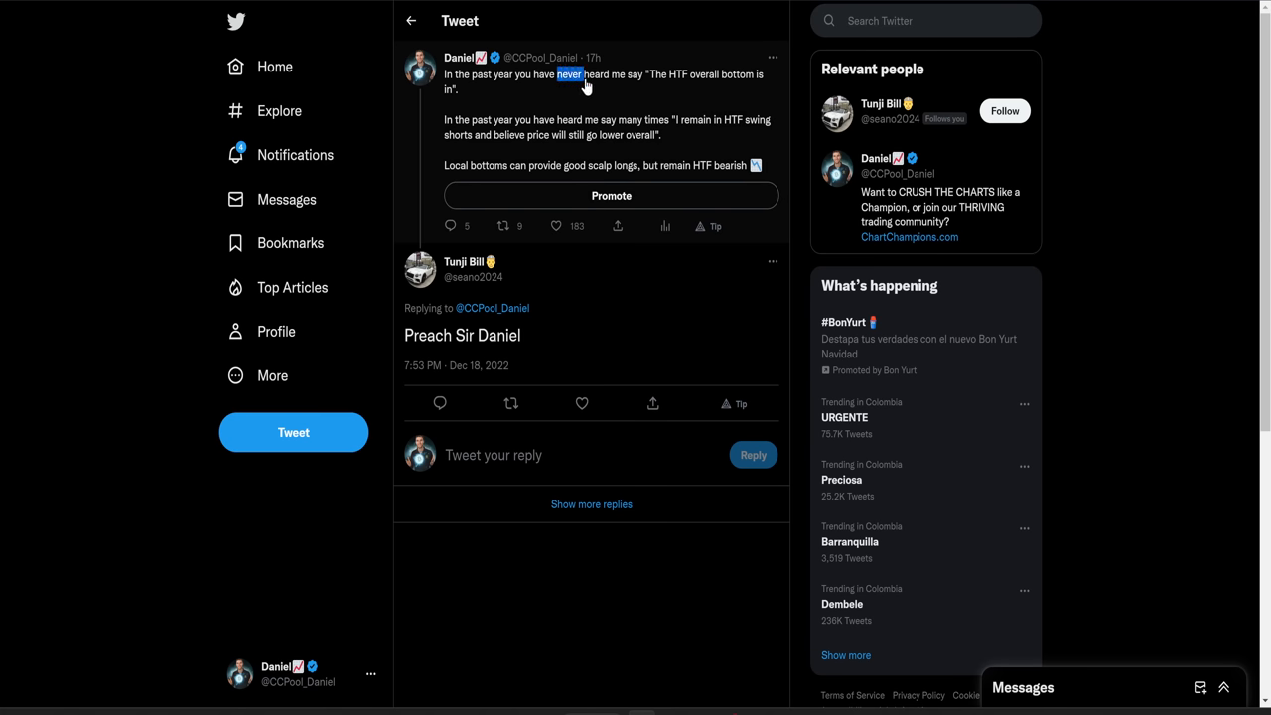
{"action": "mouse_move", "coordinate": [647, 81]}
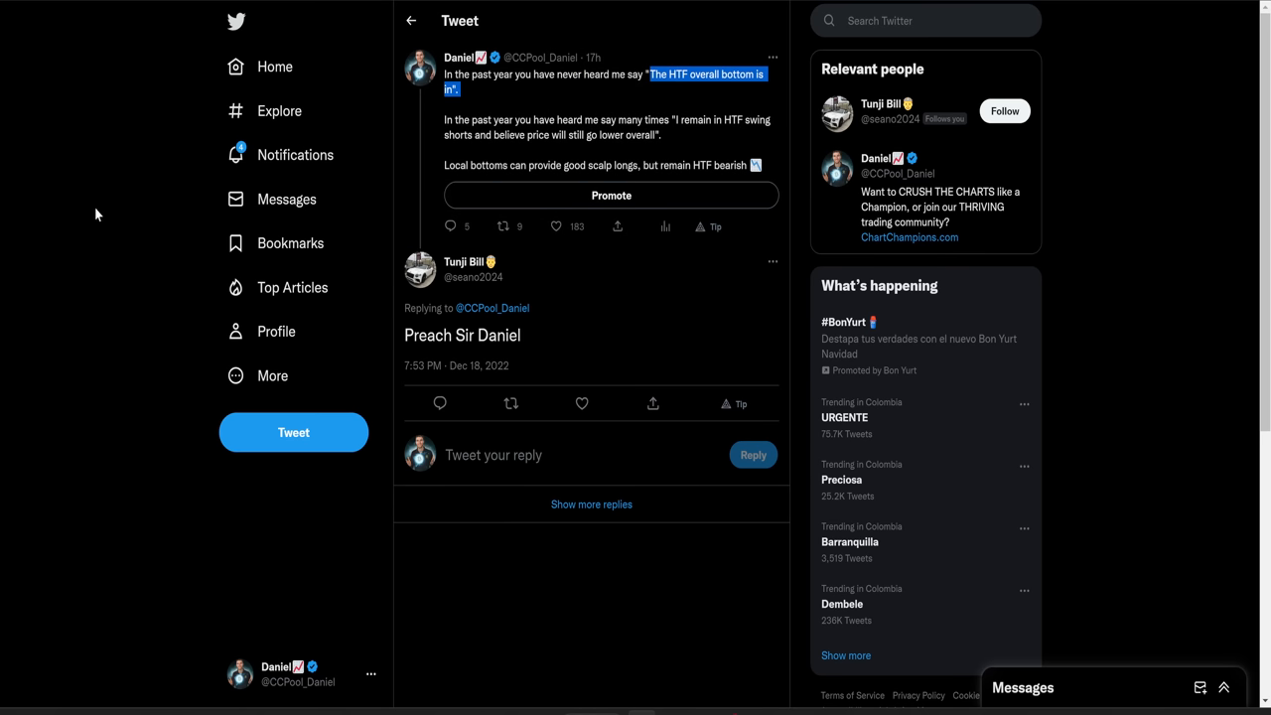
{"action": "mouse_move", "coordinate": [489, 133]}
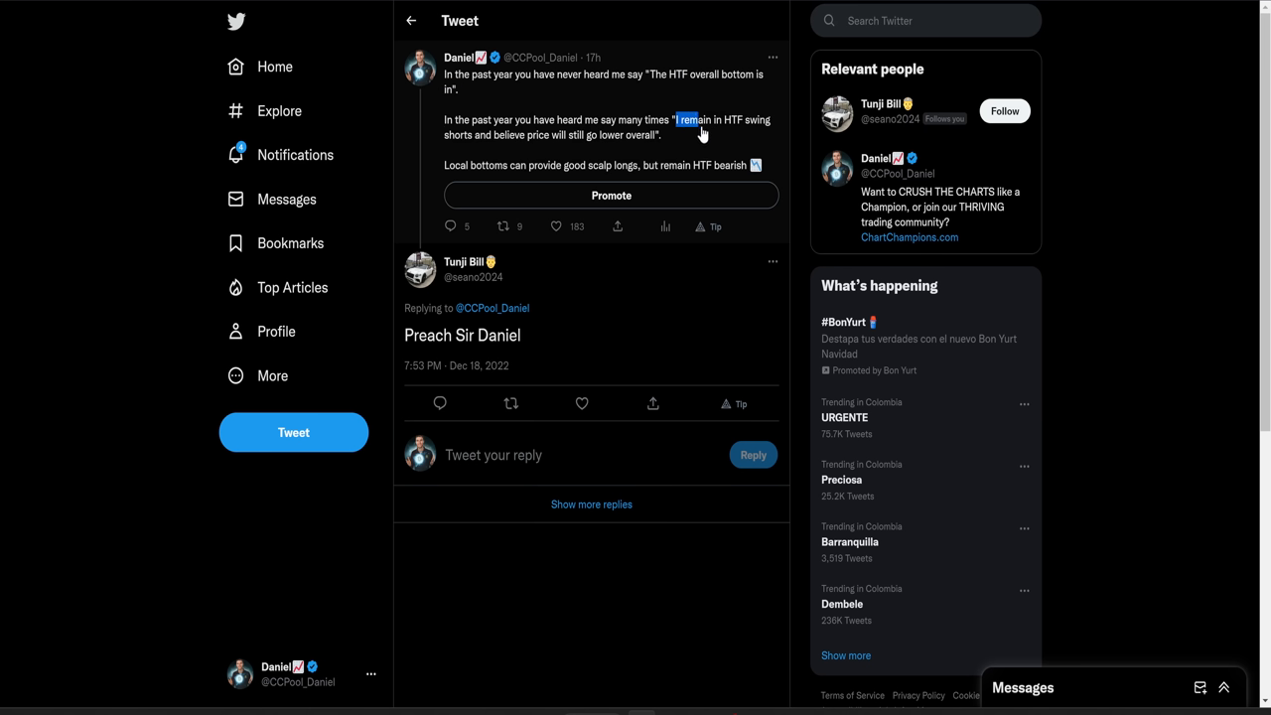
{"action": "left_click_drag", "start_coordinate": [695, 120], "coordinate": [476, 139]}
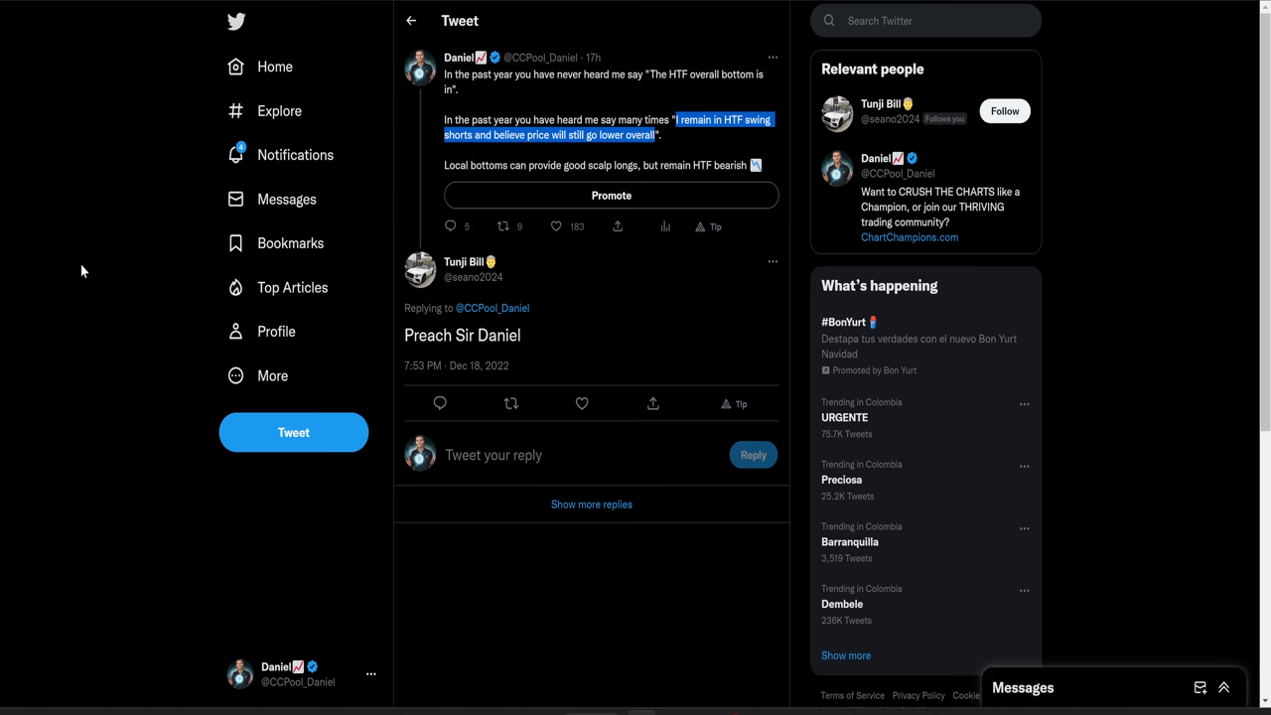
{"action": "mouse_move", "coordinate": [532, 177]}
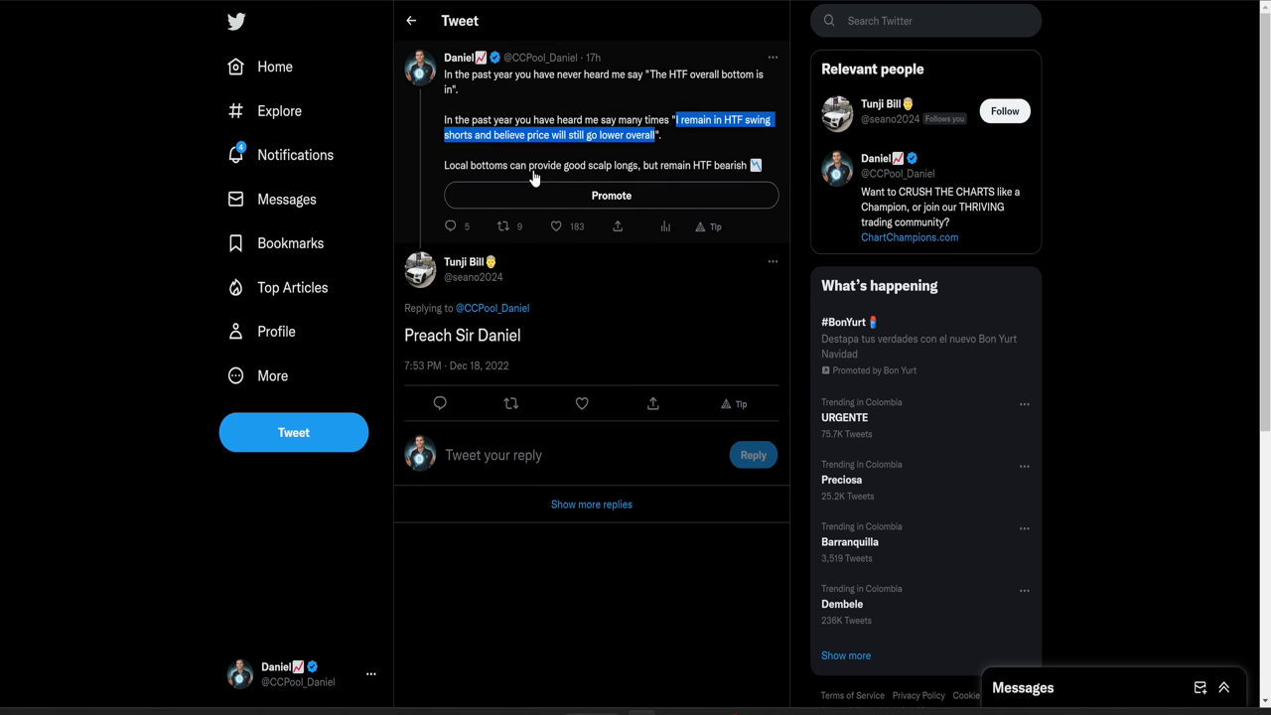
{"action": "mouse_move", "coordinate": [545, 177]}
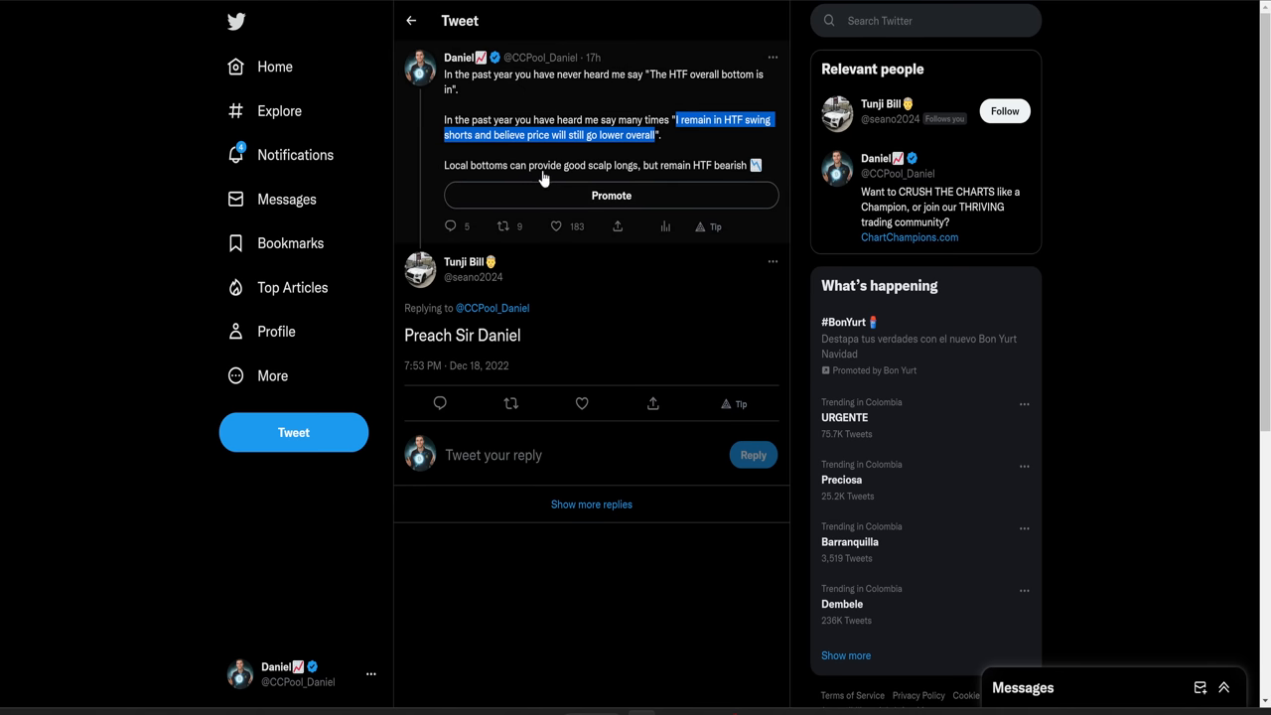
{"action": "mouse_move", "coordinate": [623, 182]}
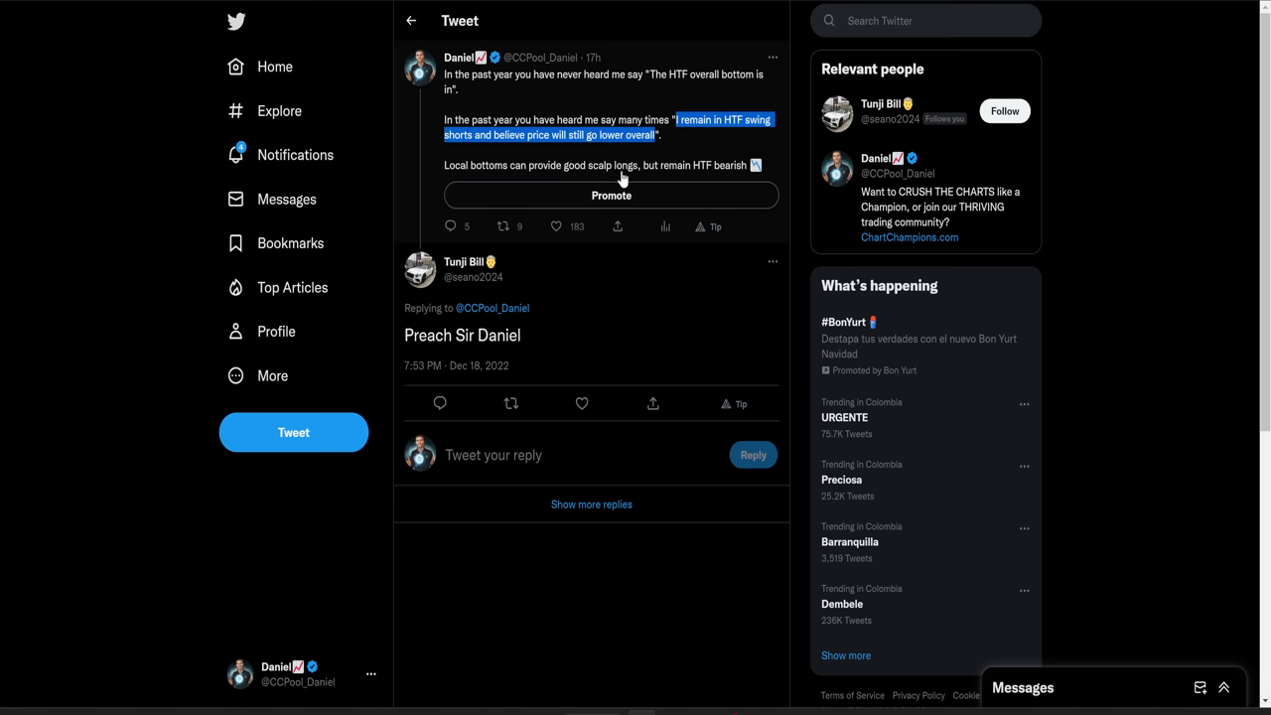
{"action": "mouse_move", "coordinate": [592, 147]}
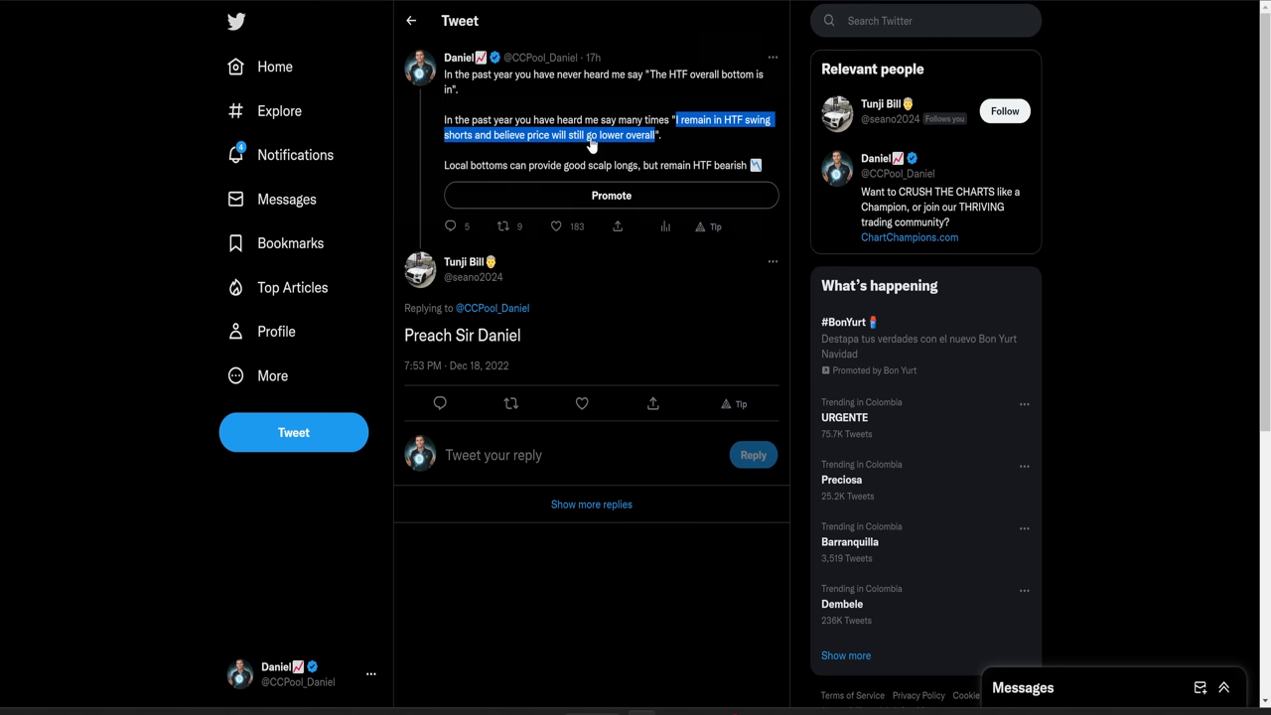
{"action": "mouse_move", "coordinate": [695, 179]}
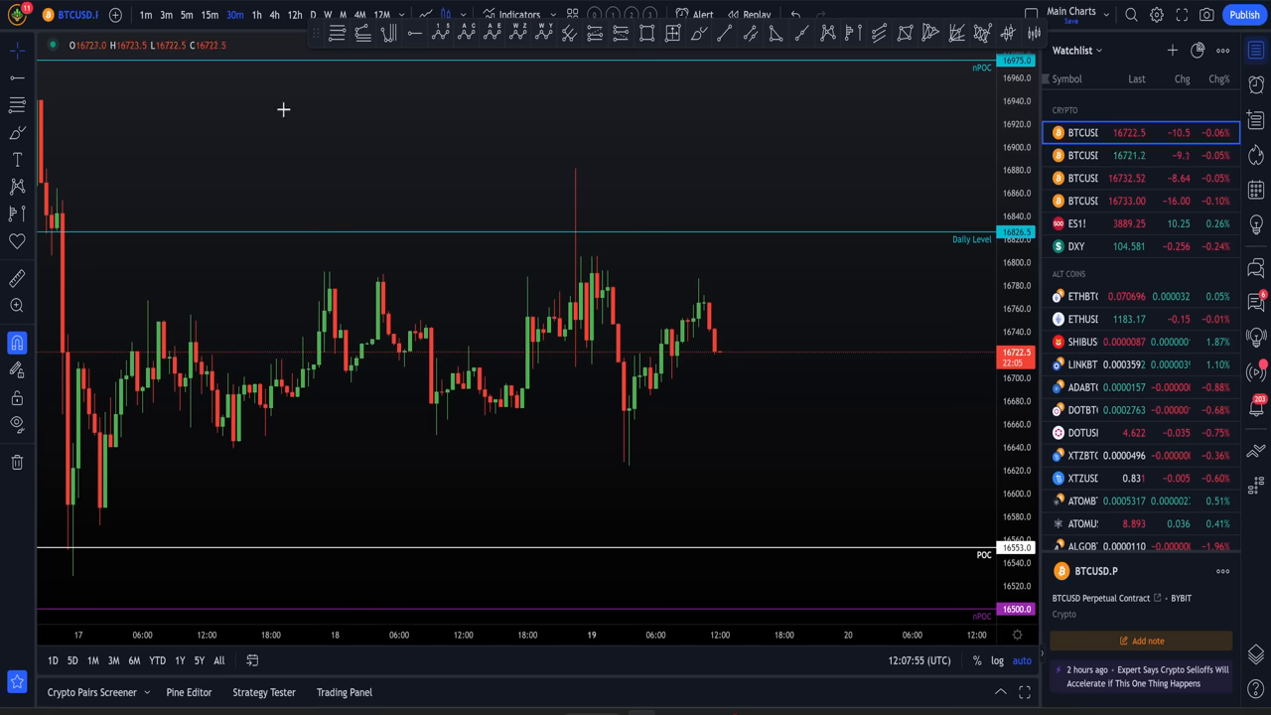
Return to the BTCUSD chart showing the mid-December rally and drop from the Key level.
{"action": "left_click", "coordinate": [274, 14]}
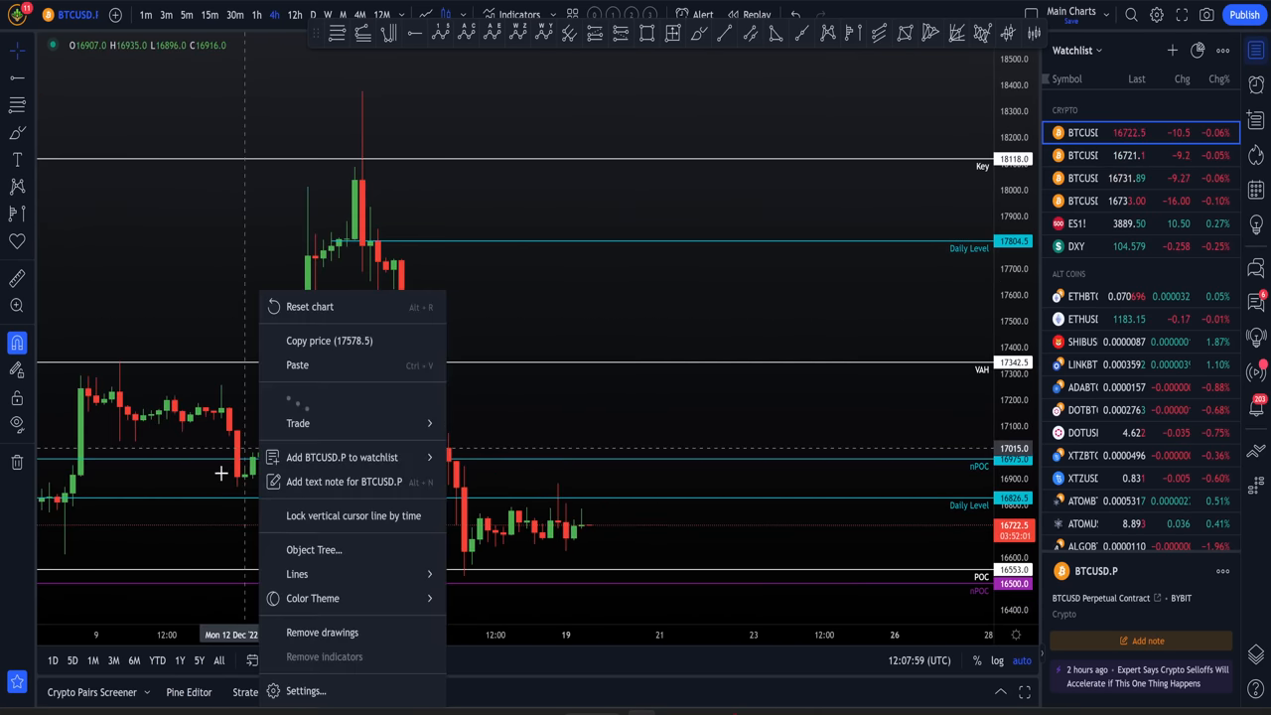
{"action": "left_click", "coordinate": [282, 375]}
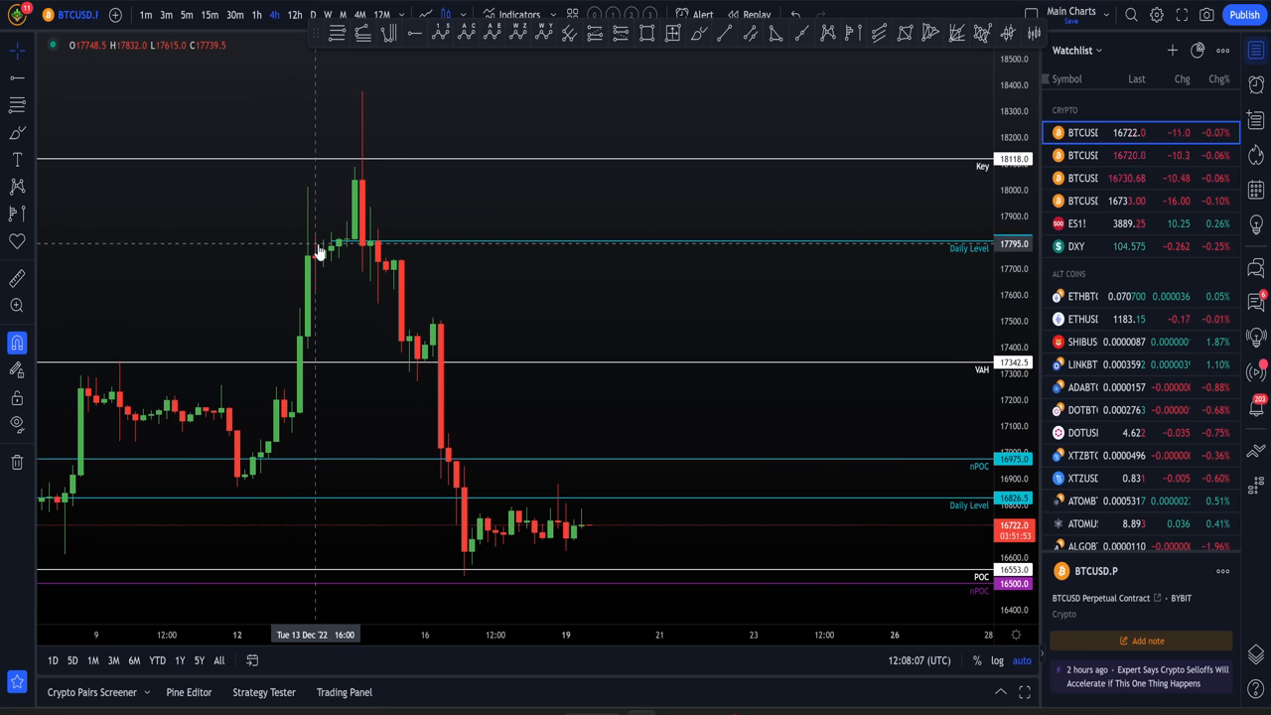
{"action": "mouse_move", "coordinate": [342, 197]}
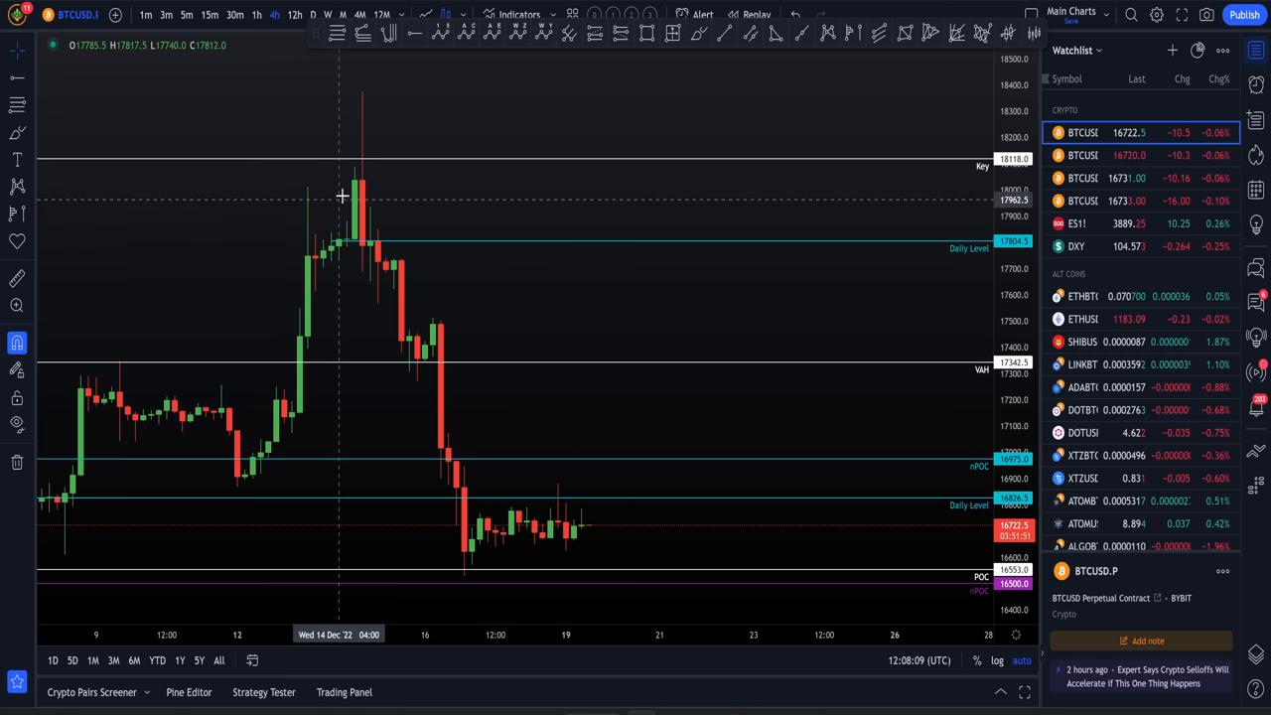
{"action": "mouse_move", "coordinate": [481, 385]}
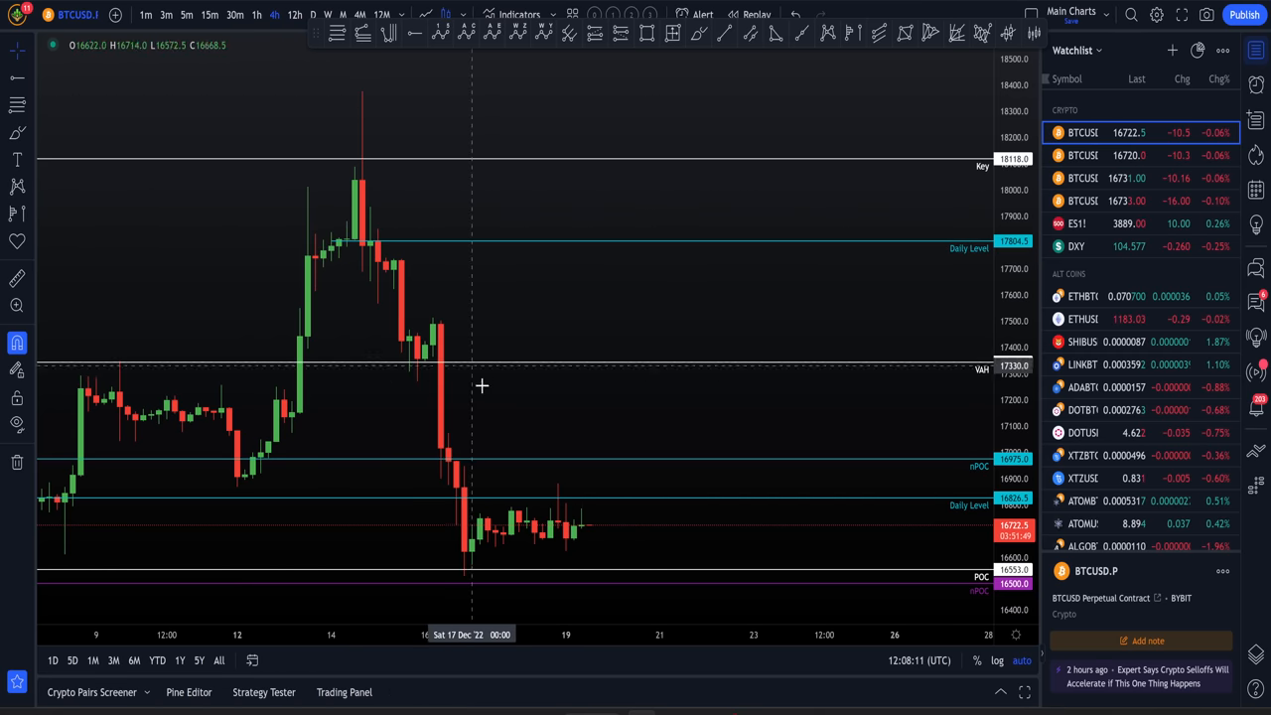
{"action": "mouse_move", "coordinate": [263, 425]}
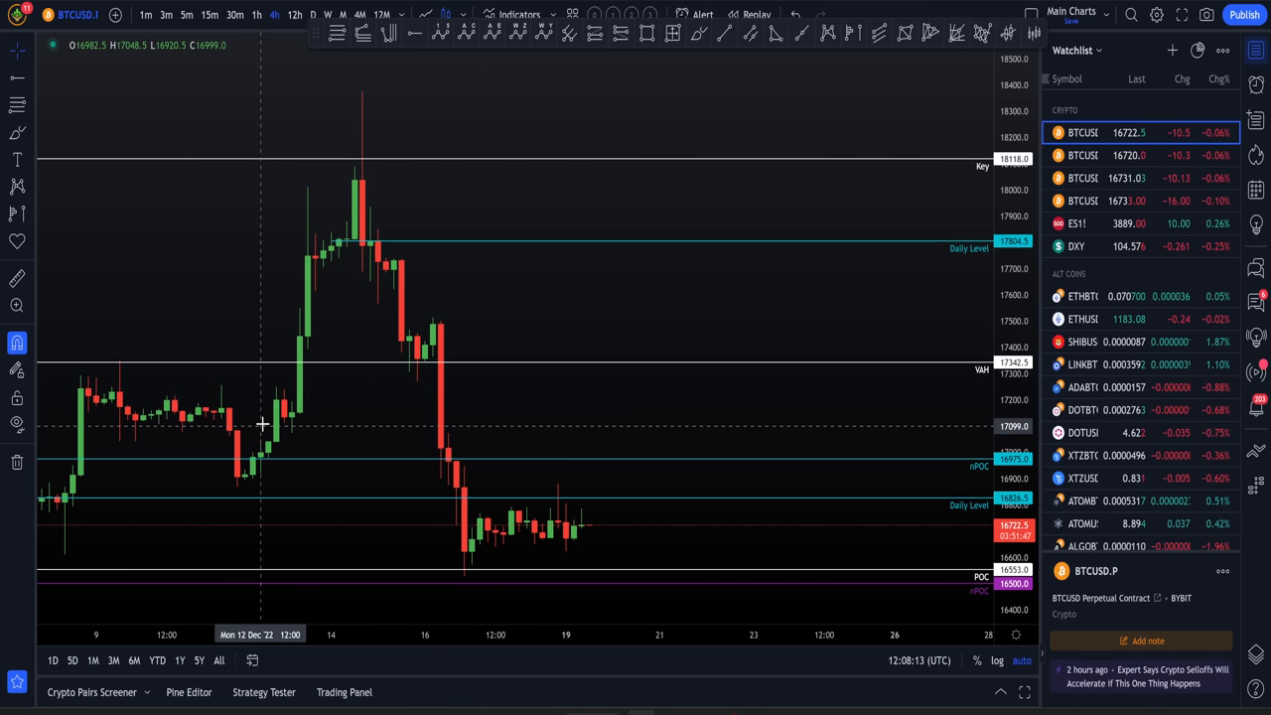
{"action": "mouse_move", "coordinate": [258, 459]}
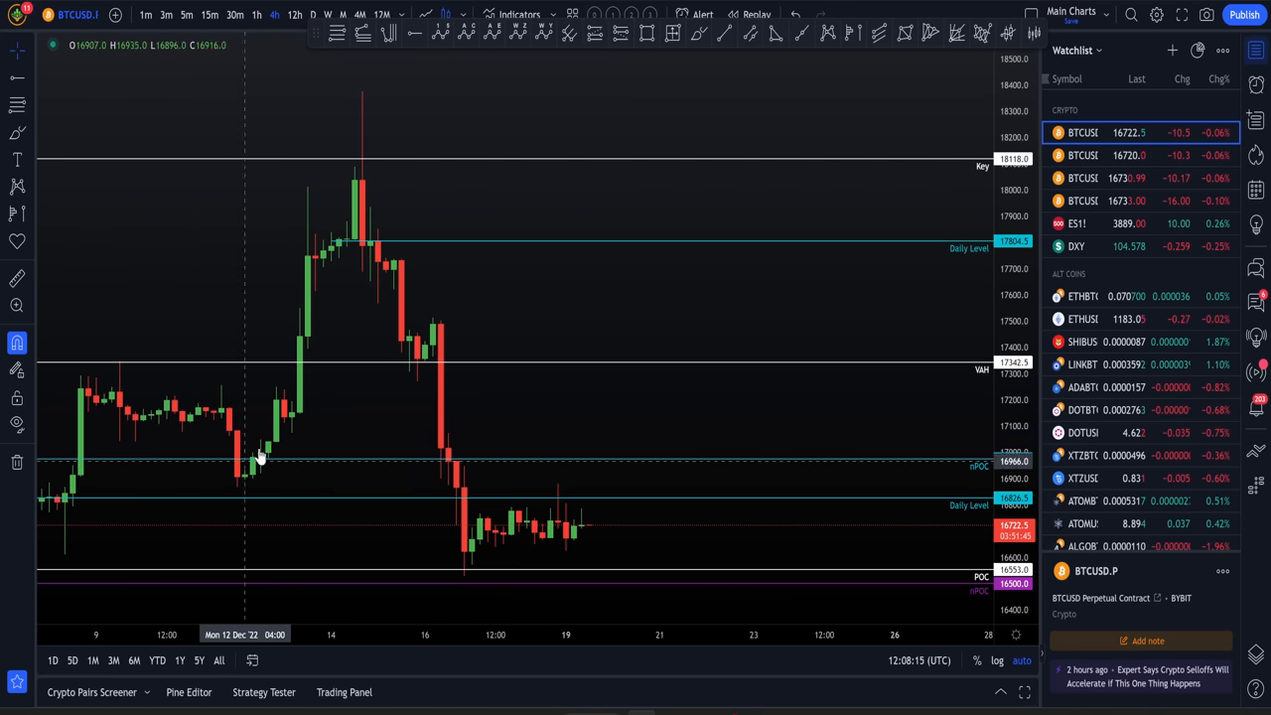
{"action": "mouse_move", "coordinate": [336, 195]}
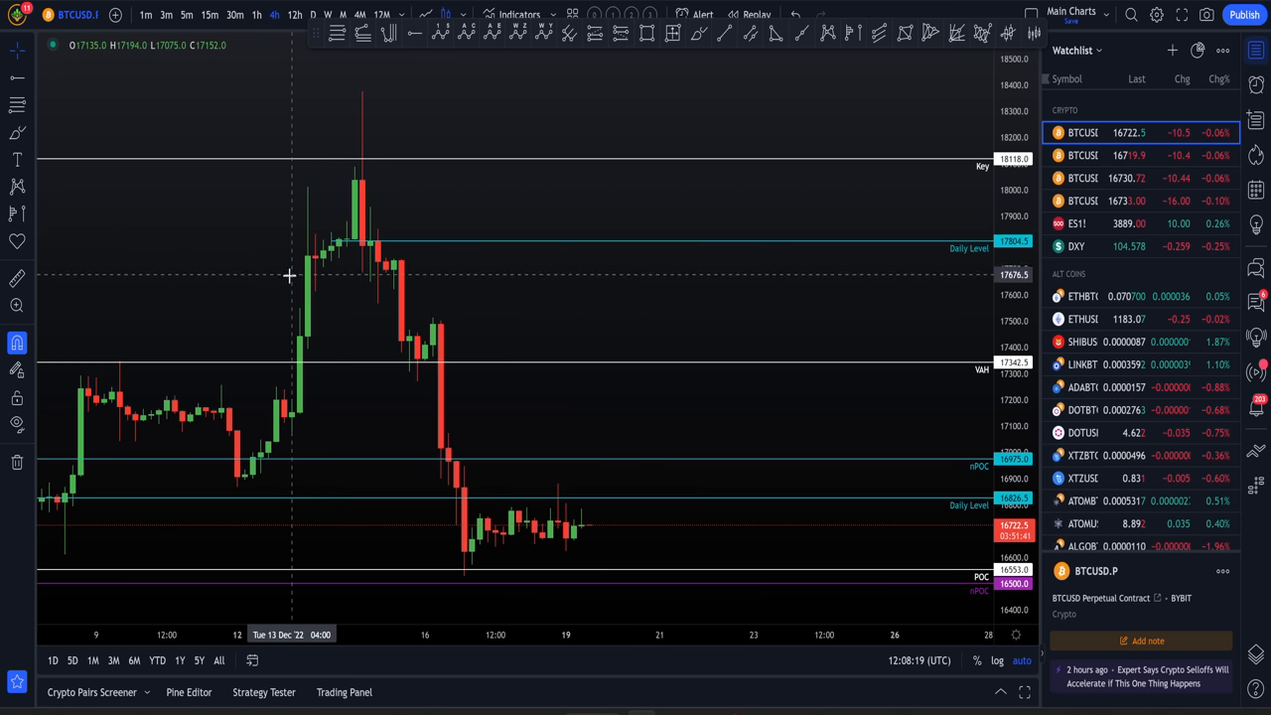
{"action": "mouse_move", "coordinate": [353, 97]}
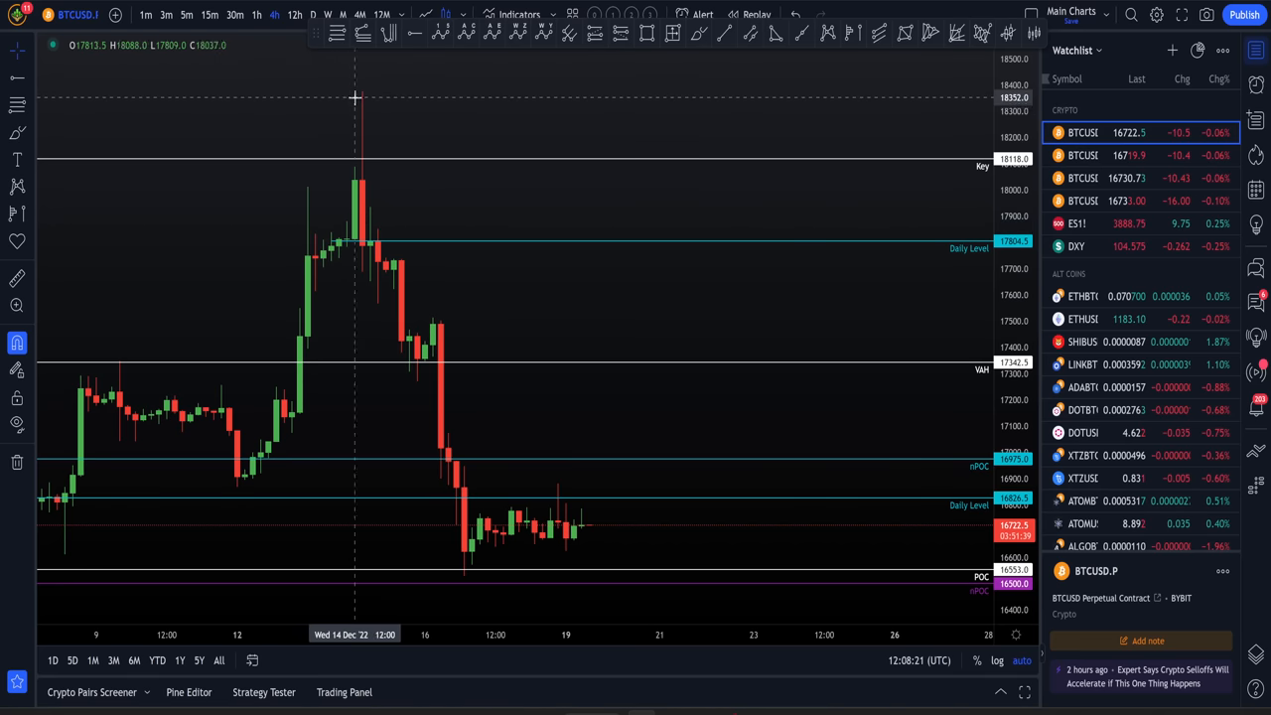
{"action": "mouse_move", "coordinate": [604, 640]}
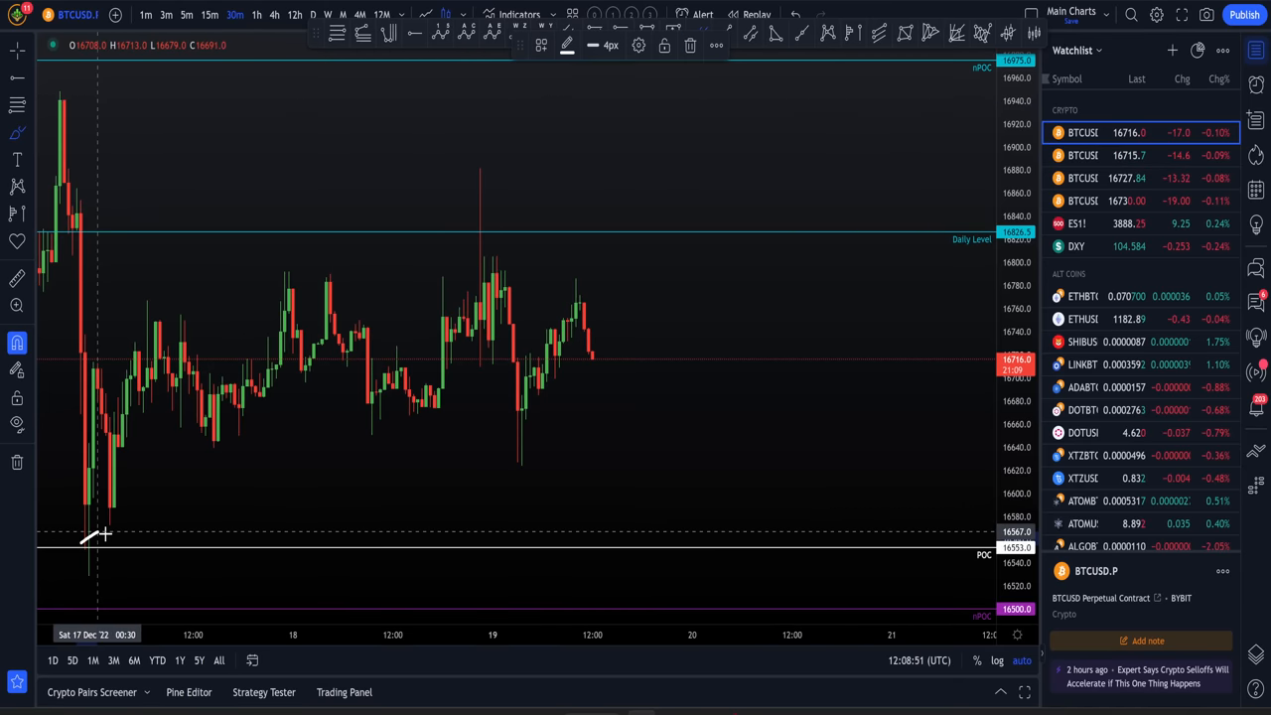
{"action": "left_click_drag", "start_coordinate": [80, 537], "coordinate": [103, 572]}
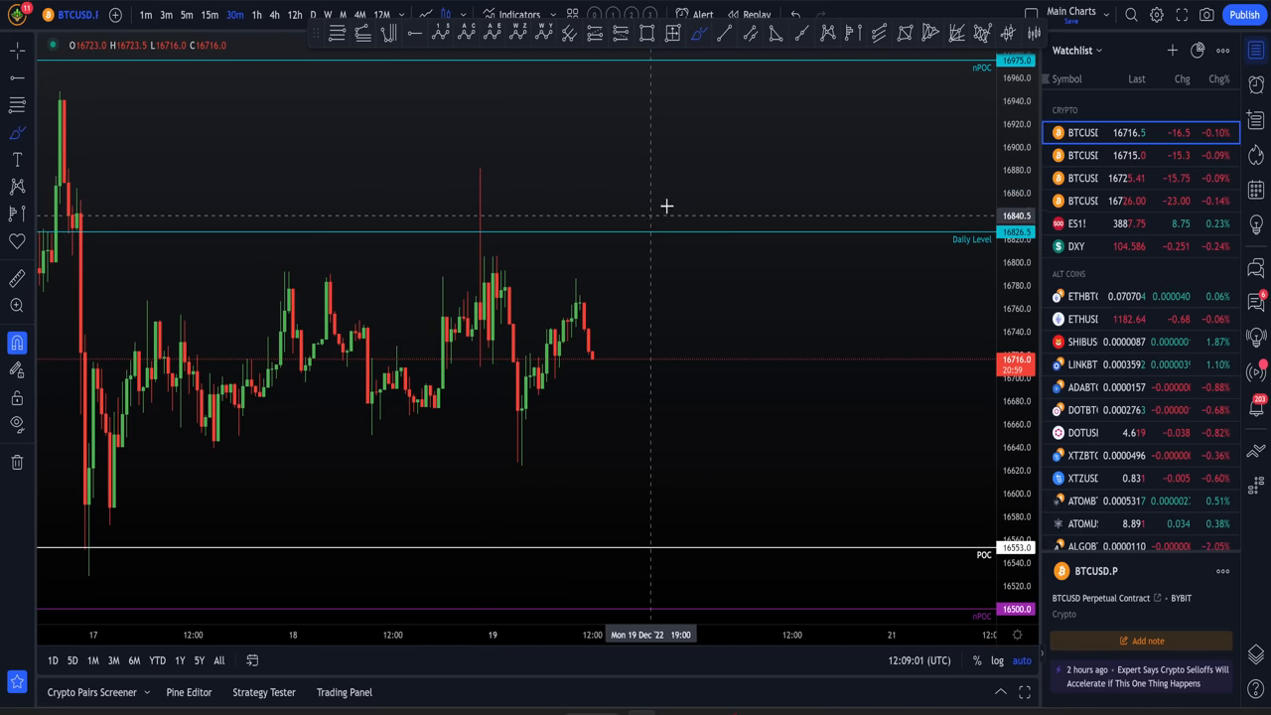
{"action": "mouse_move", "coordinate": [725, 389]}
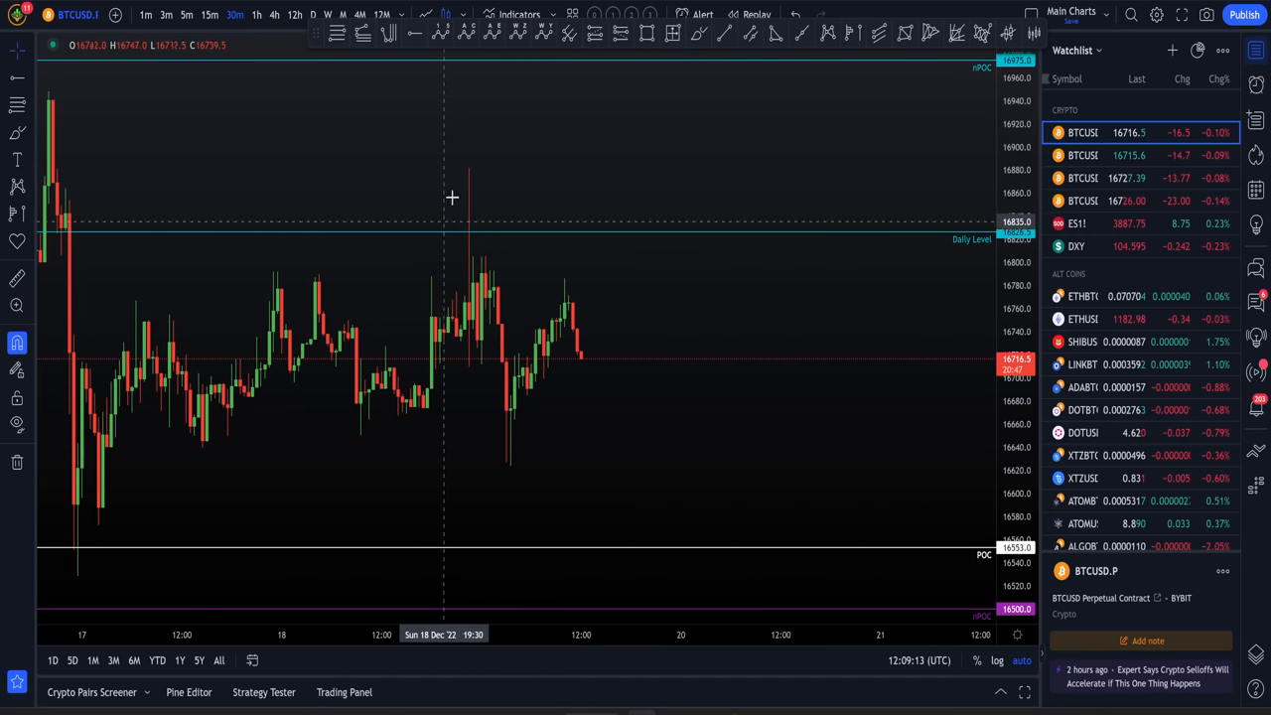
{"action": "mouse_move", "coordinate": [505, 465]}
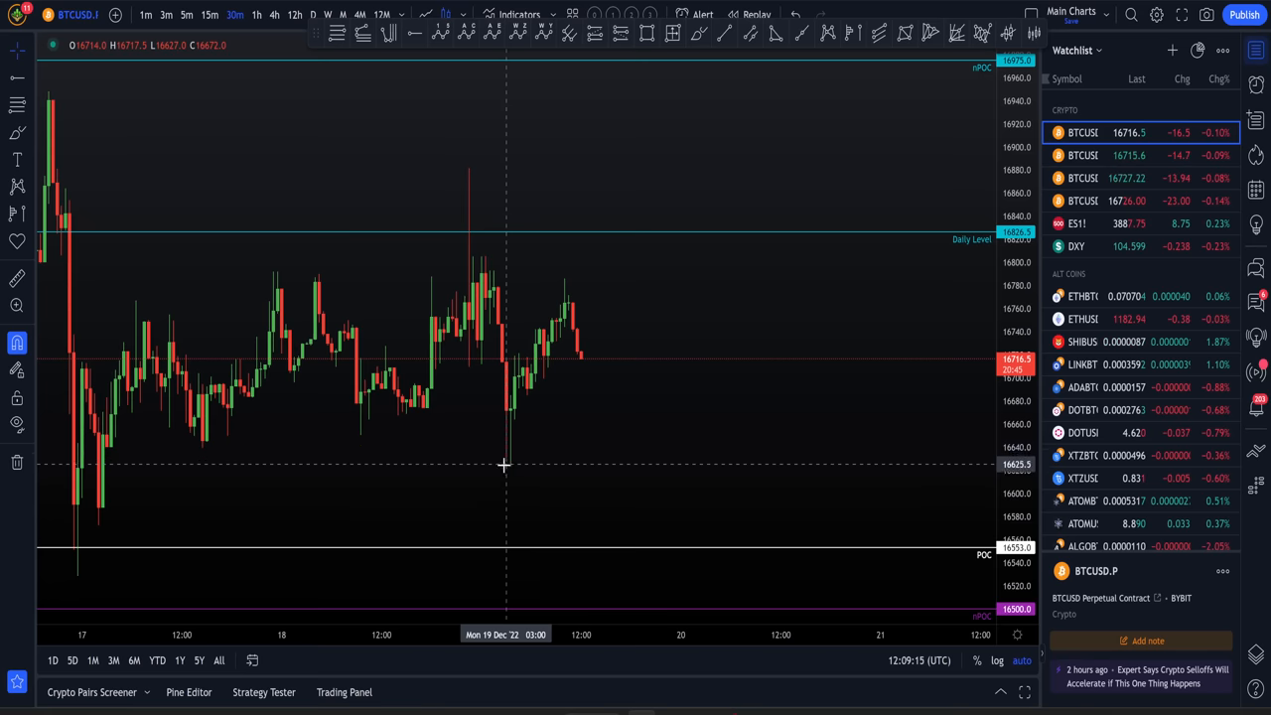
{"action": "mouse_move", "coordinate": [556, 381]}
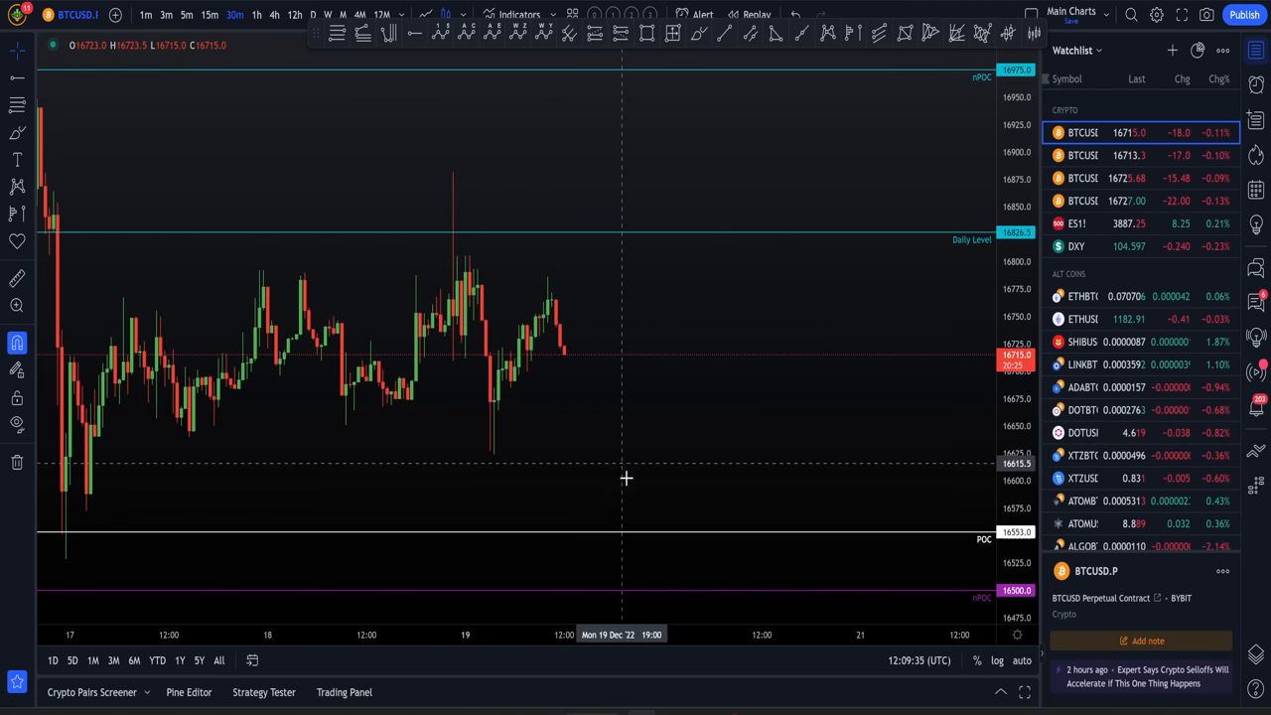
{"action": "mouse_move", "coordinate": [742, 598]}
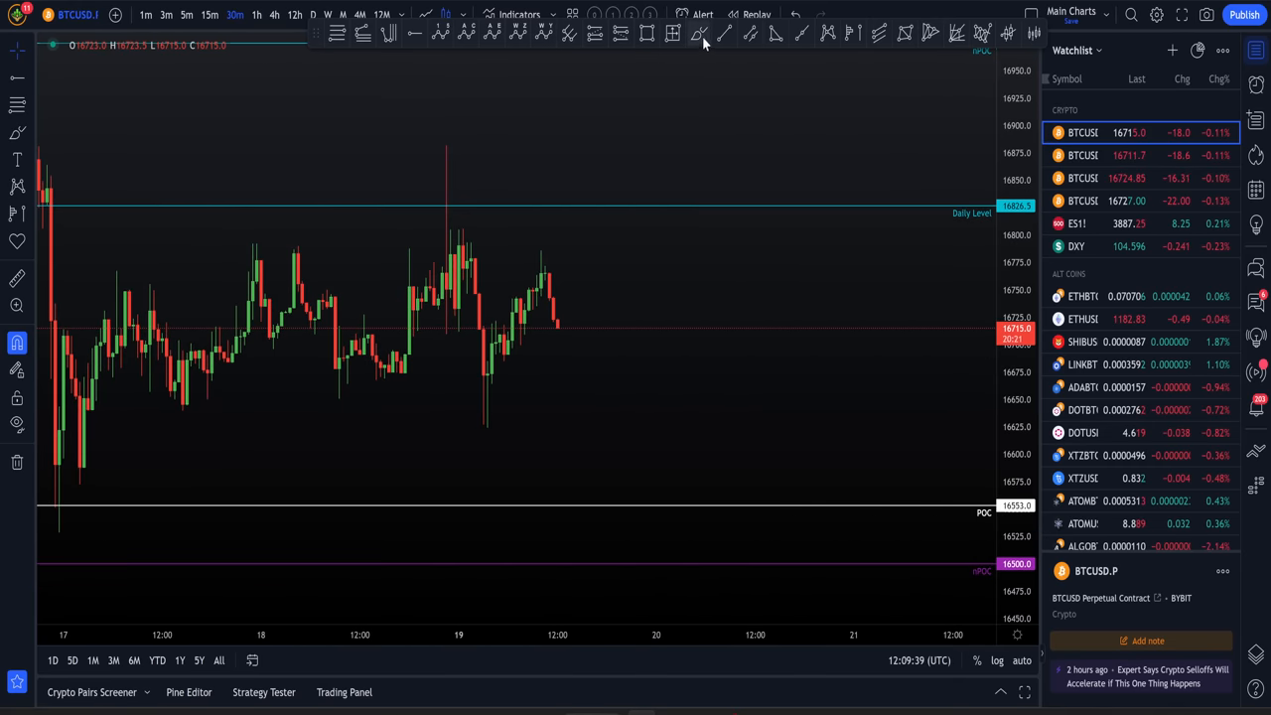
Brush a projected path rising from above the latest candles toward the upper levels.
{"action": "left_click", "coordinate": [700, 32]}
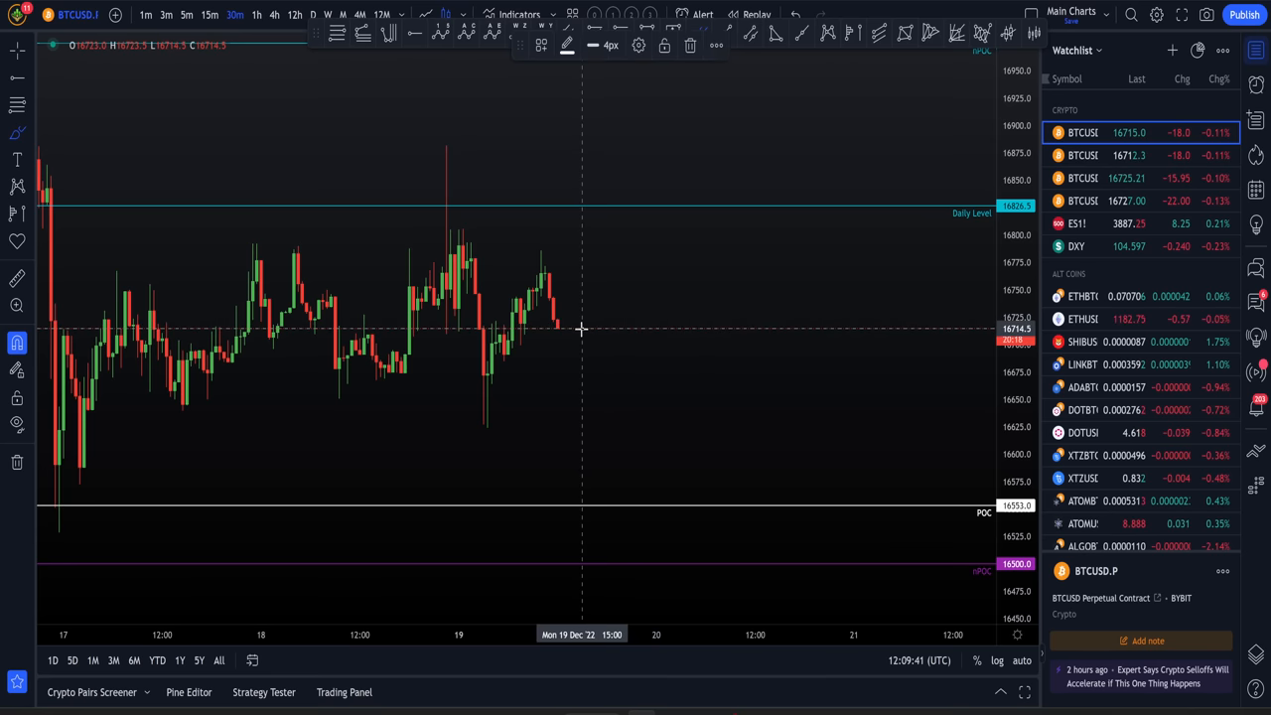
{"action": "left_click_drag", "start_coordinate": [580, 333], "coordinate": [660, 572]}
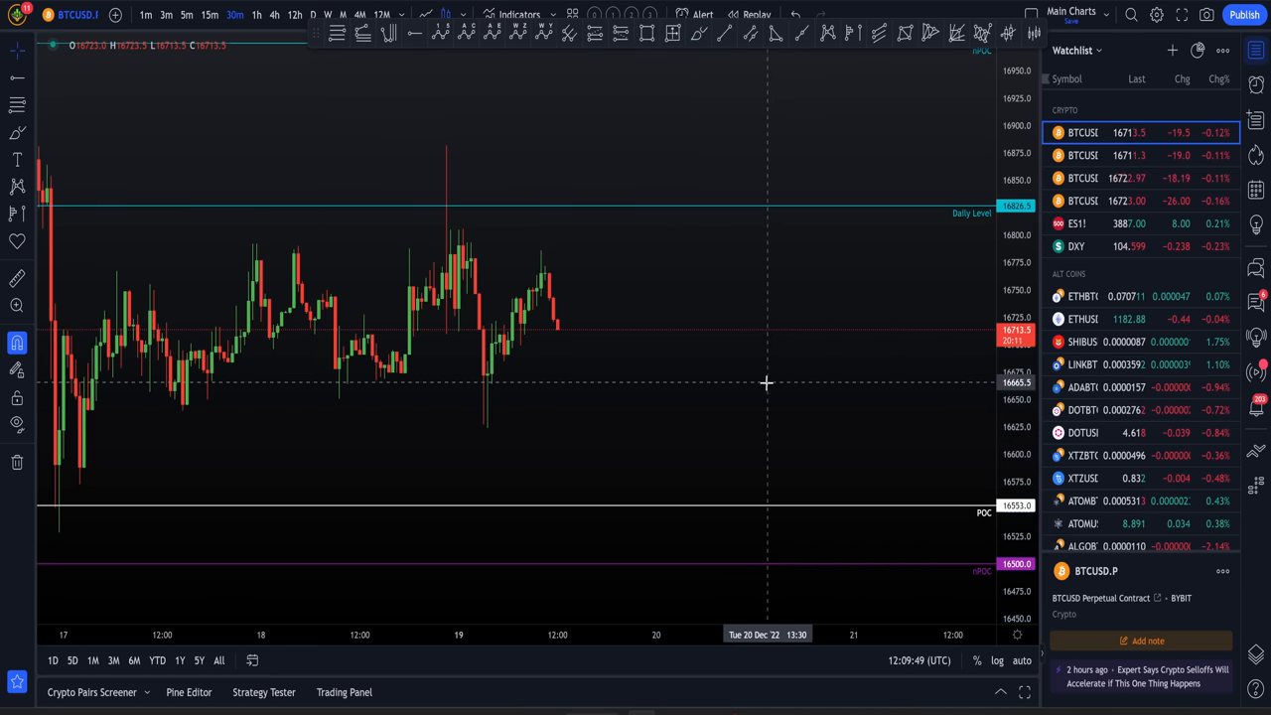
{"action": "mouse_move", "coordinate": [738, 564]}
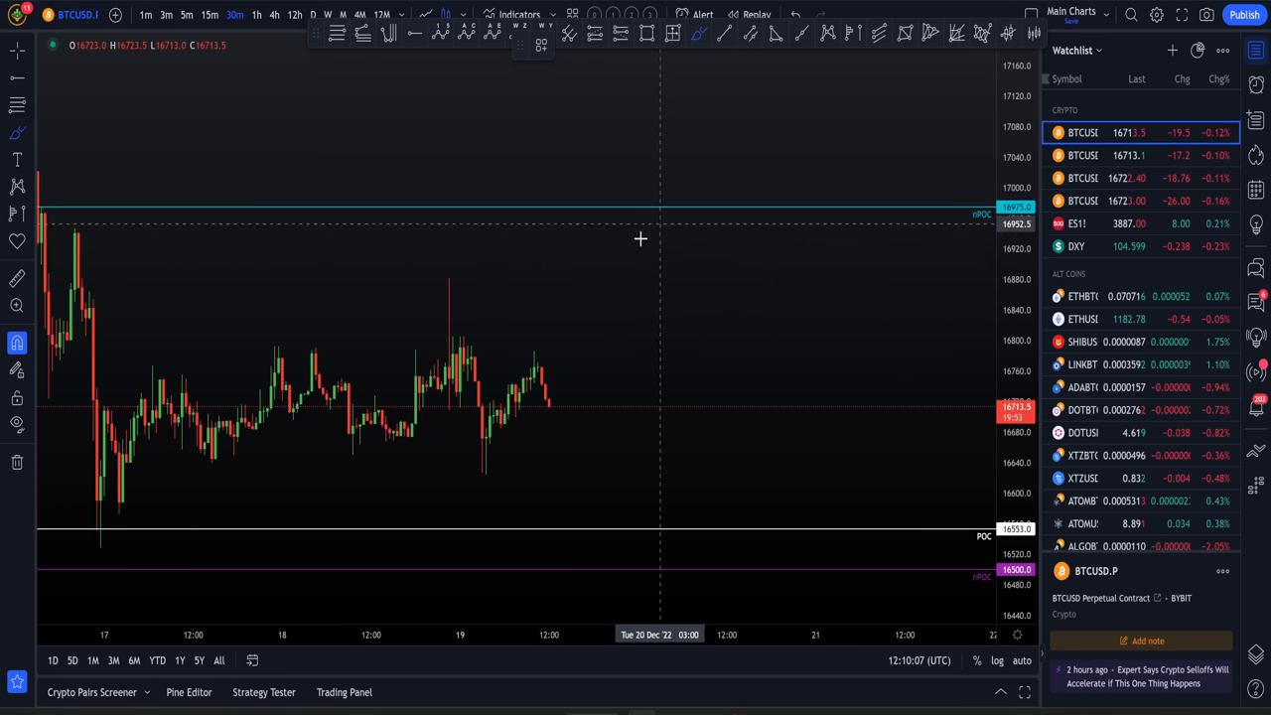
{"action": "left_click_drag", "start_coordinate": [644, 280], "coordinate": [687, 155]}
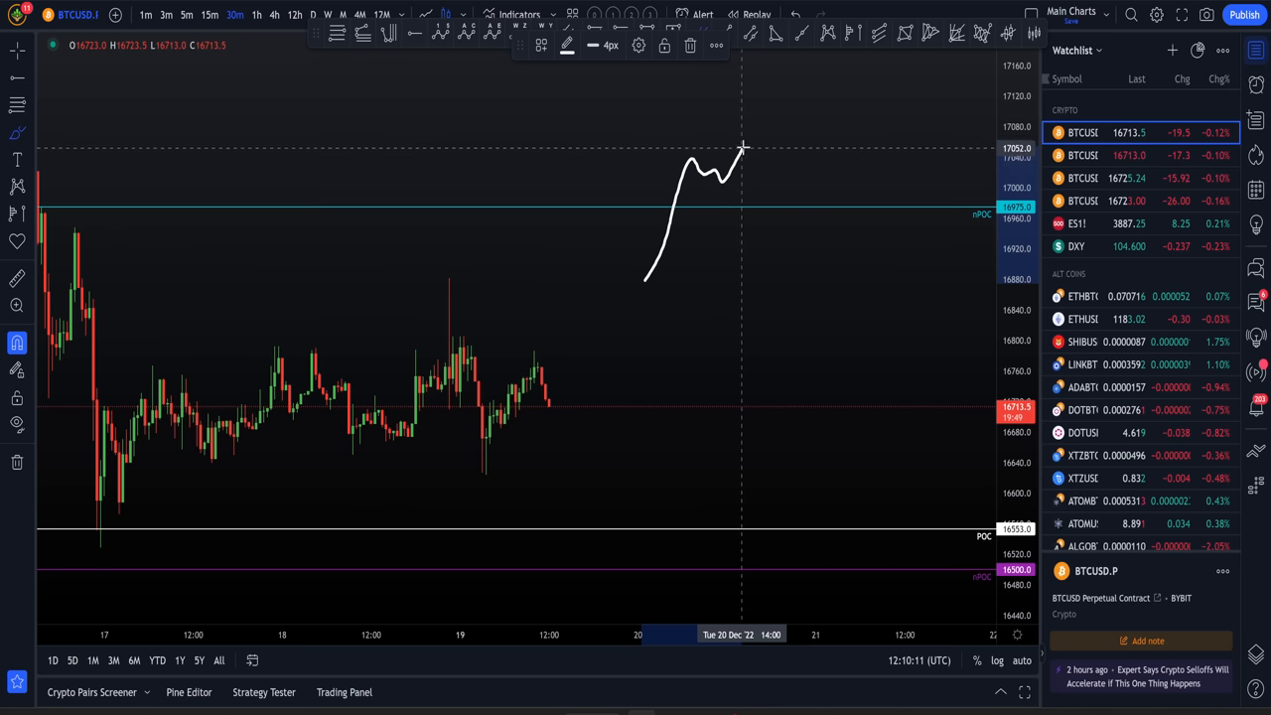
{"action": "left_click_drag", "start_coordinate": [743, 147], "coordinate": [783, 223]}
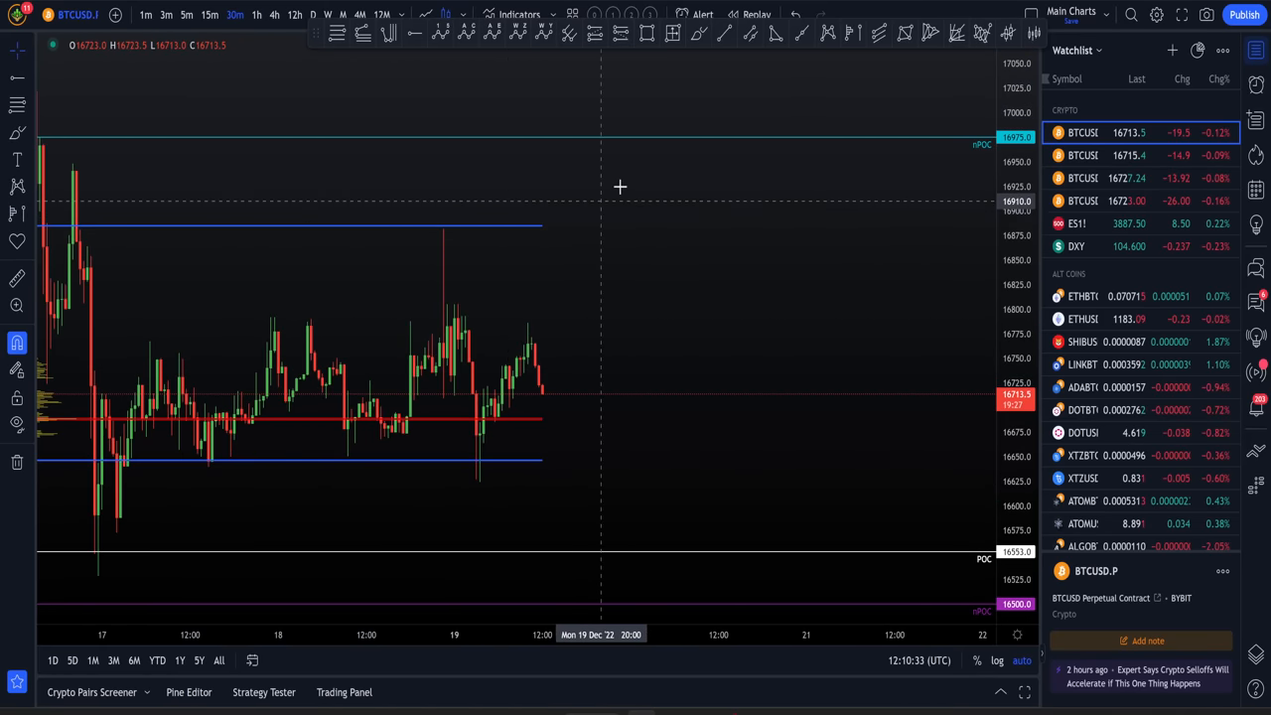
{"action": "mouse_move", "coordinate": [497, 466]}
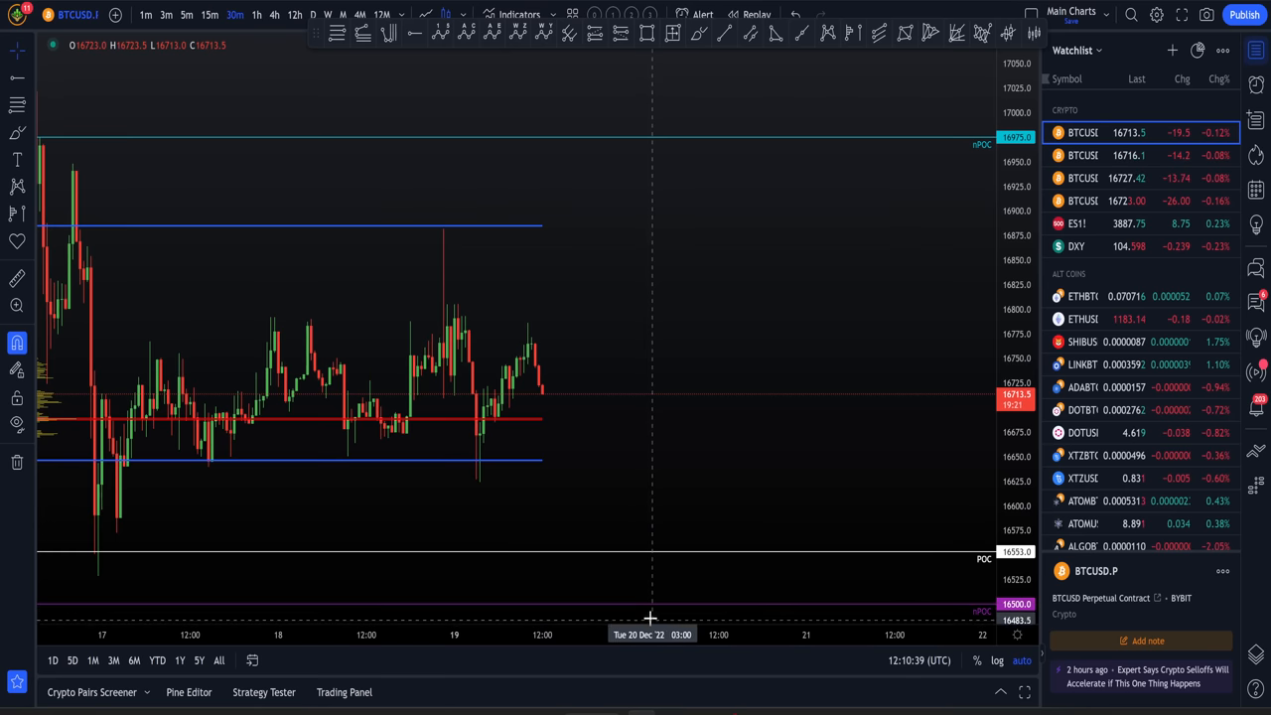
{"action": "mouse_move", "coordinate": [635, 456]}
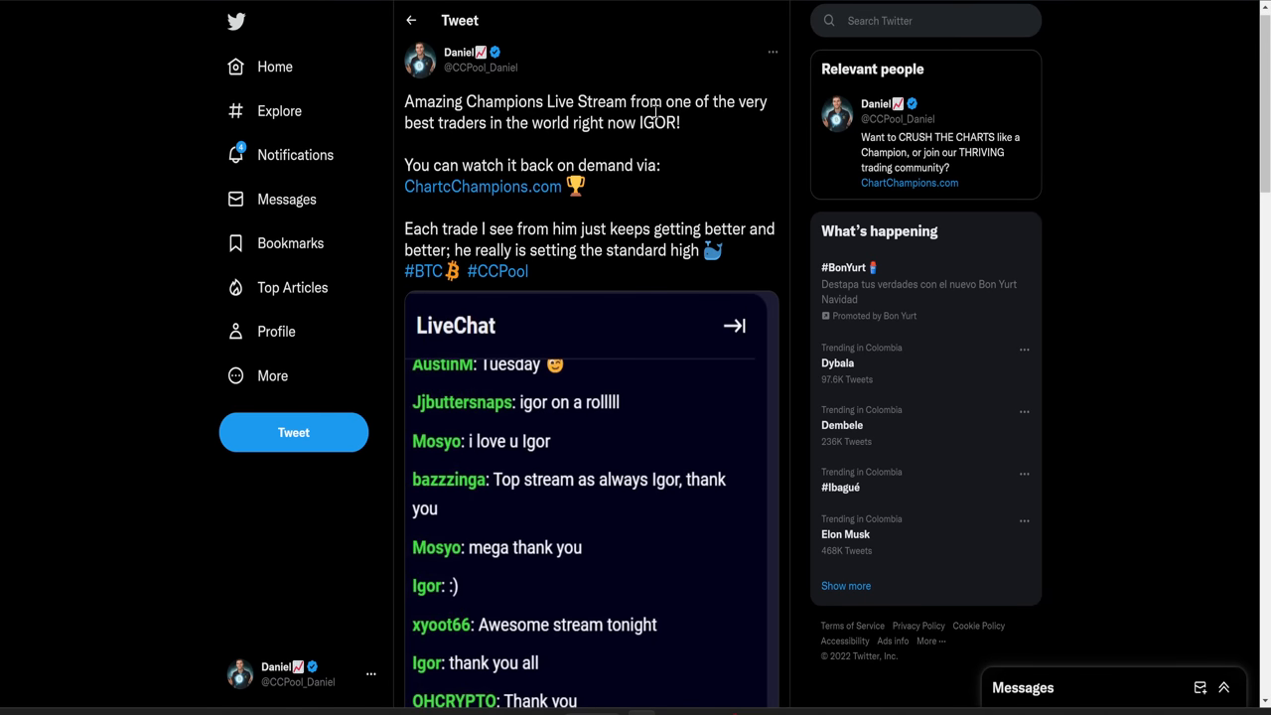
Scroll the thread and enlarge the tweet's Discord chat screenshot of members' thanks.
{"action": "left_click_drag", "start_coordinate": [405, 101], "coordinate": [681, 123]}
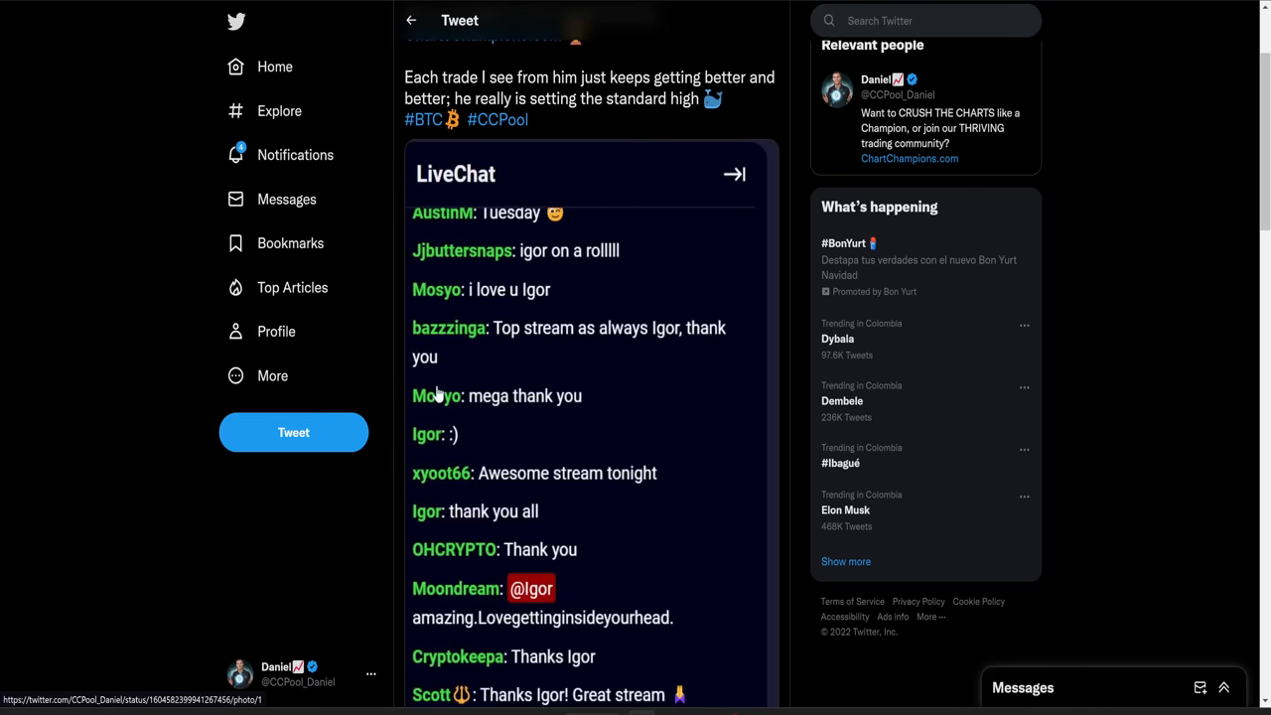
{"action": "scroll", "scroll_direction": "down", "scroll_amount": 3}
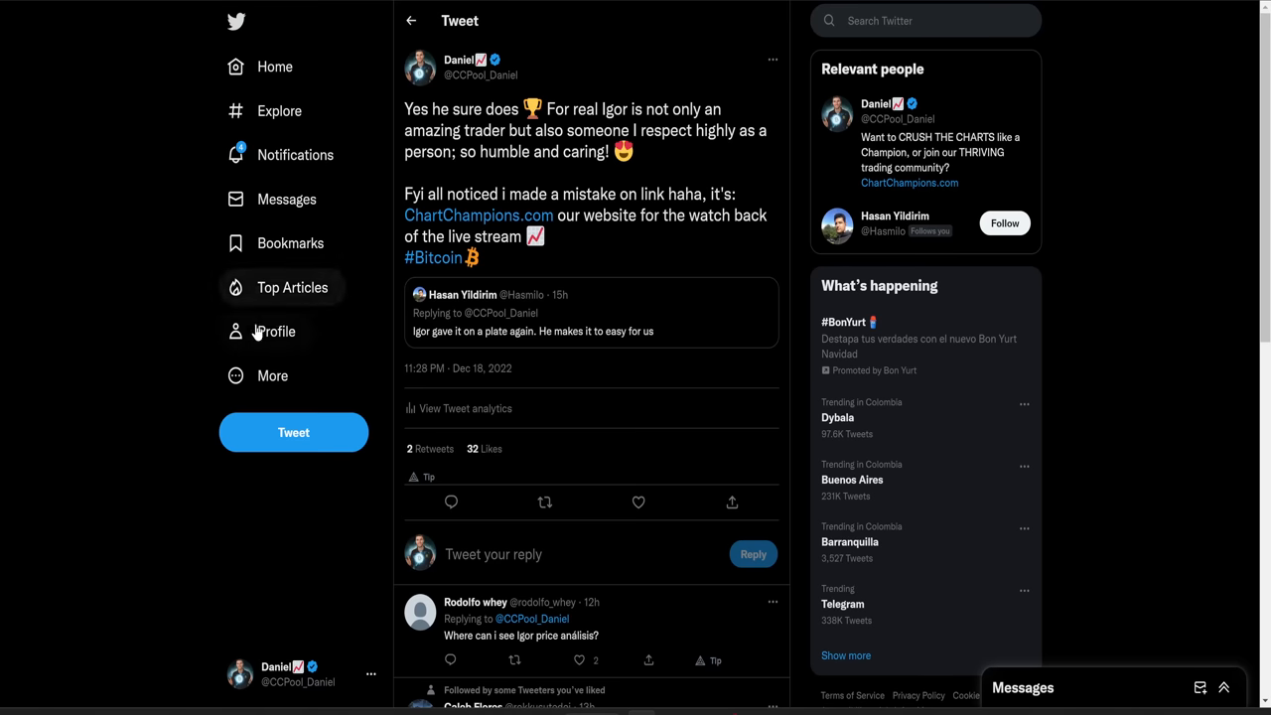
{"action": "left_click", "coordinate": [274, 330]}
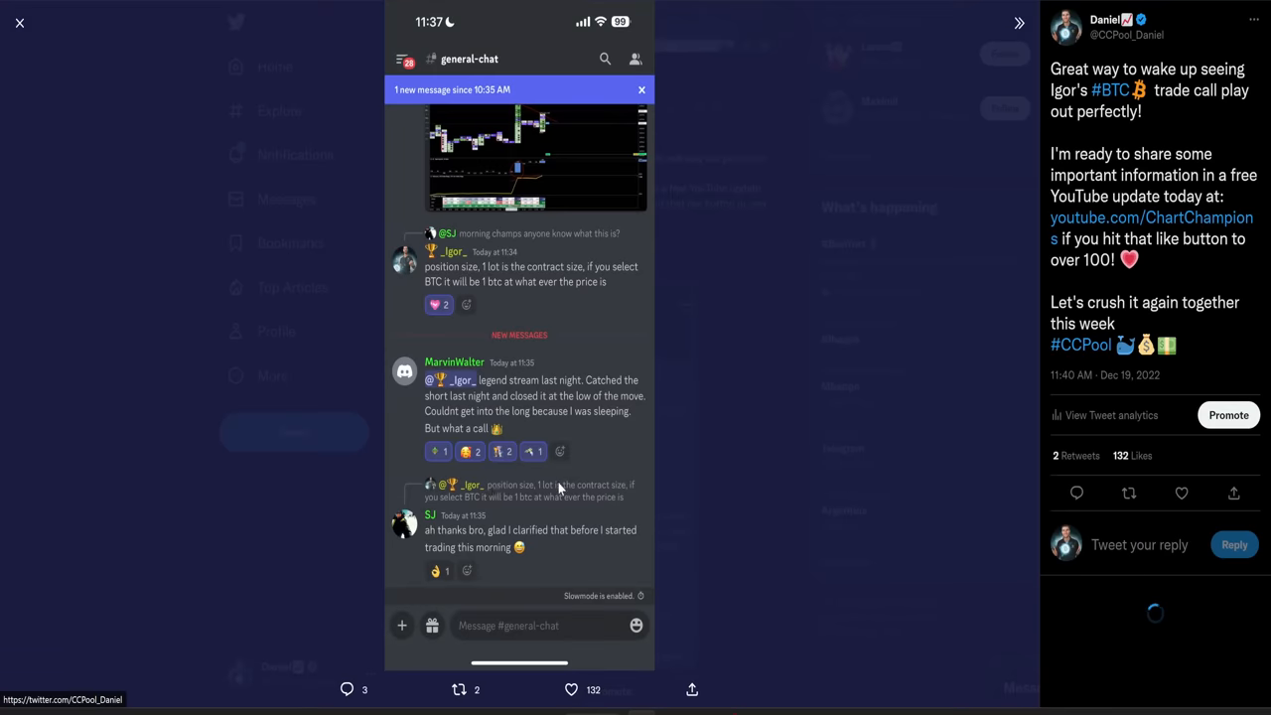
{"action": "scroll", "scroll_direction": "down", "scroll_amount": 3}
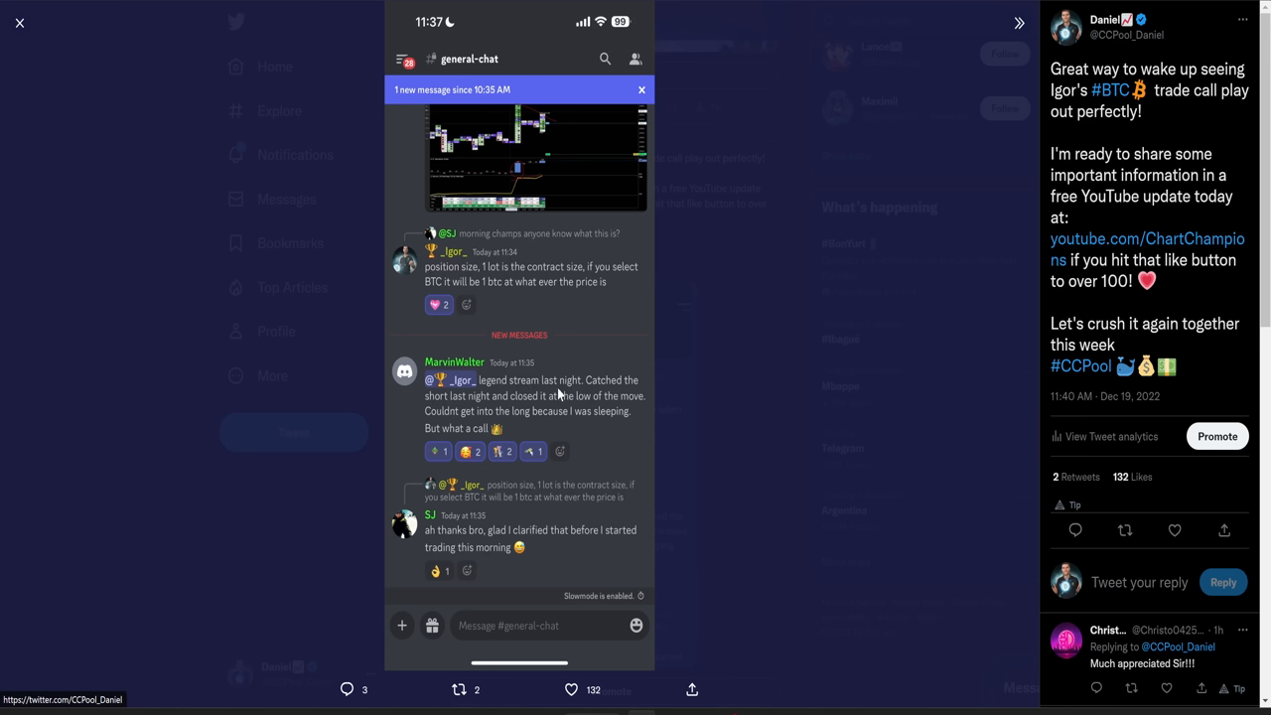
{"action": "mouse_move", "coordinate": [488, 410]}
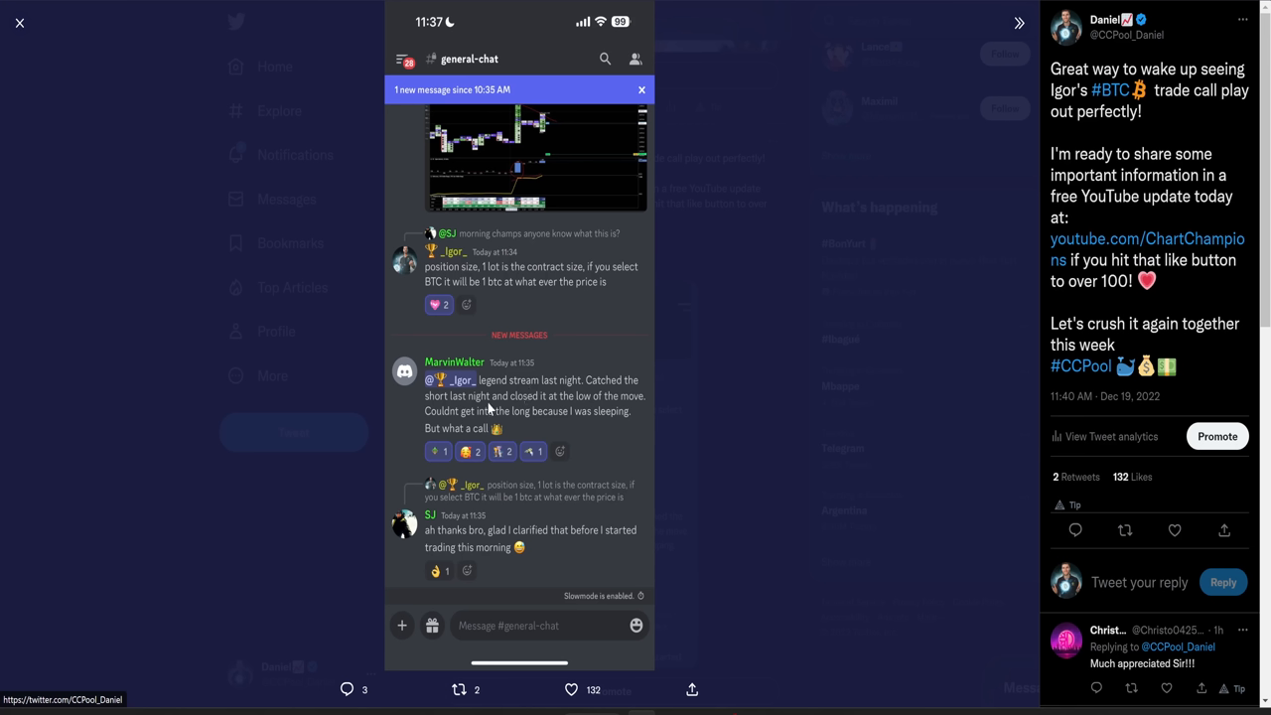
{"action": "mouse_move", "coordinate": [481, 417]}
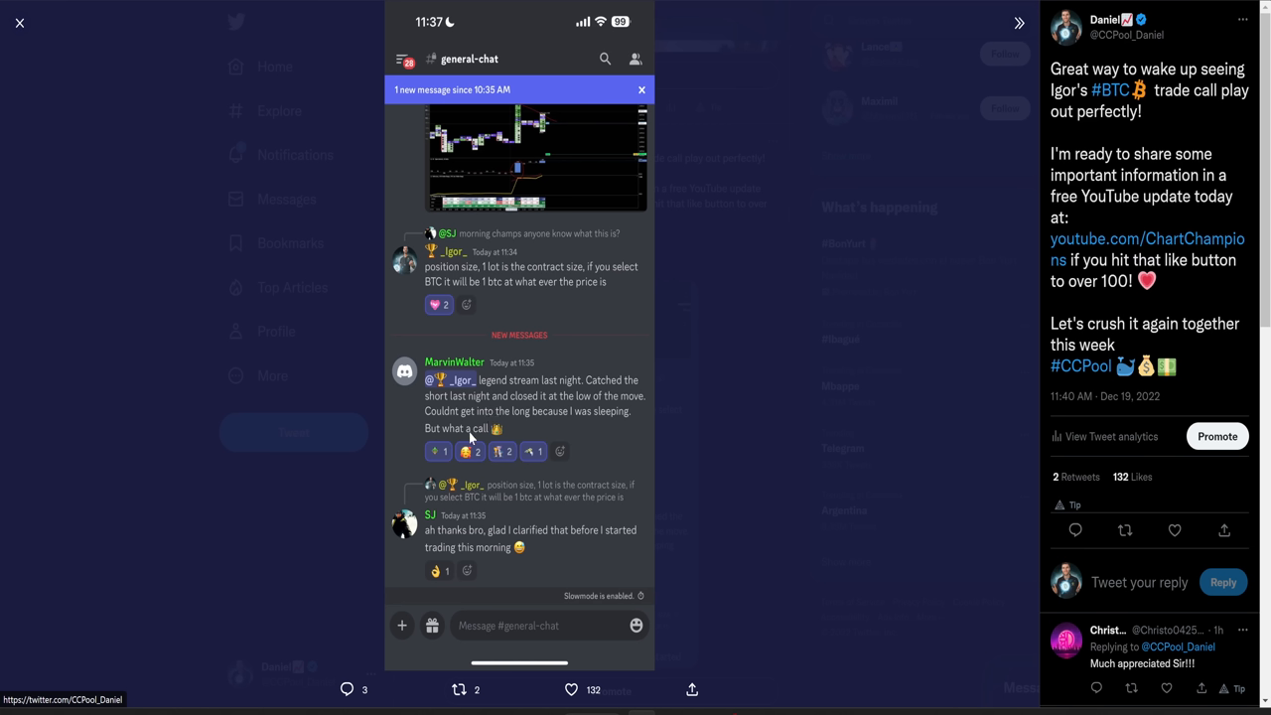
{"action": "mouse_move", "coordinate": [1122, 214]}
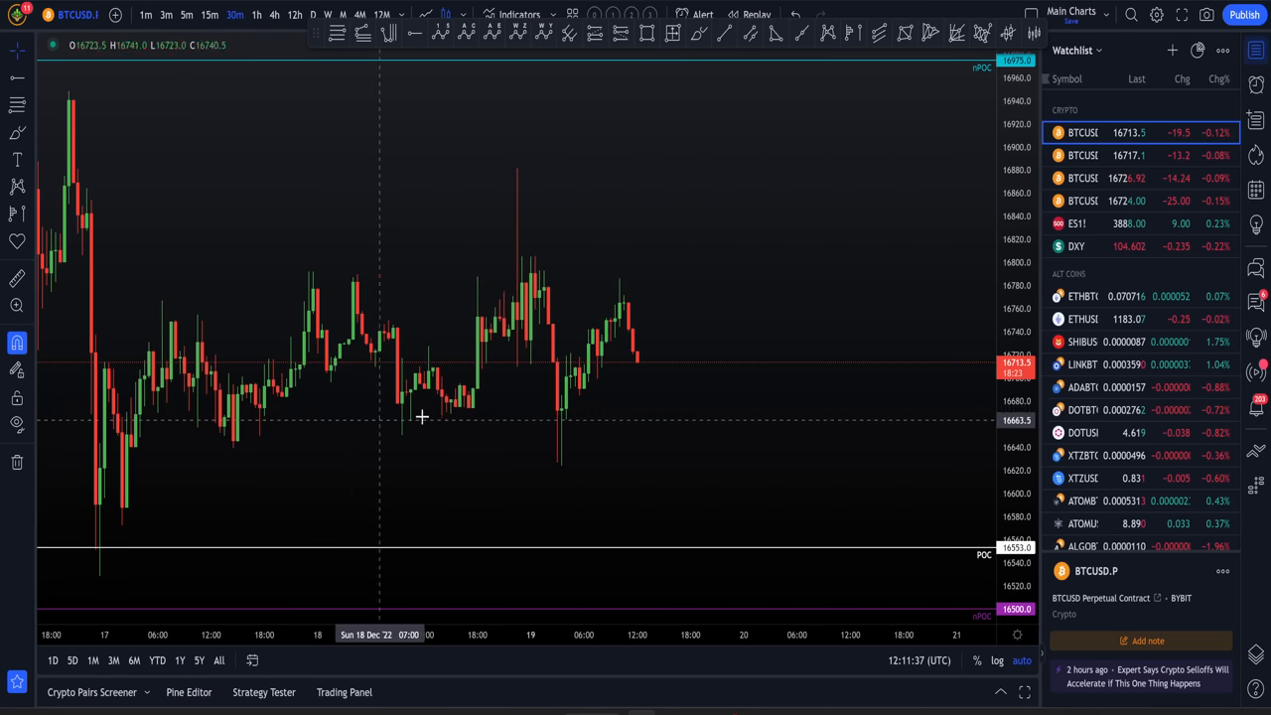
{"action": "mouse_move", "coordinate": [508, 448]}
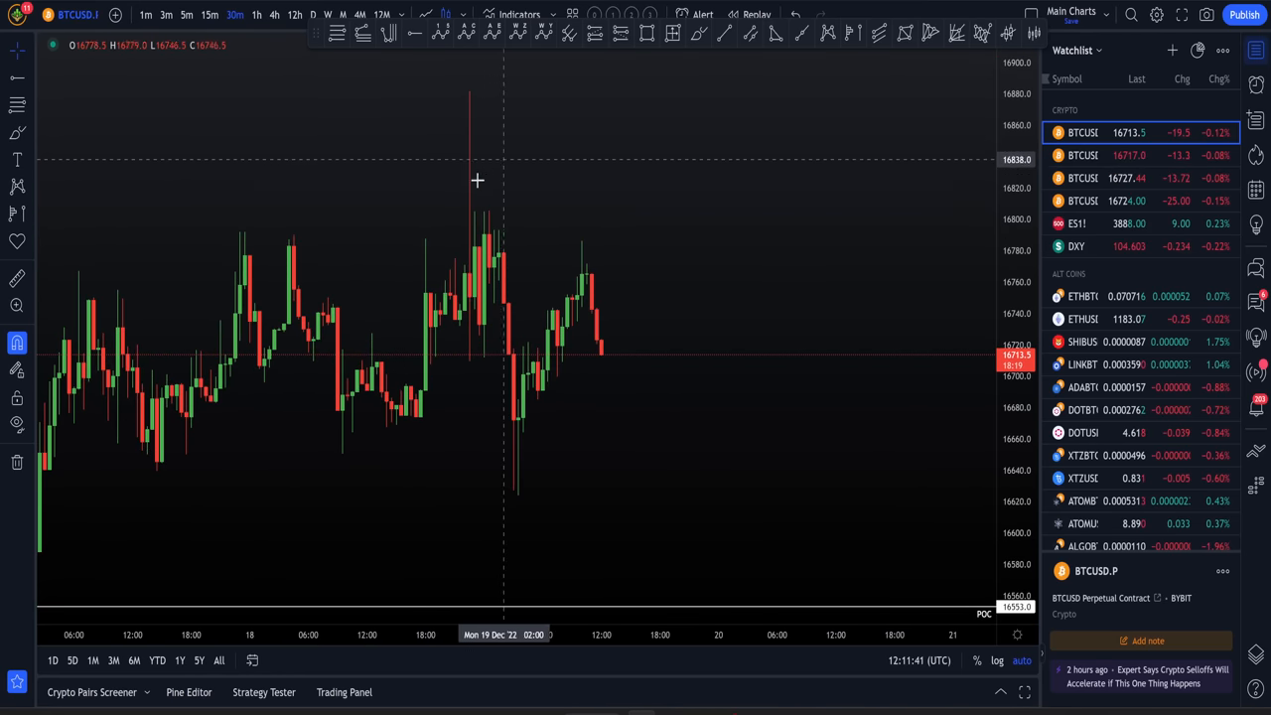
{"action": "mouse_move", "coordinate": [462, 124]}
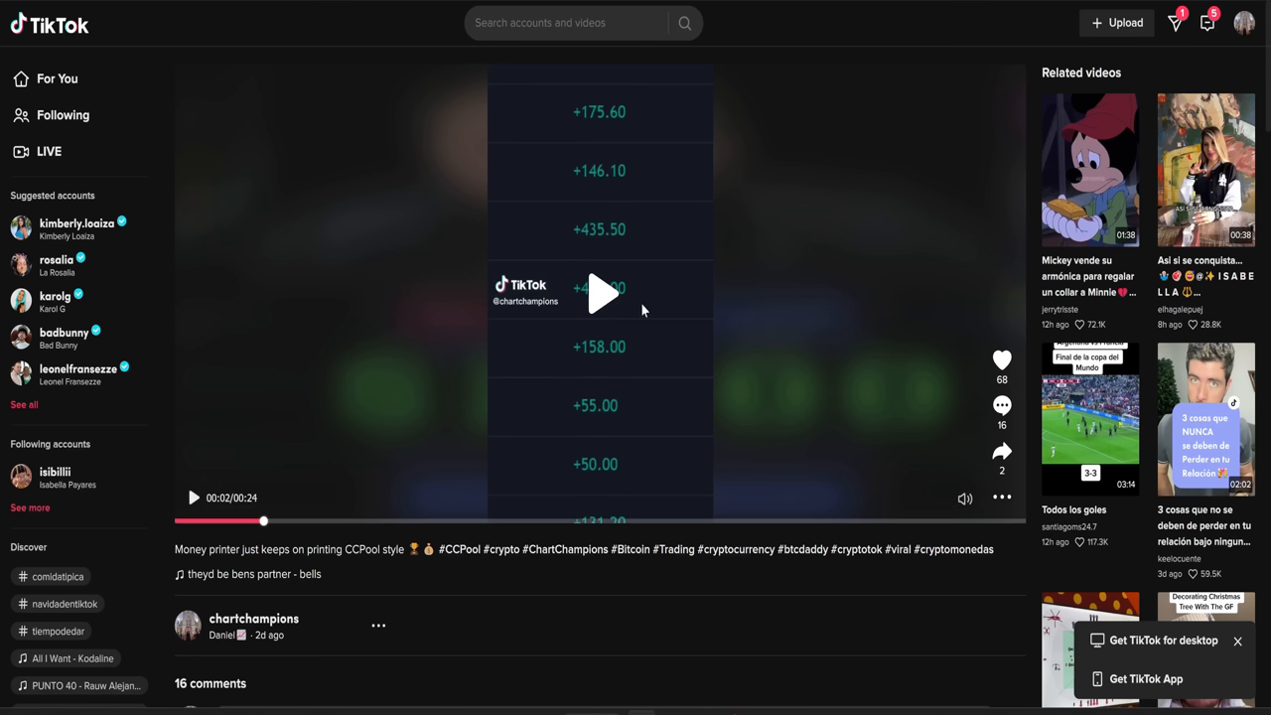
{"action": "mouse_move", "coordinate": [586, 162]}
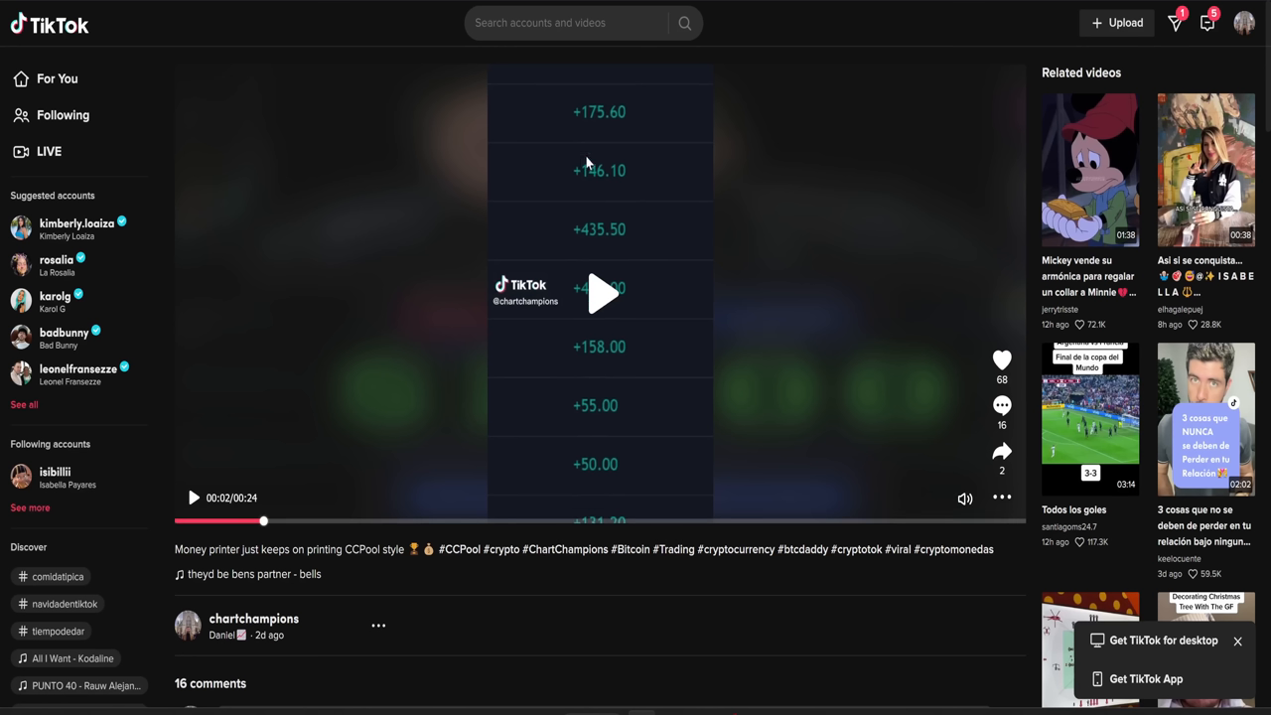
{"action": "mouse_move", "coordinate": [580, 274]}
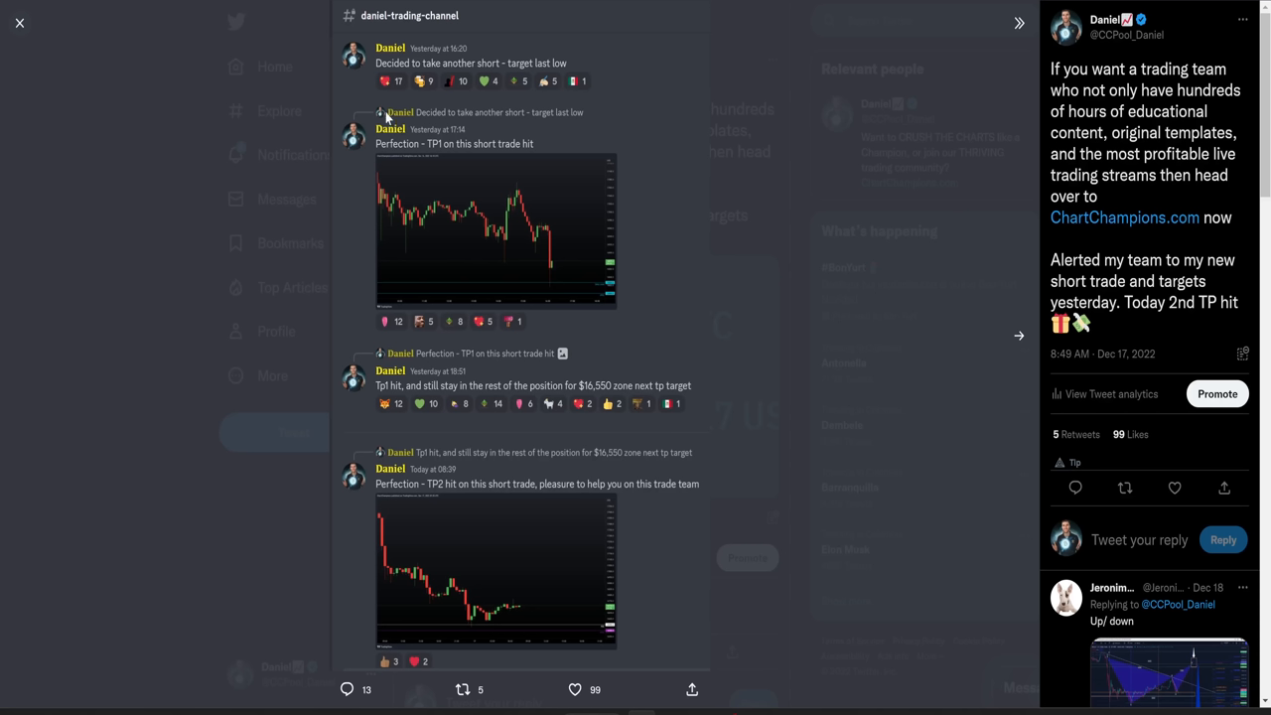
{"action": "mouse_move", "coordinate": [1051, 68]}
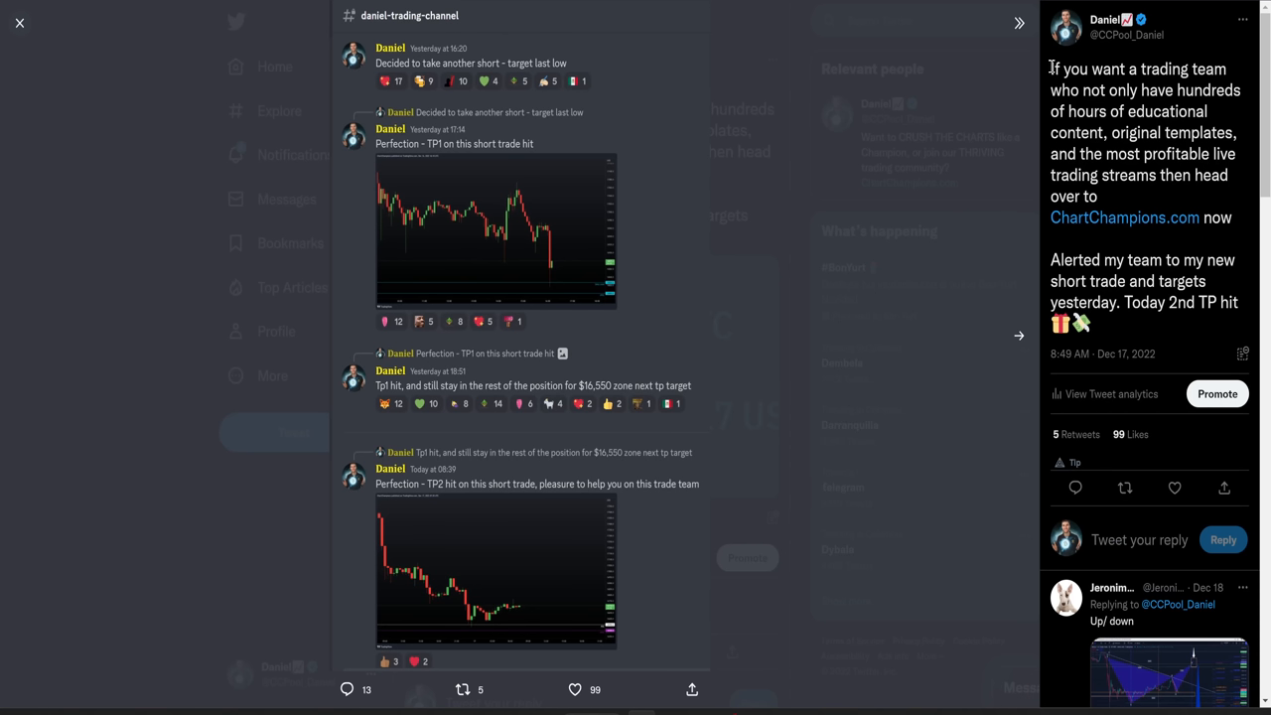
Highlight 'original templates' and 'most profitable live trading streams' in the tweet.
{"action": "left_click_drag", "start_coordinate": [1051, 68], "coordinate": [1110, 91]}
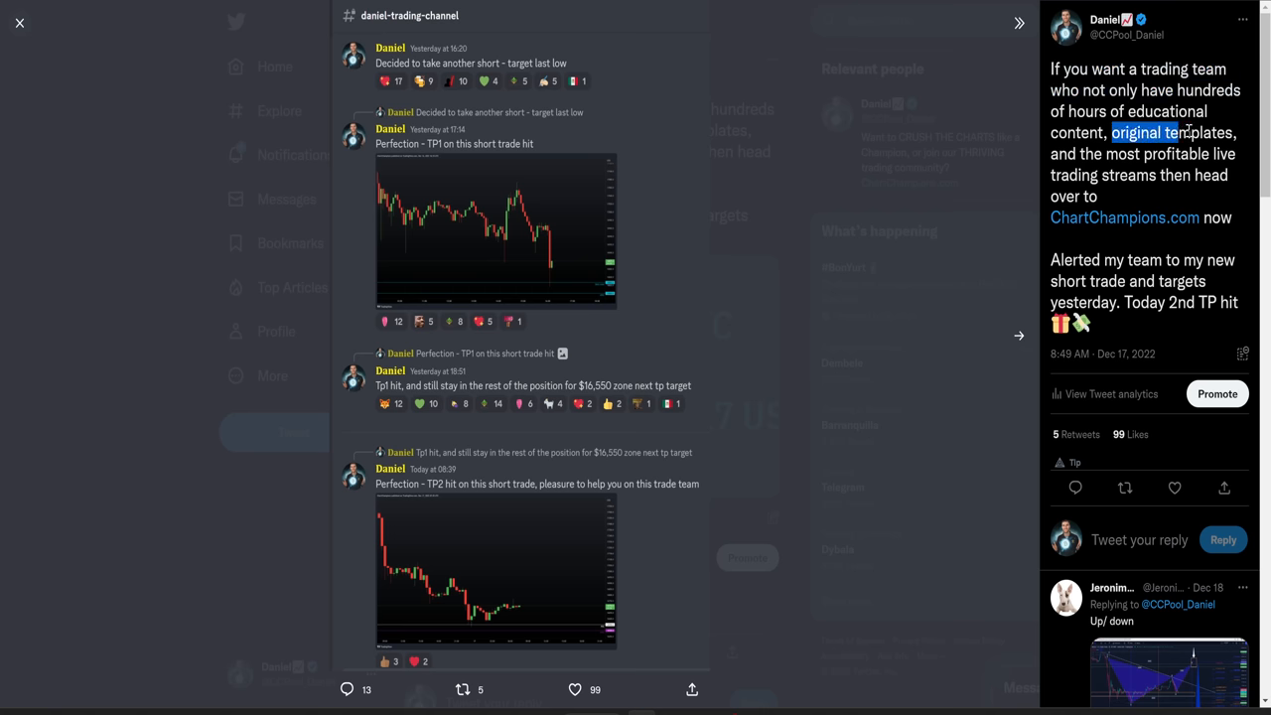
{"action": "left_click_drag", "start_coordinate": [1111, 131], "coordinate": [1235, 131]}
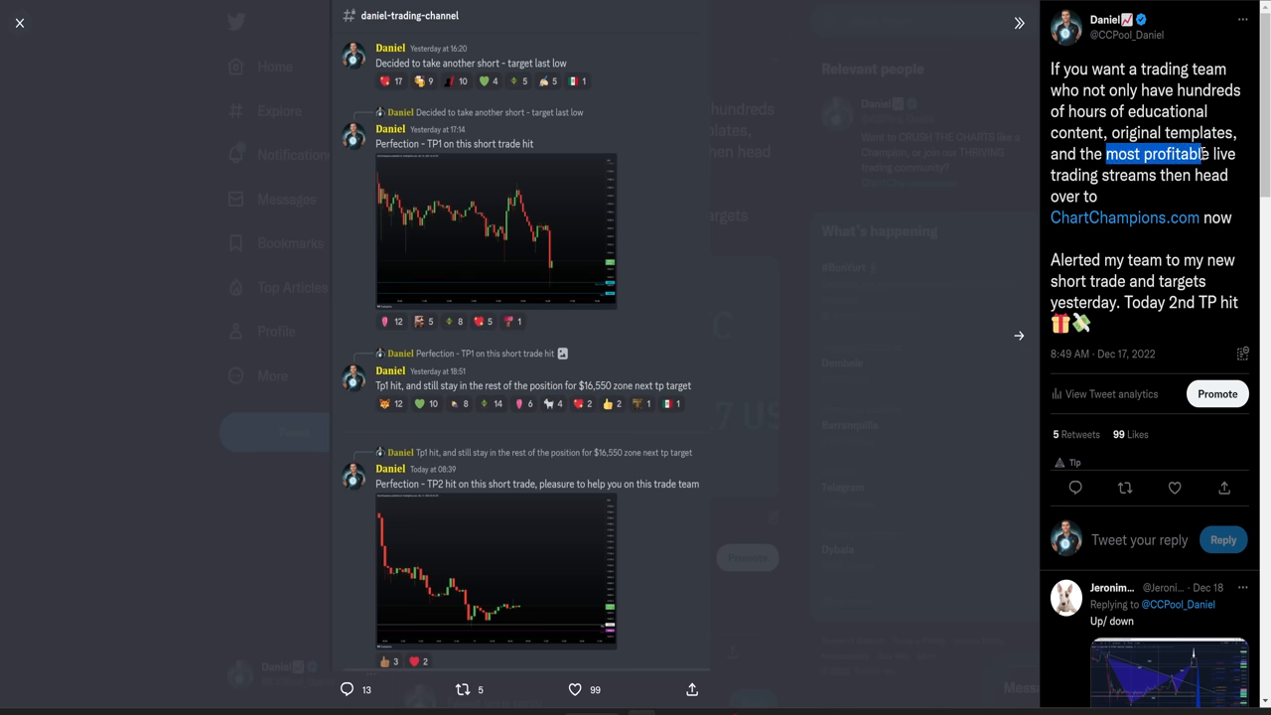
{"action": "left_click_drag", "start_coordinate": [1202, 155], "coordinate": [1158, 175]}
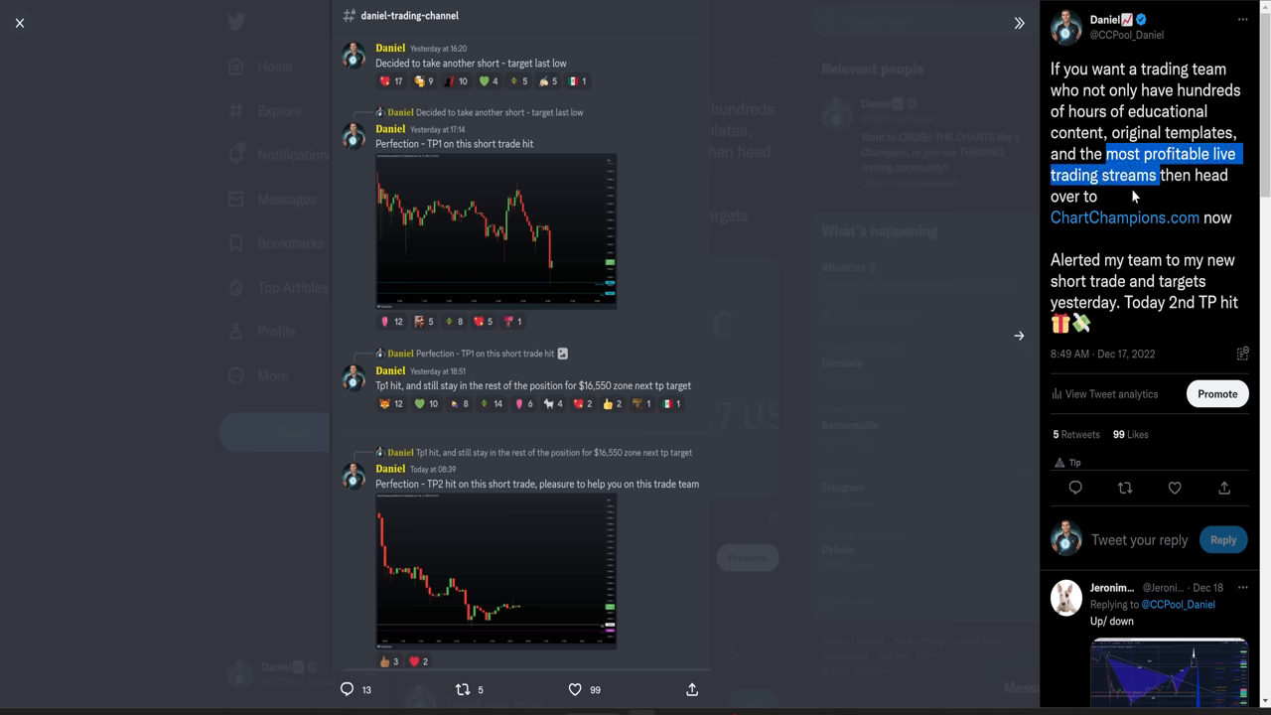
{"action": "mouse_move", "coordinate": [1124, 216]}
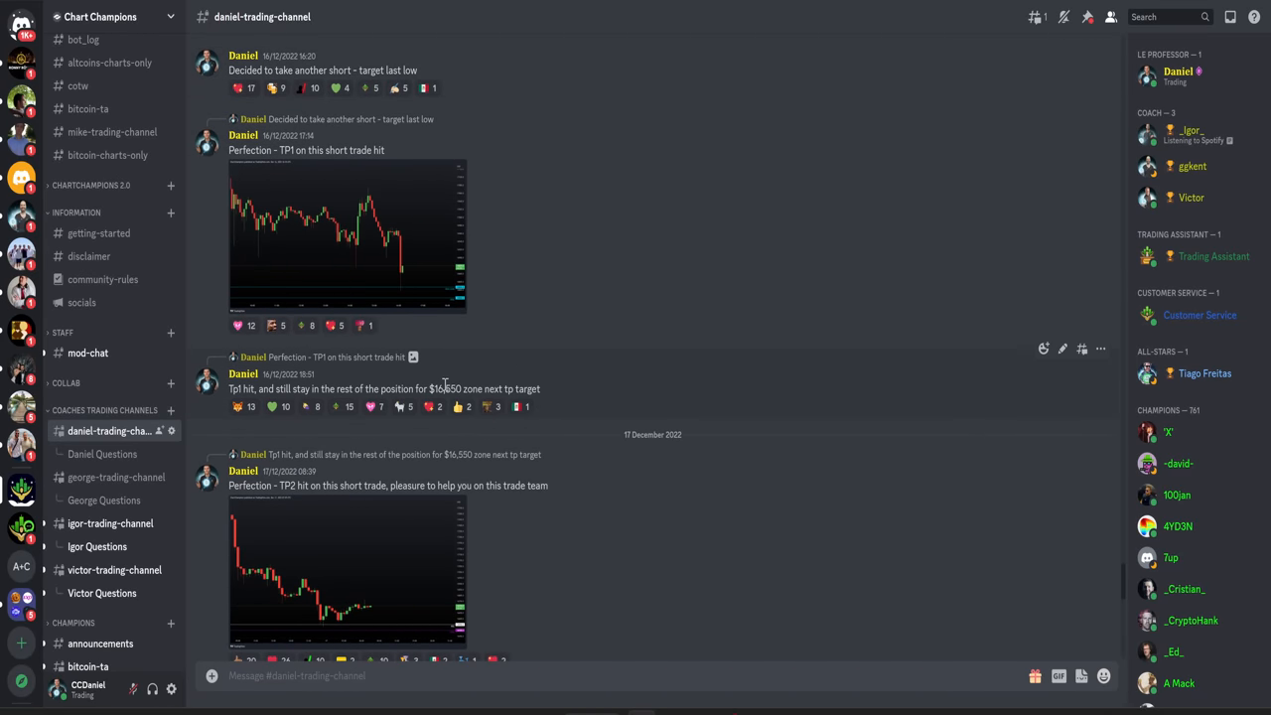
Switch to Discord's daniel-trading-channel with the TP1 and TP2 hit messages.
{"action": "double_click", "coordinate": [445, 387]}
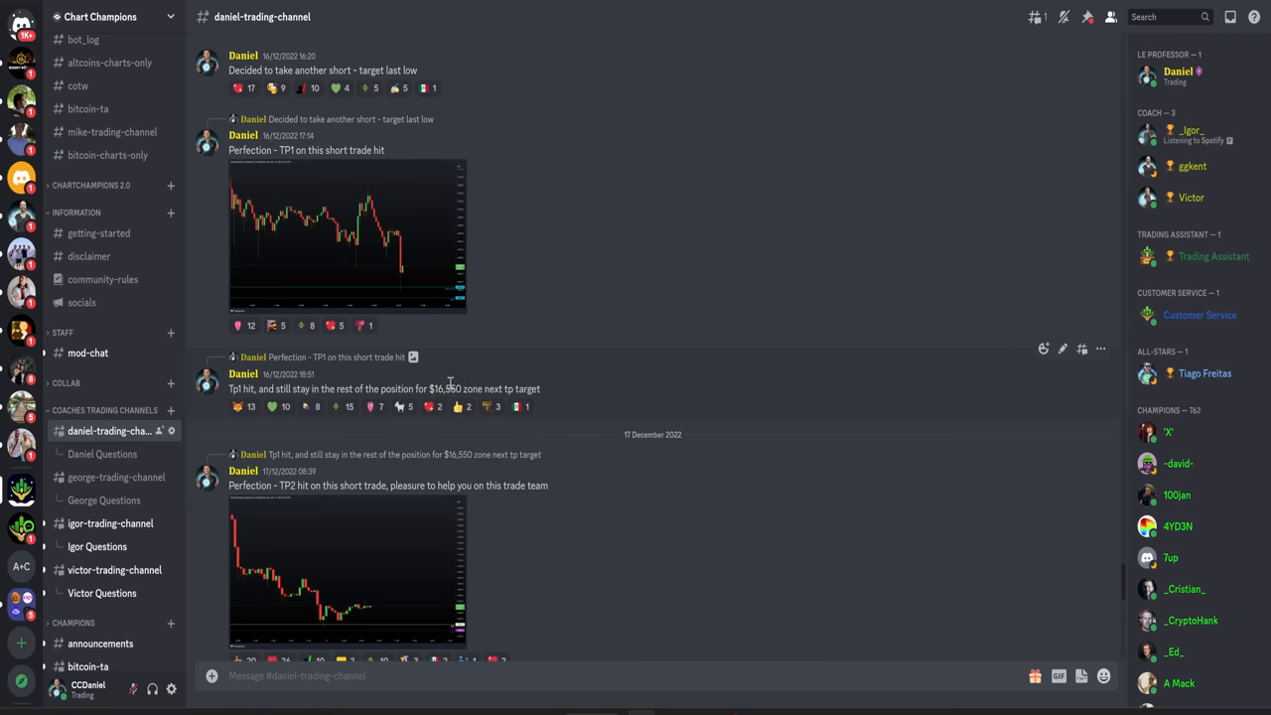
{"action": "mouse_move", "coordinate": [459, 385]}
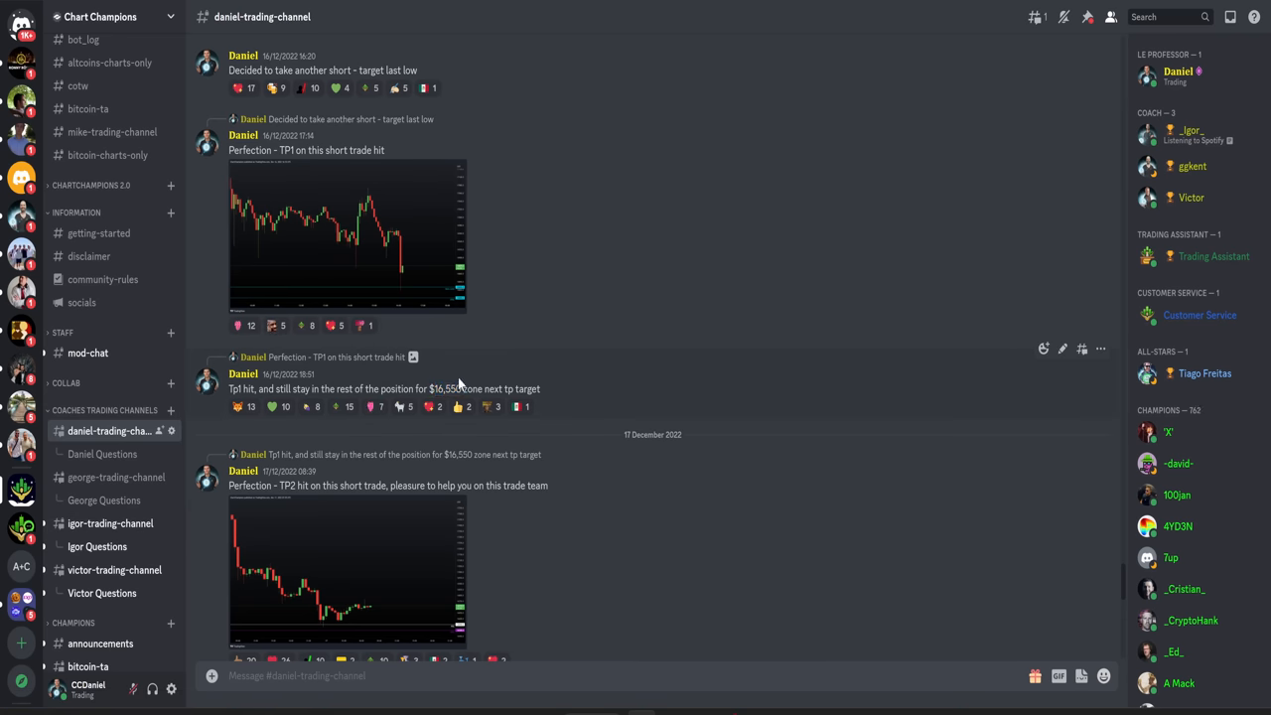
{"action": "mouse_move", "coordinate": [659, 290]}
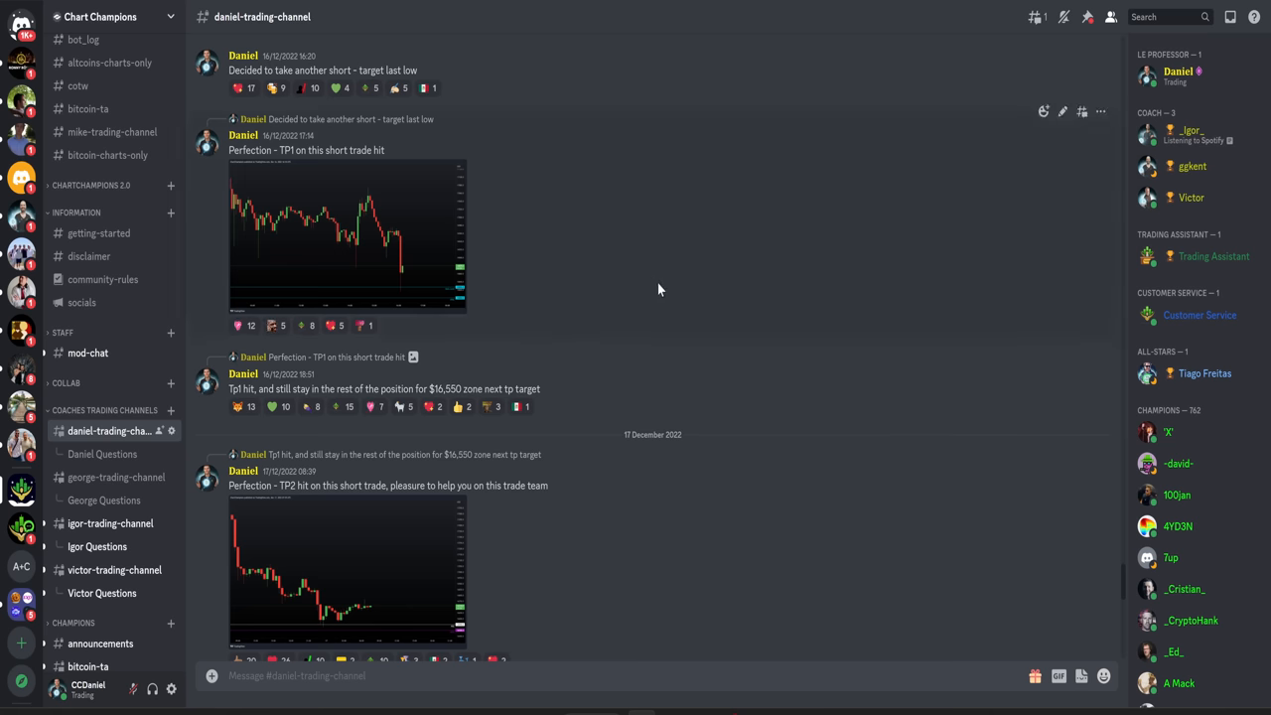
{"action": "mouse_move", "coordinate": [600, 288]}
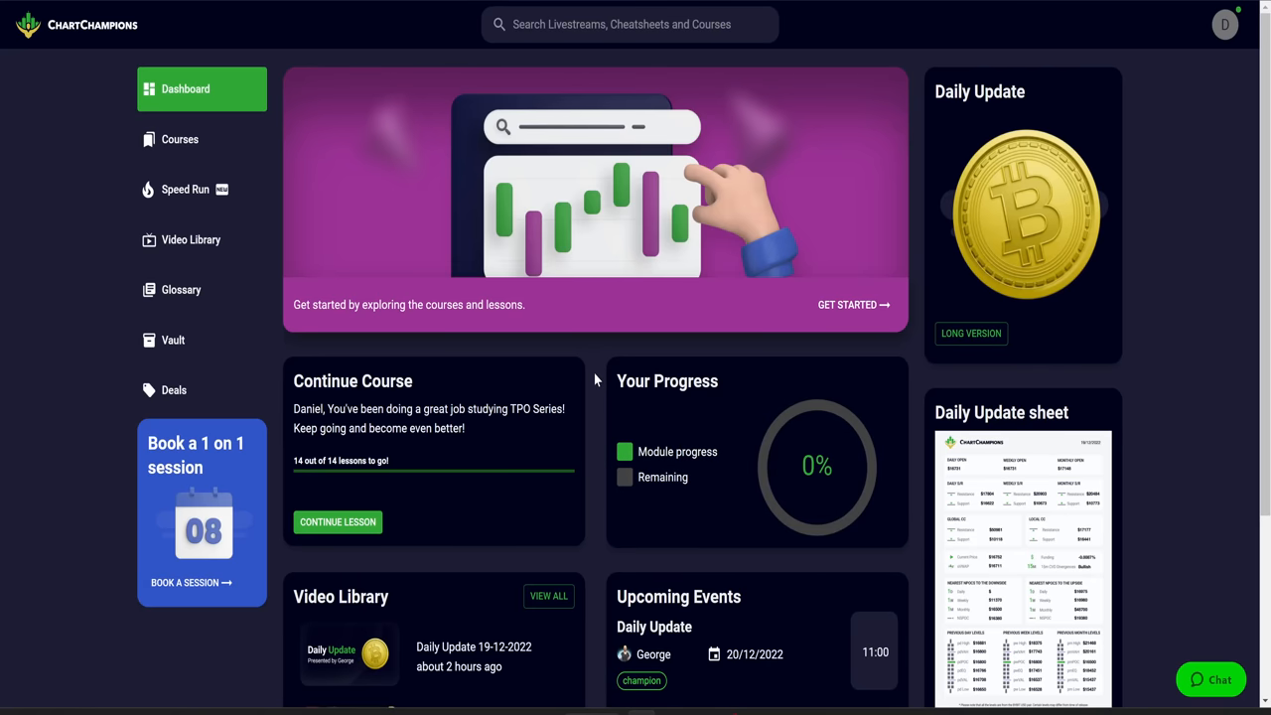
Scroll down the ChartChampions dashboard through course progress, video library and events.
{"action": "scroll", "scroll_direction": "down", "scroll_amount": 3}
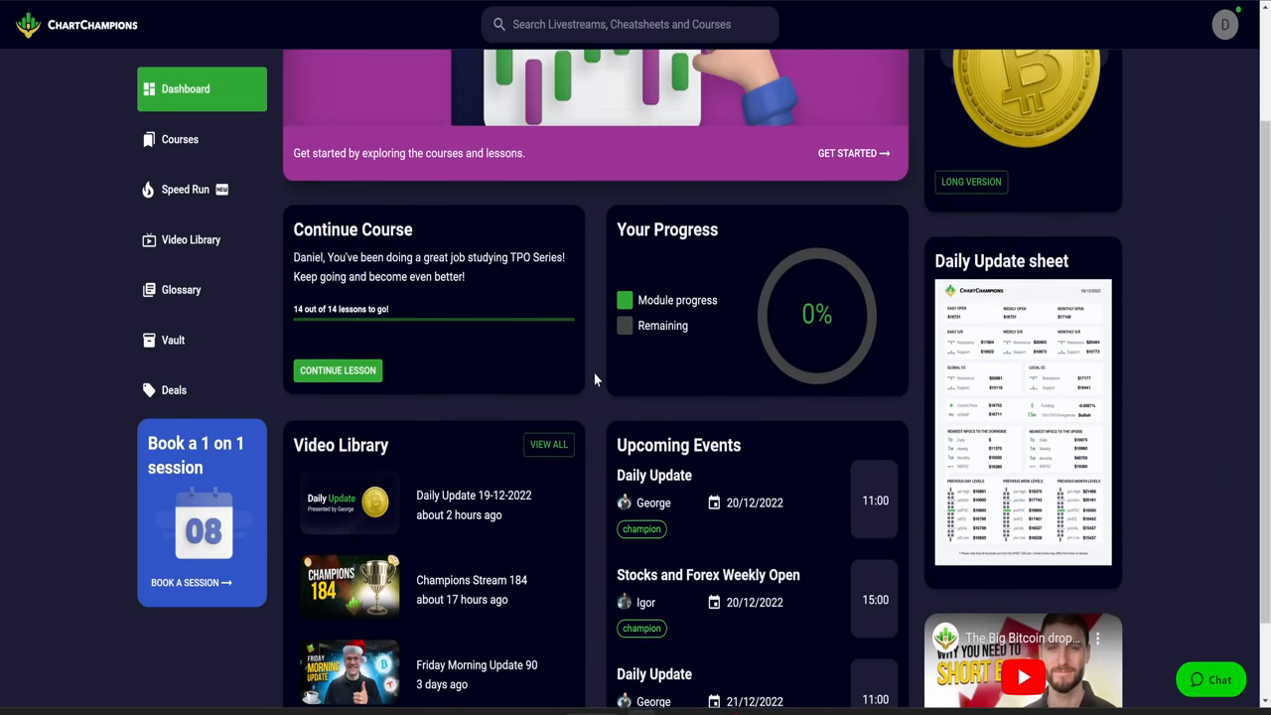
{"action": "scroll", "scroll_direction": "down", "scroll_amount": 3}
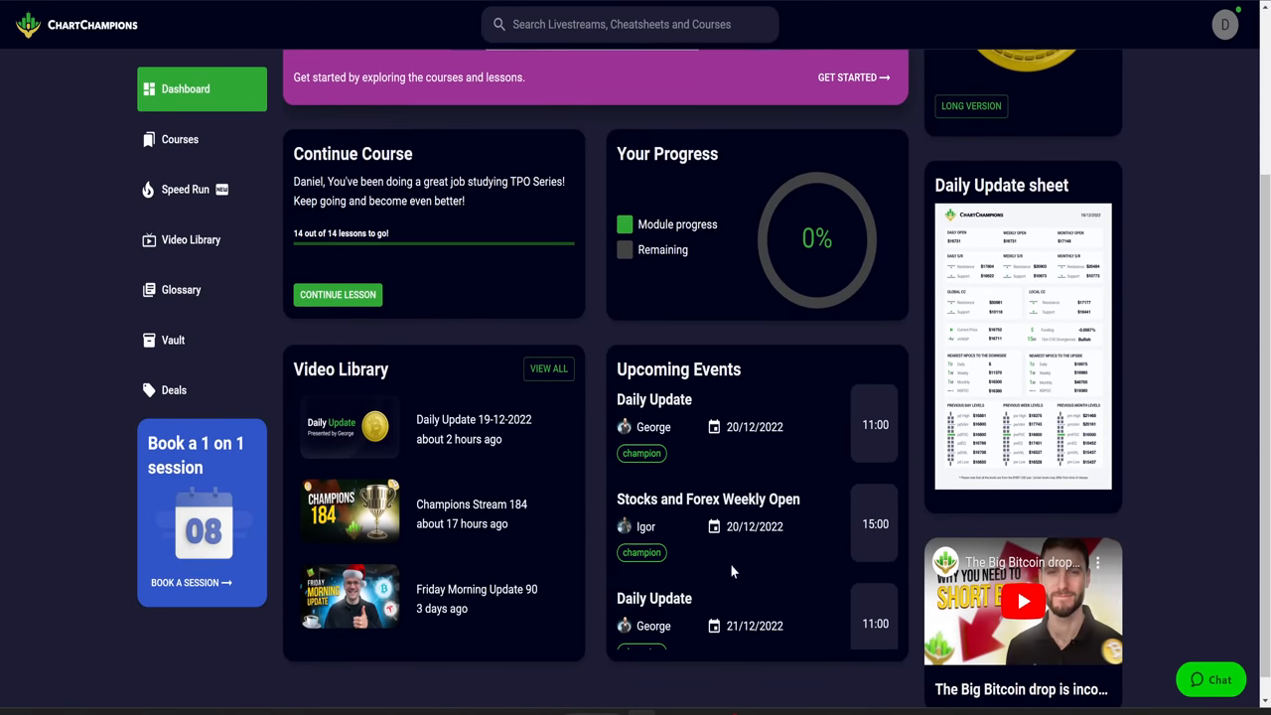